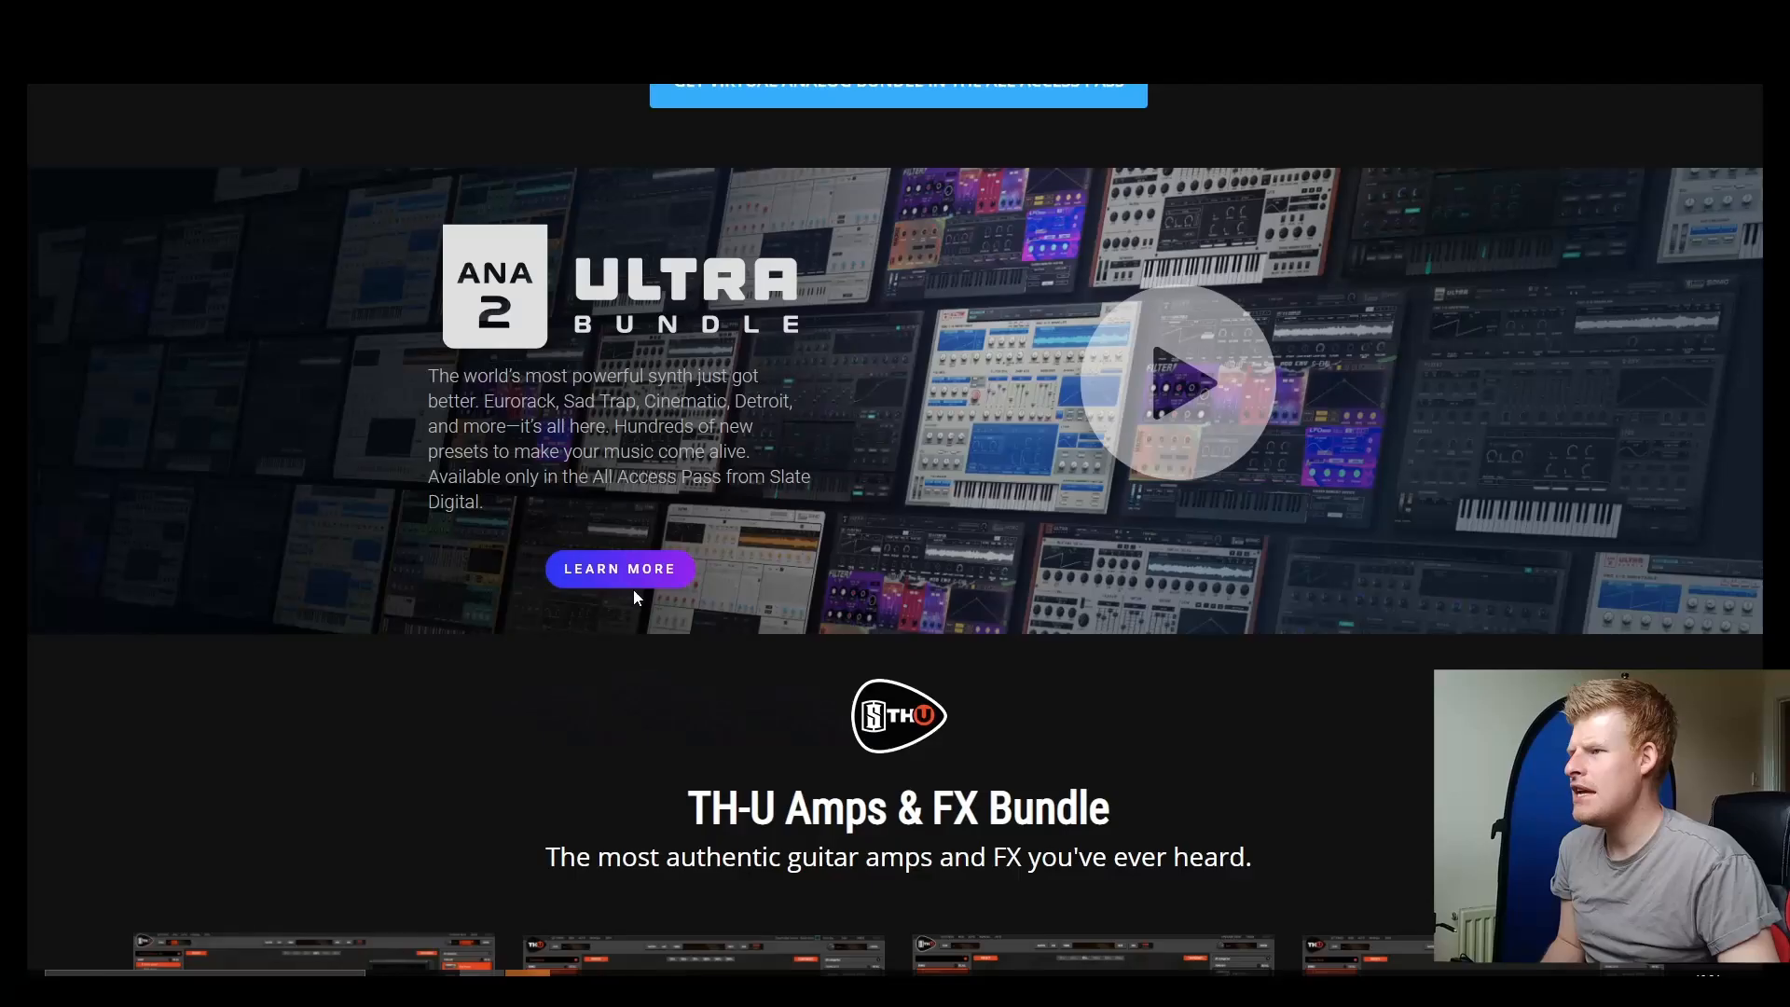
View the Eurorack, SD-1 and Cinematic preset pack details, then scroll the ANA 2 feature overview
{"action": "scroll", "scroll_direction": "down", "scroll_amount": 3}
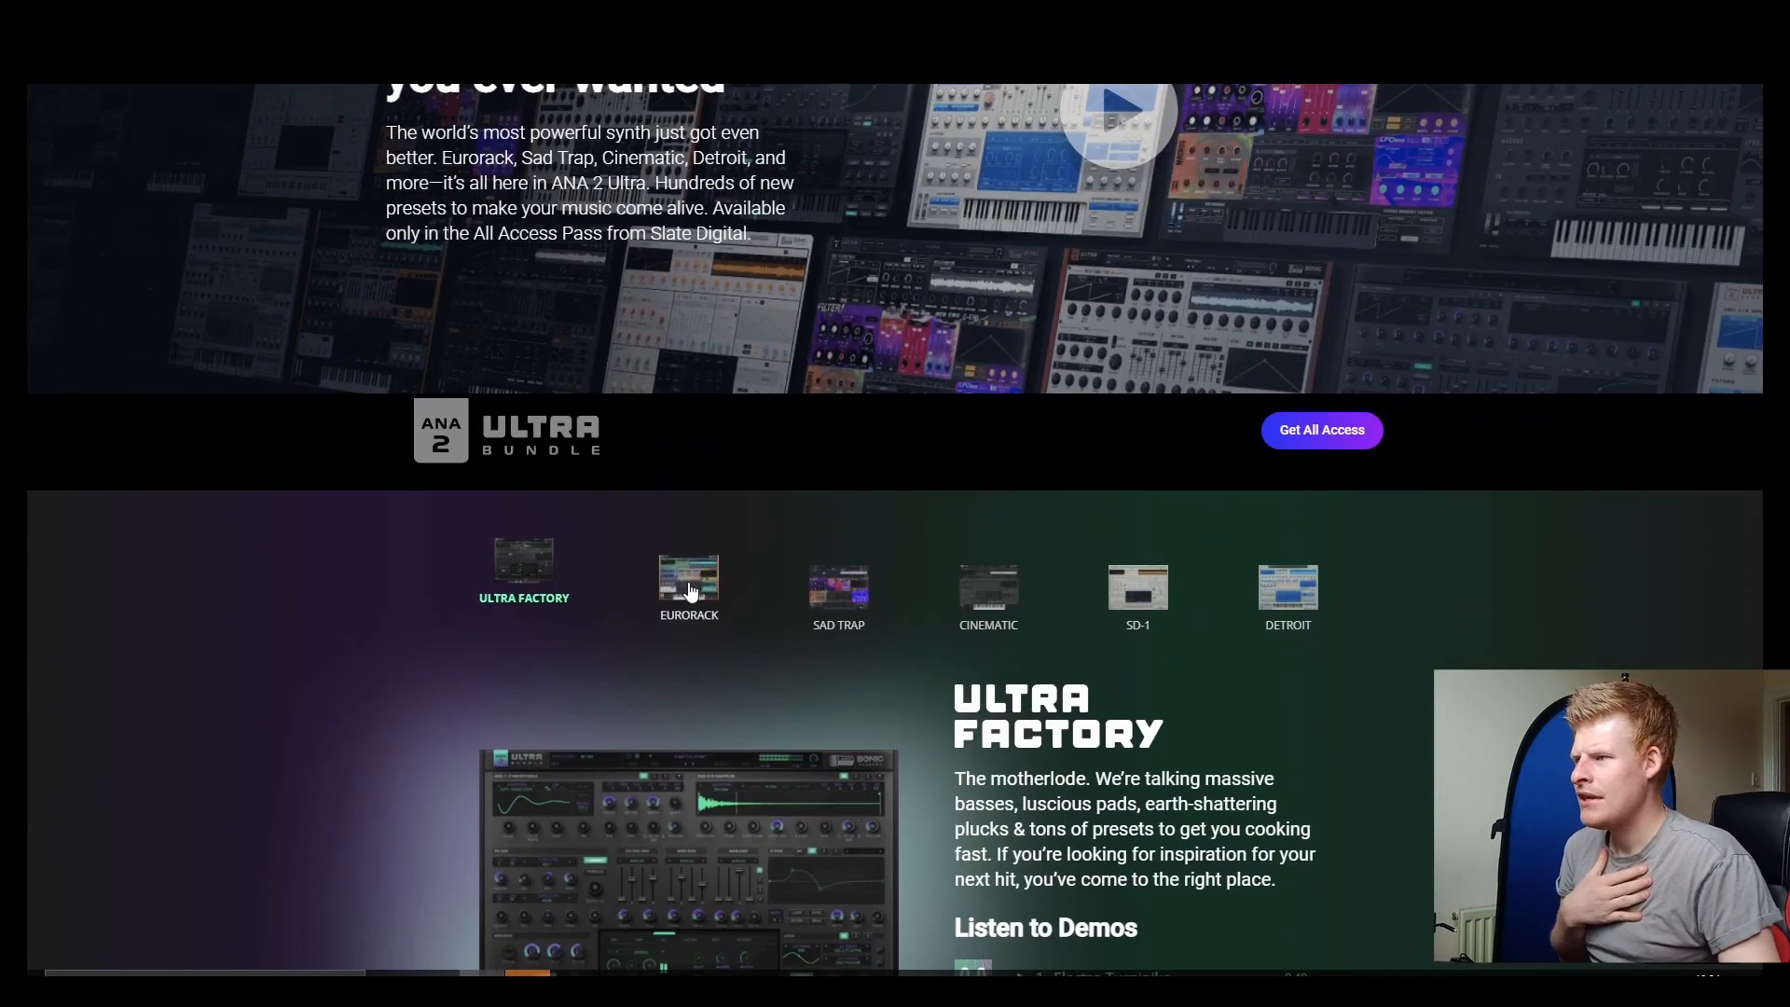
{"action": "left_click", "coordinate": [689, 583]}
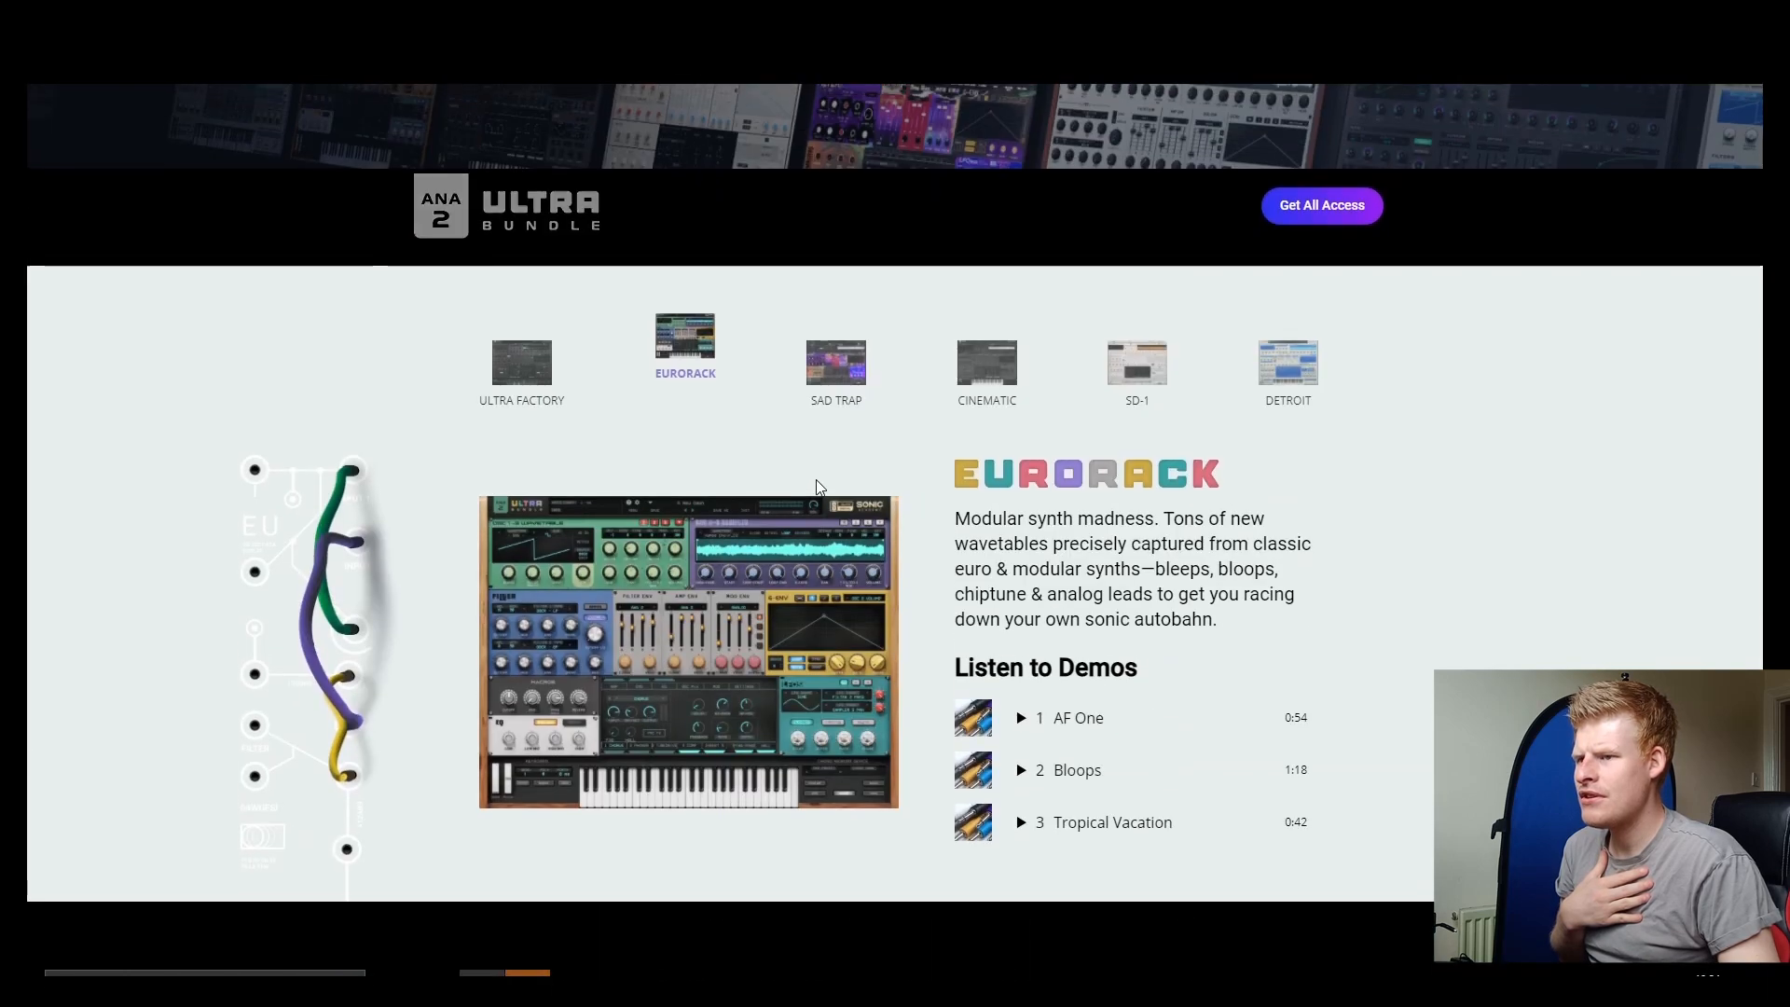
{"action": "left_click", "coordinate": [1137, 364]}
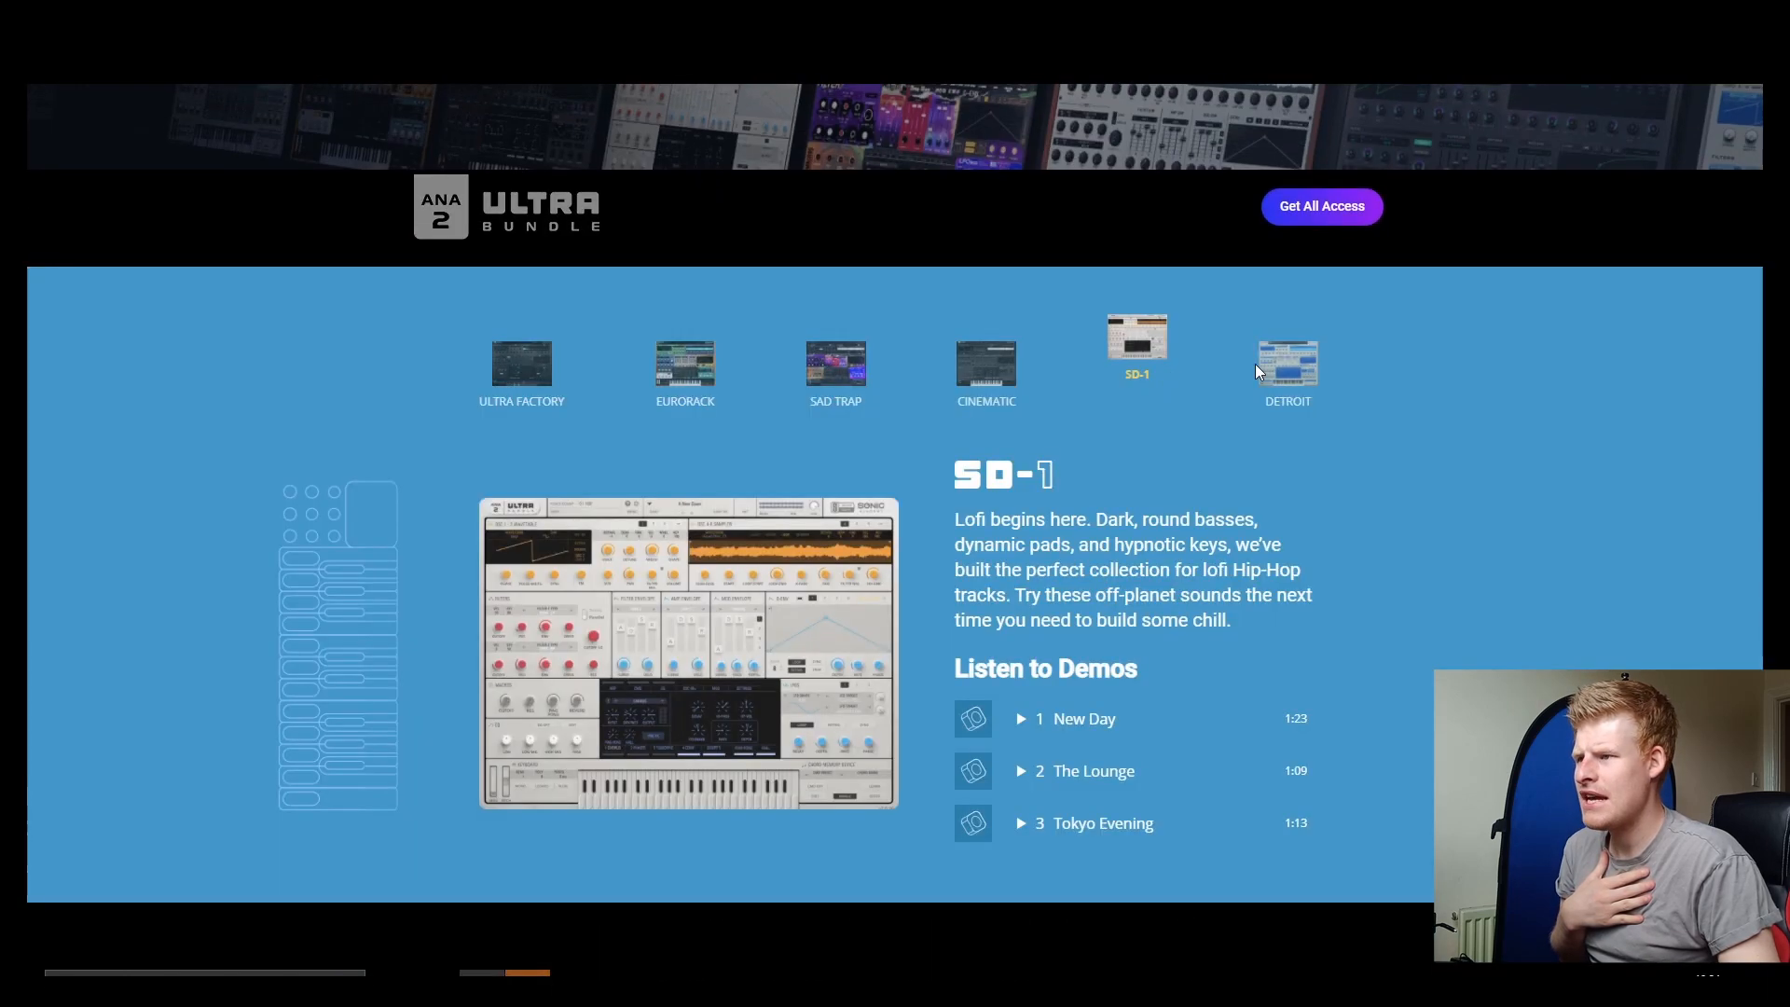
{"action": "left_click", "coordinate": [987, 361]}
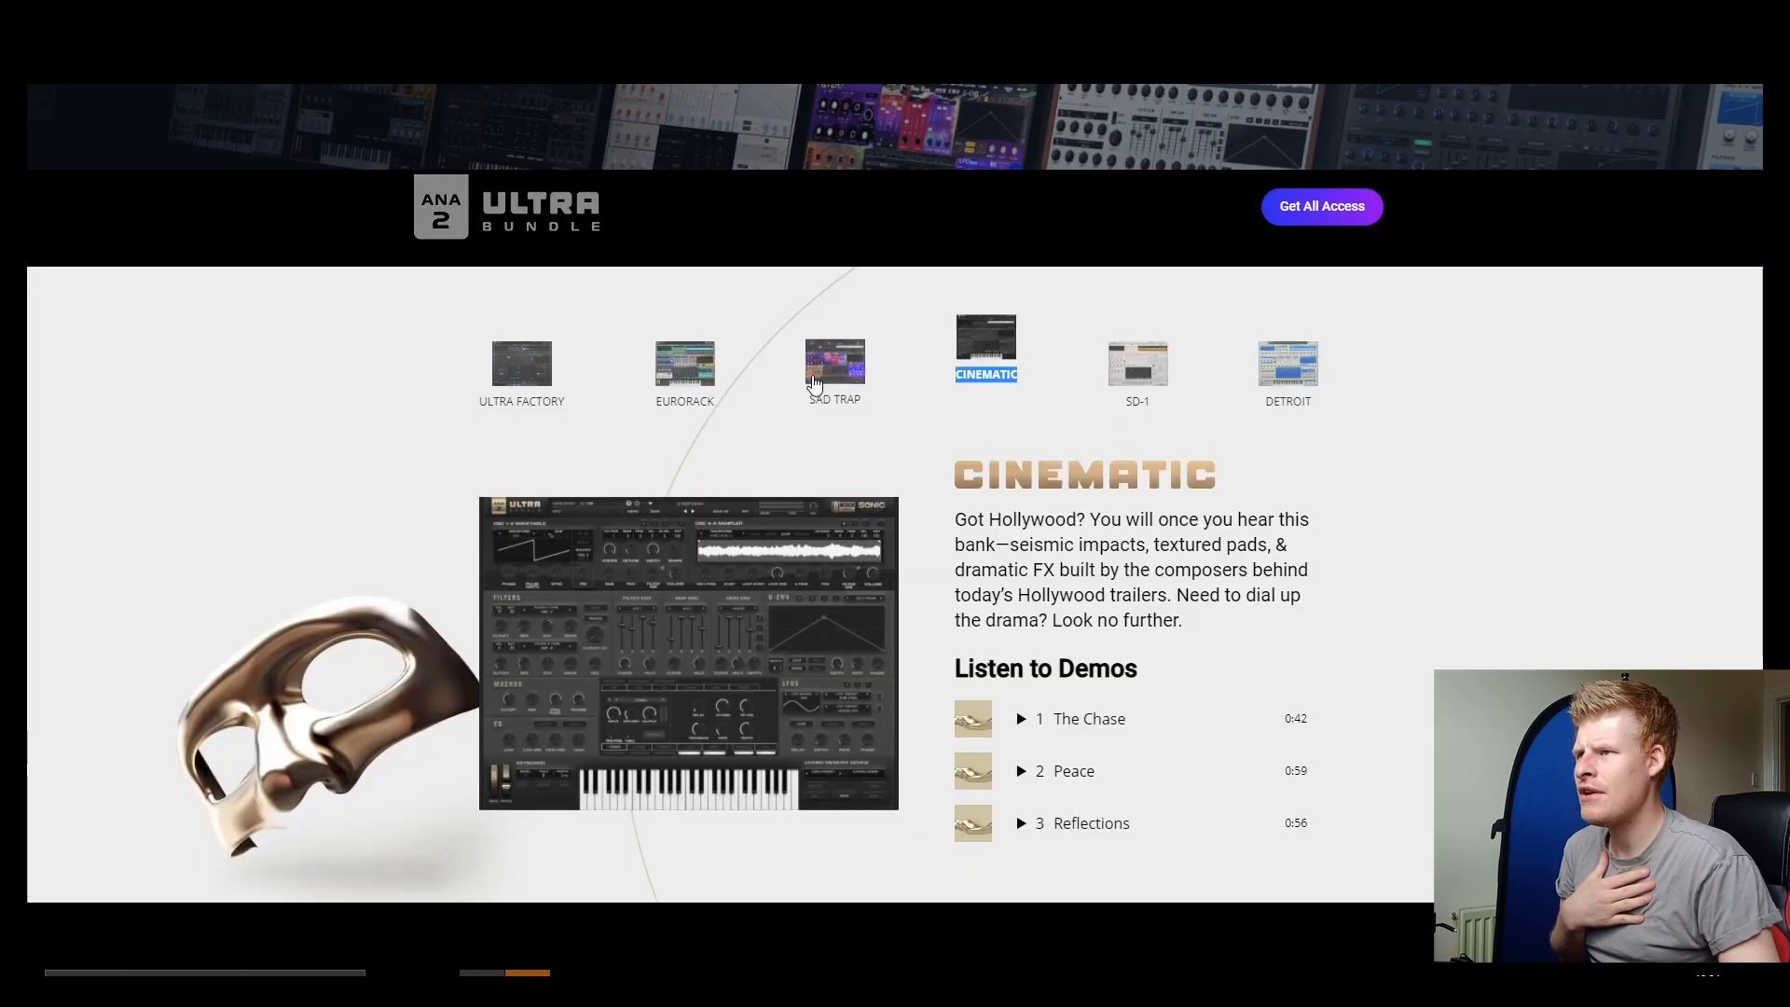
{"action": "scroll", "scroll_direction": "down", "scroll_amount": 3}
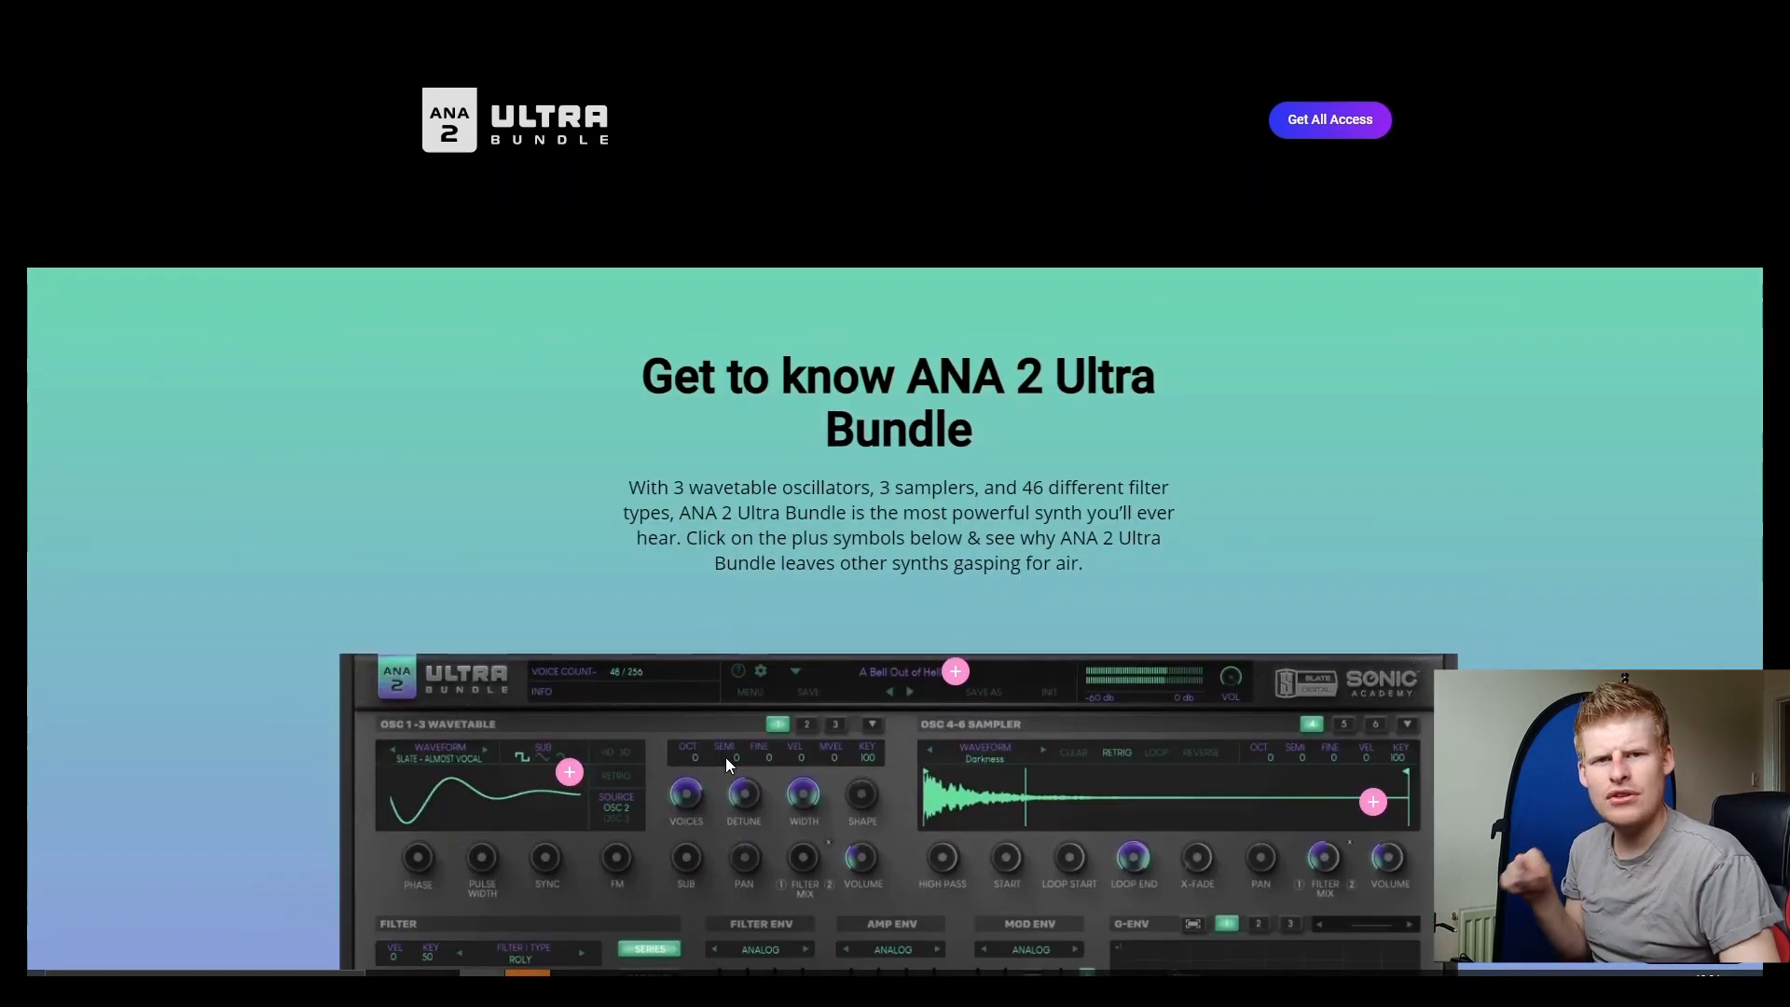
{"action": "scroll", "scroll_direction": "down", "scroll_amount": 3}
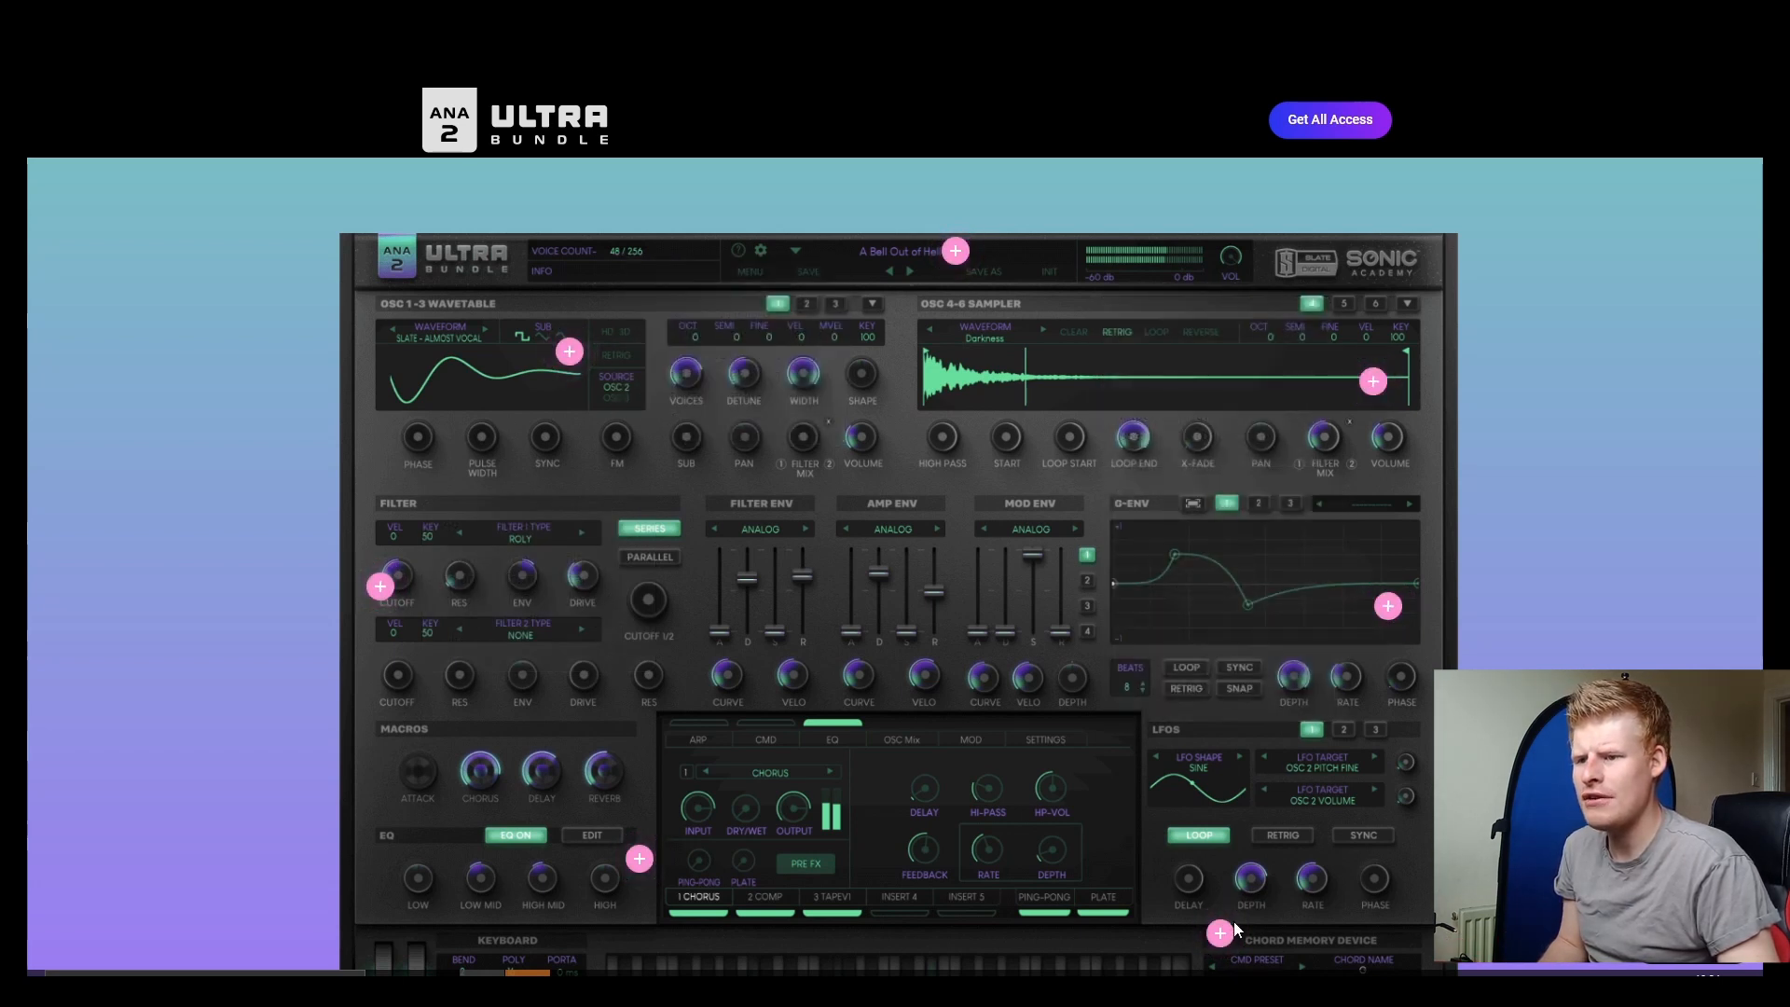
{"action": "scroll", "scroll_direction": "down", "scroll_amount": 3}
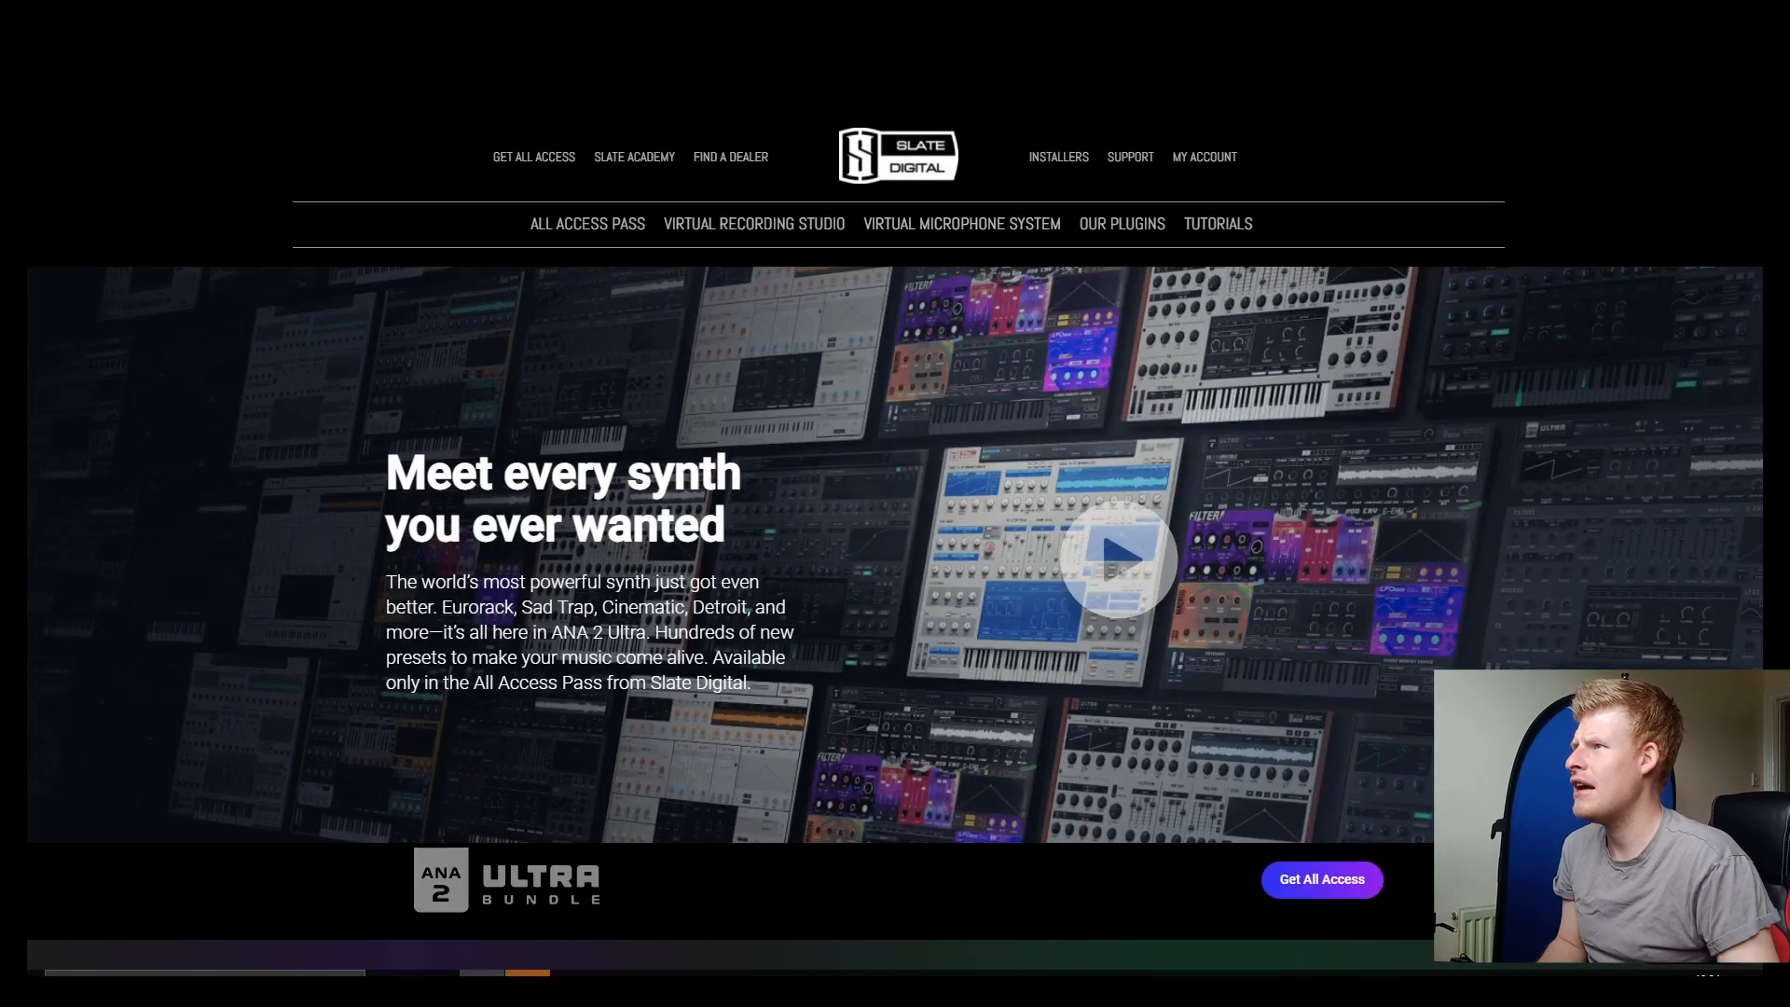
{"action": "mouse_move", "coordinate": [621, 173]}
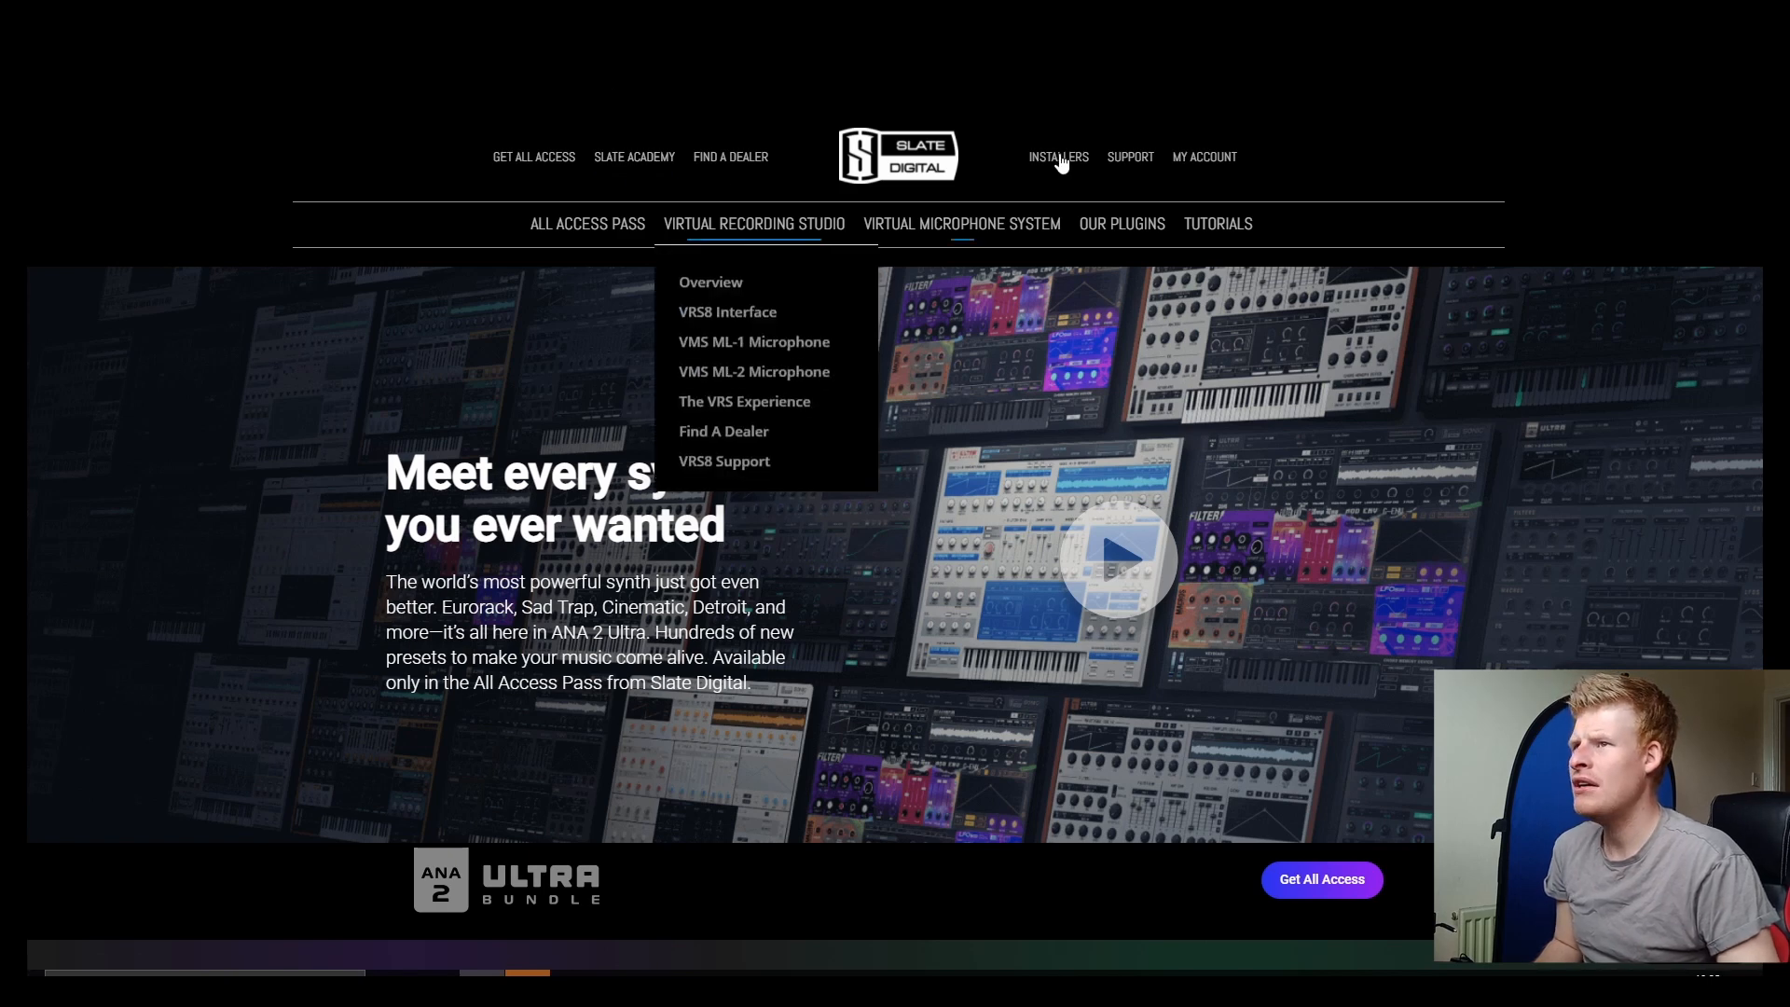
Download the ANA 2.0.98 Windows installer from the Slate Digital installers page
{"action": "left_click", "coordinate": [1058, 157]}
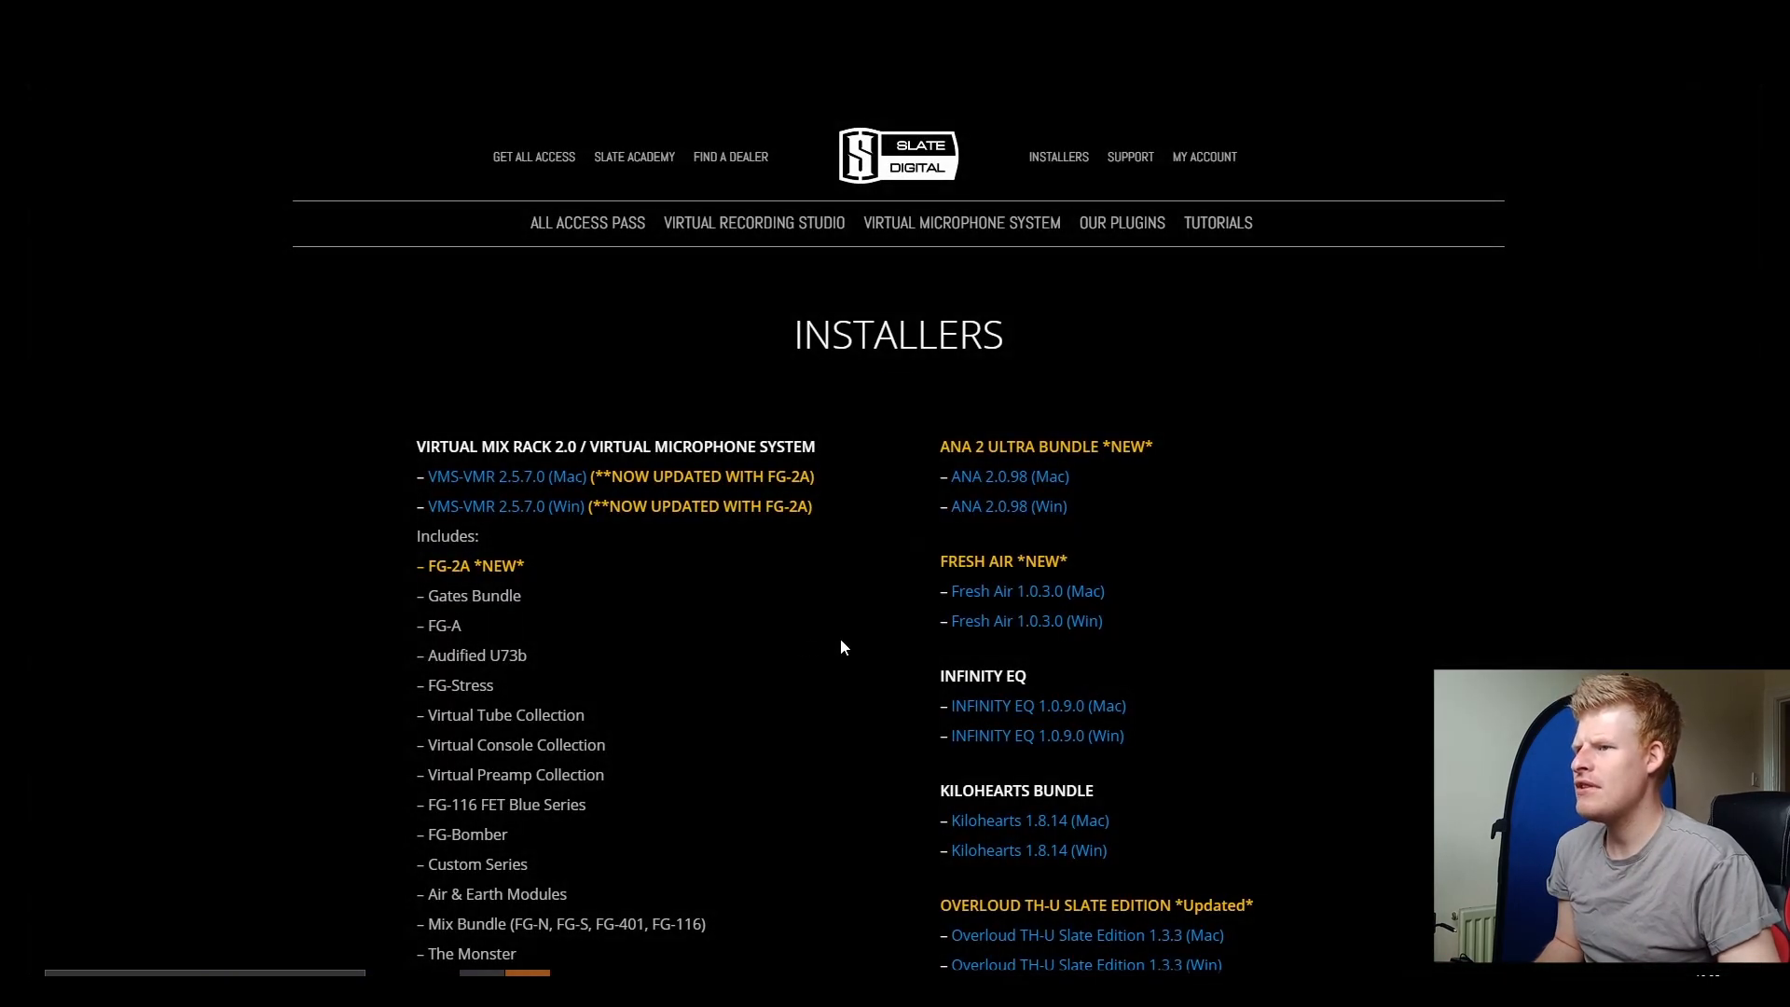
{"action": "mouse_move", "coordinate": [1022, 477]}
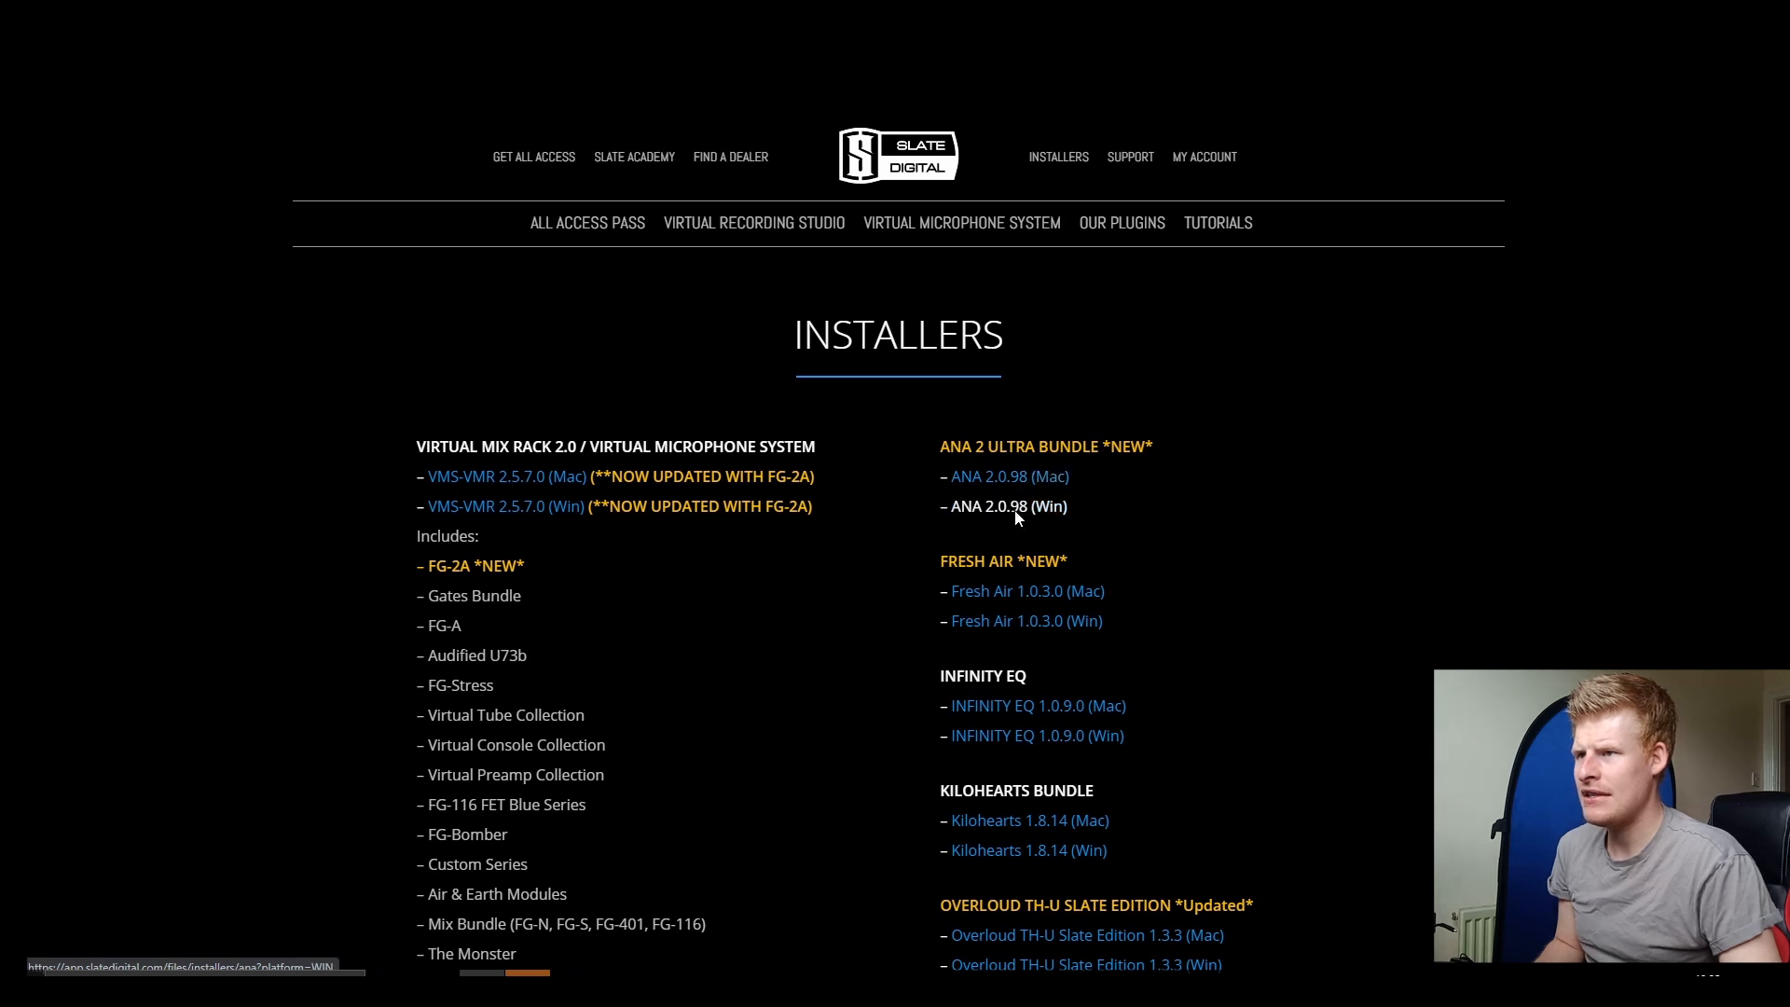
{"action": "left_click", "coordinate": [1008, 505]}
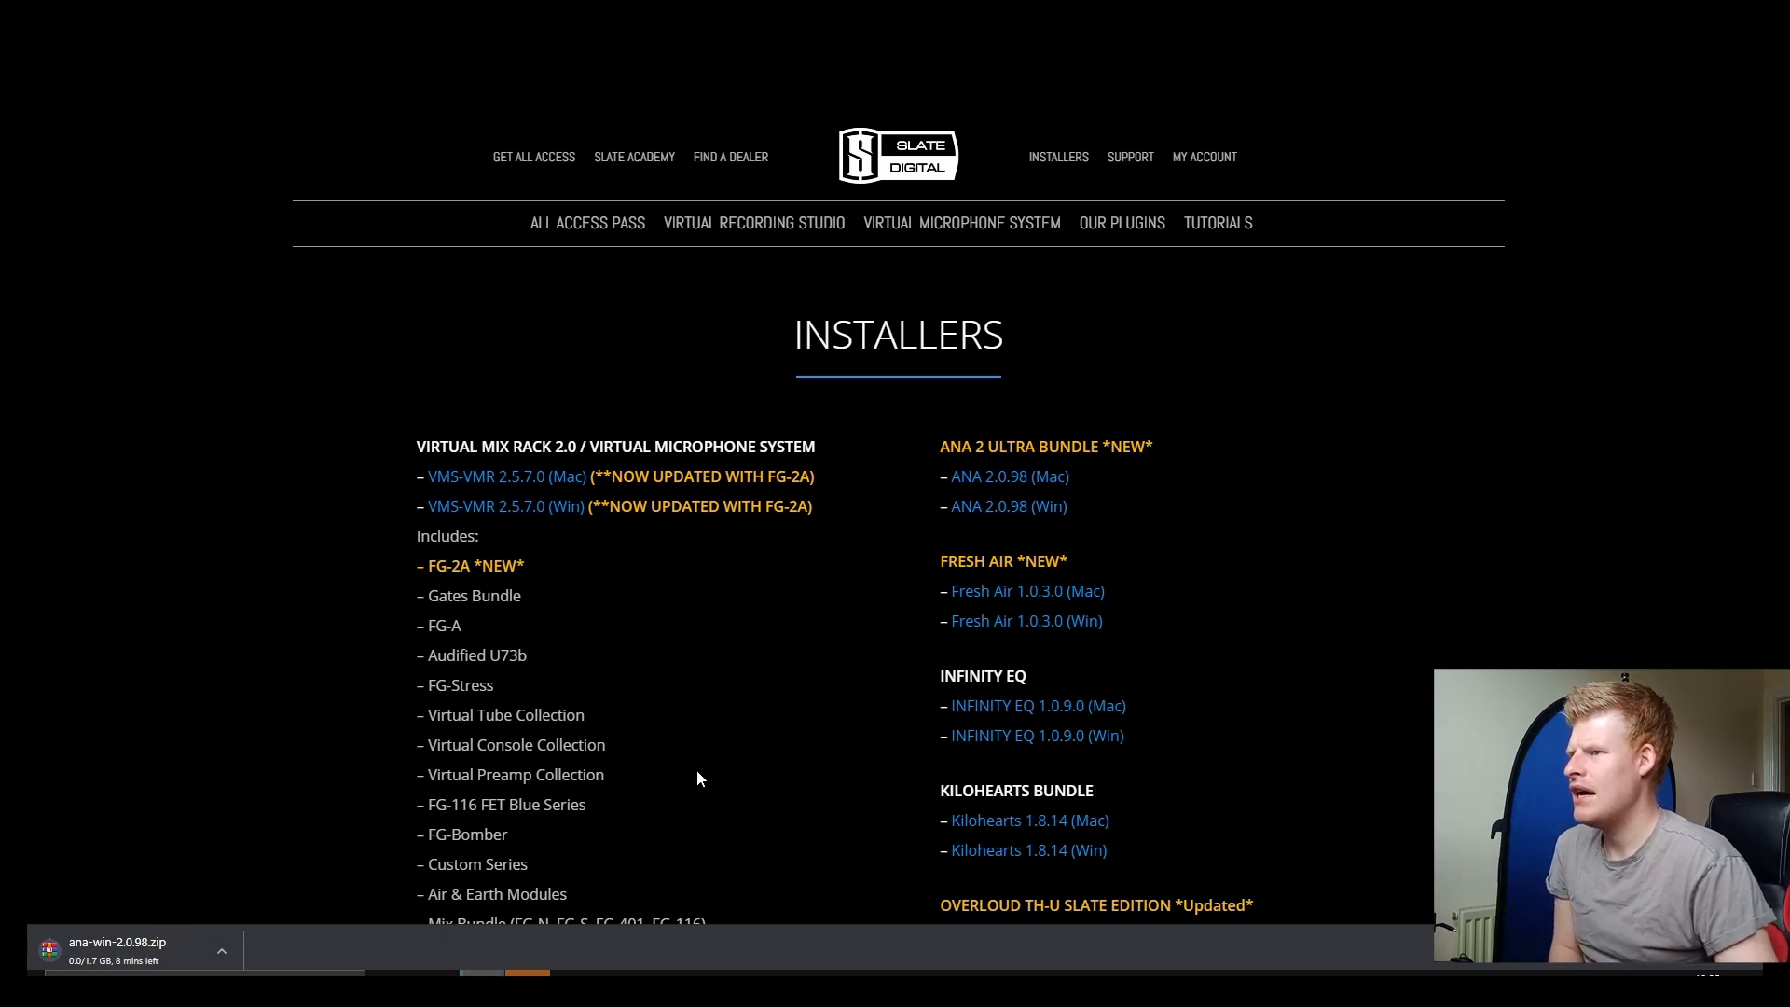
{"action": "mouse_move", "coordinate": [869, 191]}
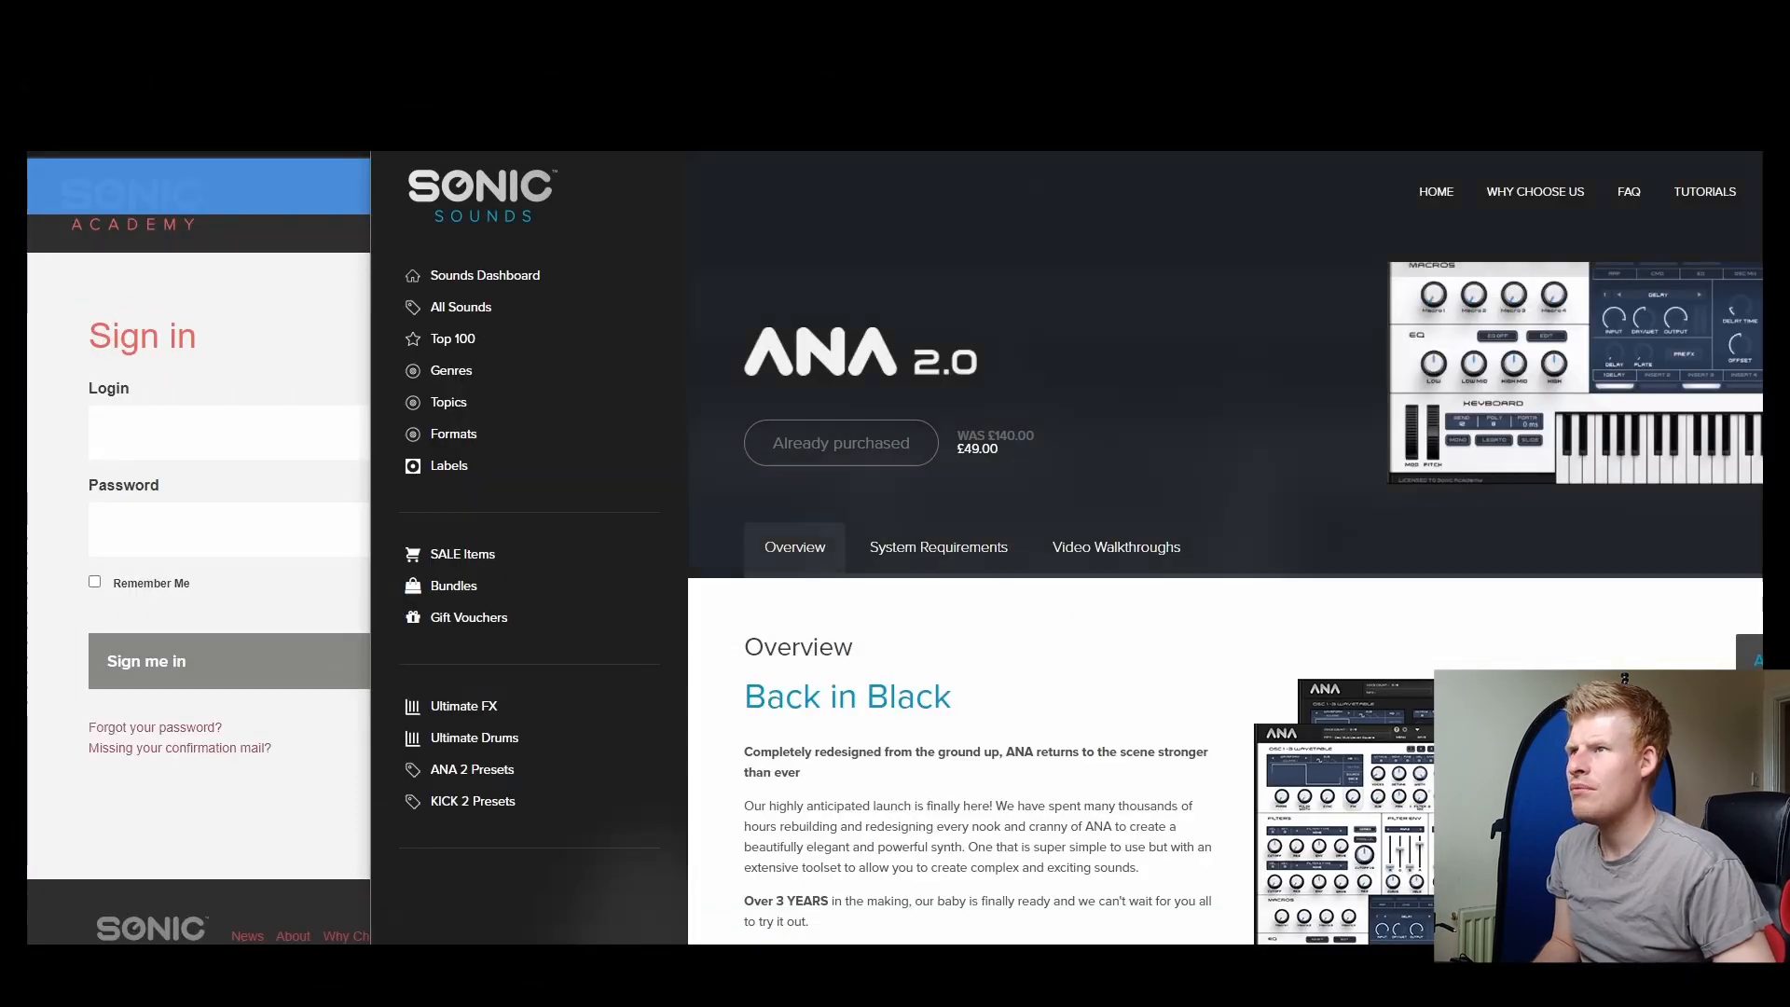
{"action": "scroll", "scroll_direction": "down", "scroll_amount": 3}
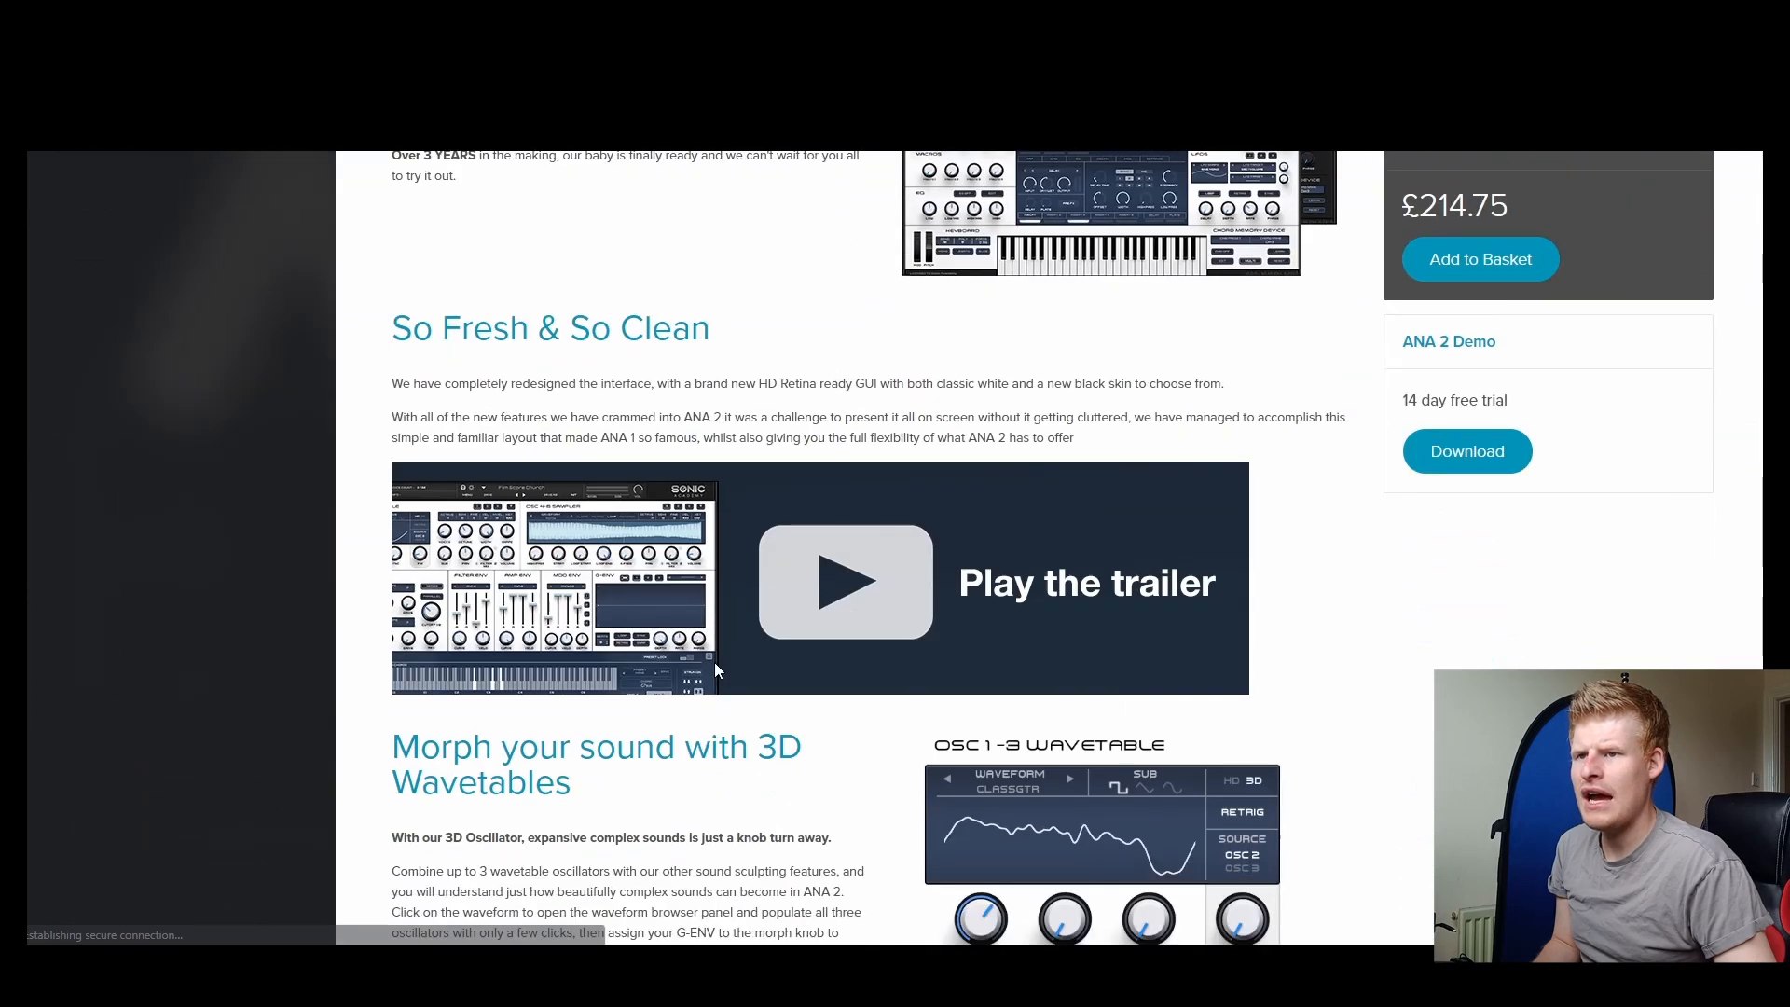
{"action": "scroll", "scroll_direction": "up", "scroll_amount": 3}
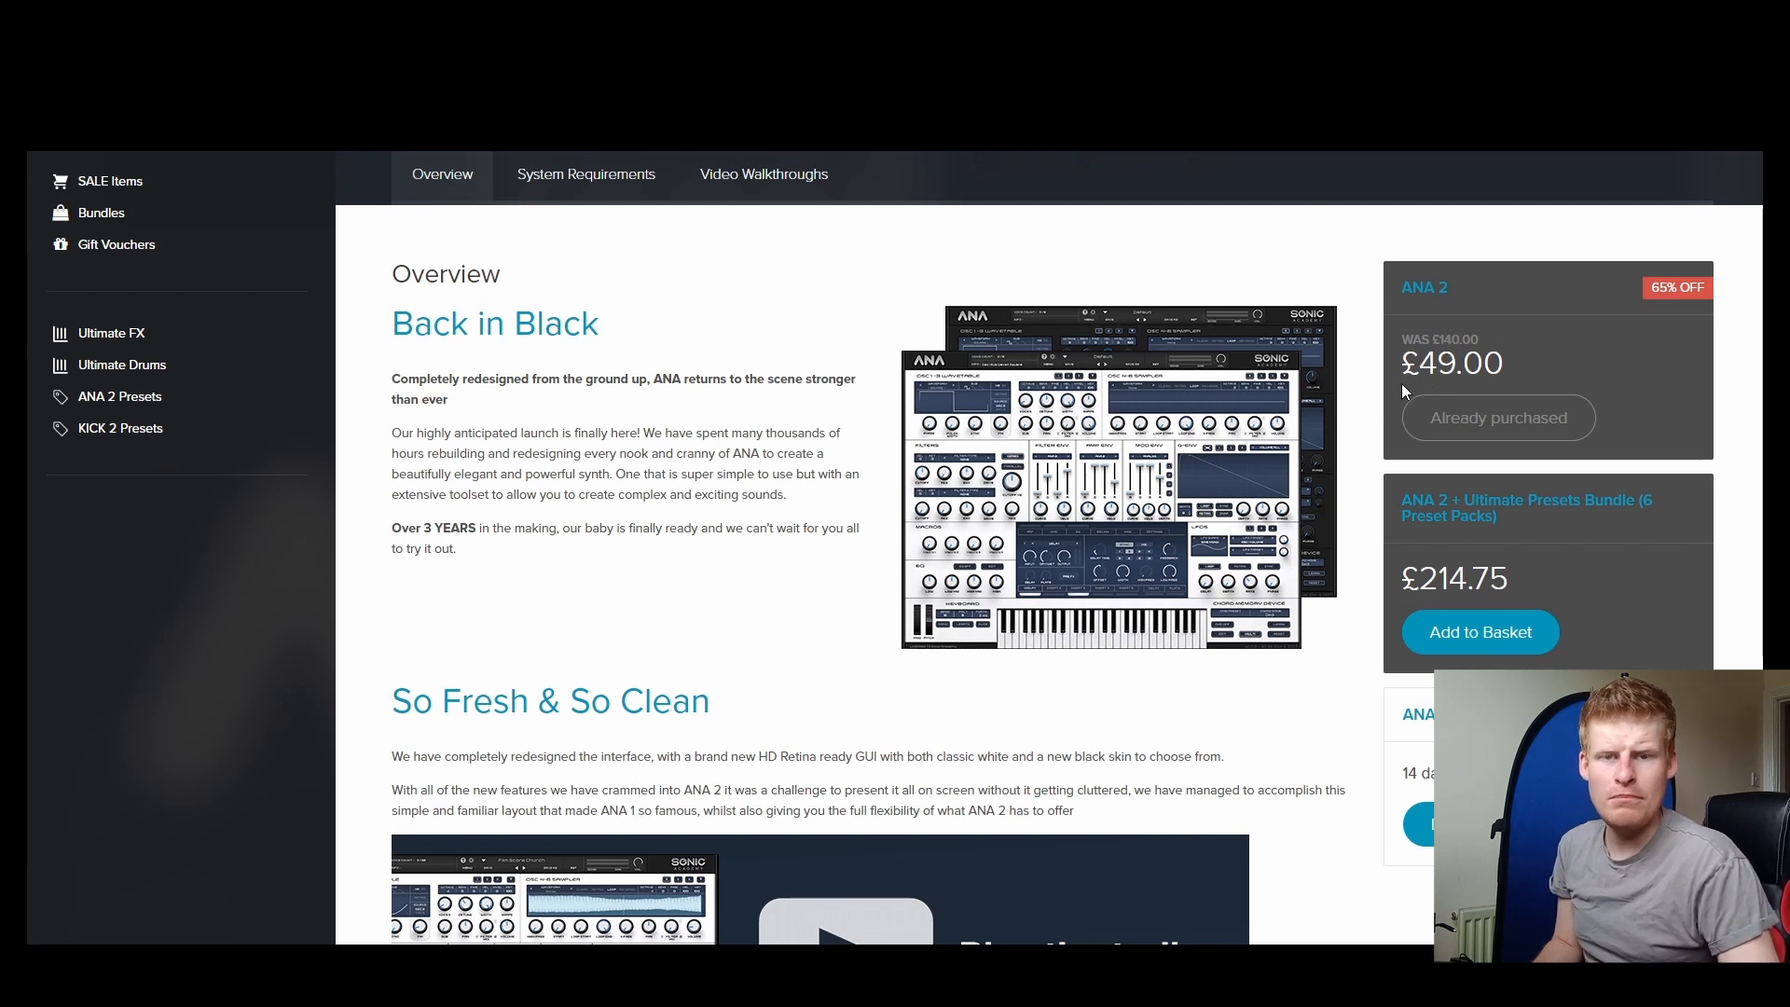
{"action": "scroll", "scroll_direction": "down", "scroll_amount": 3}
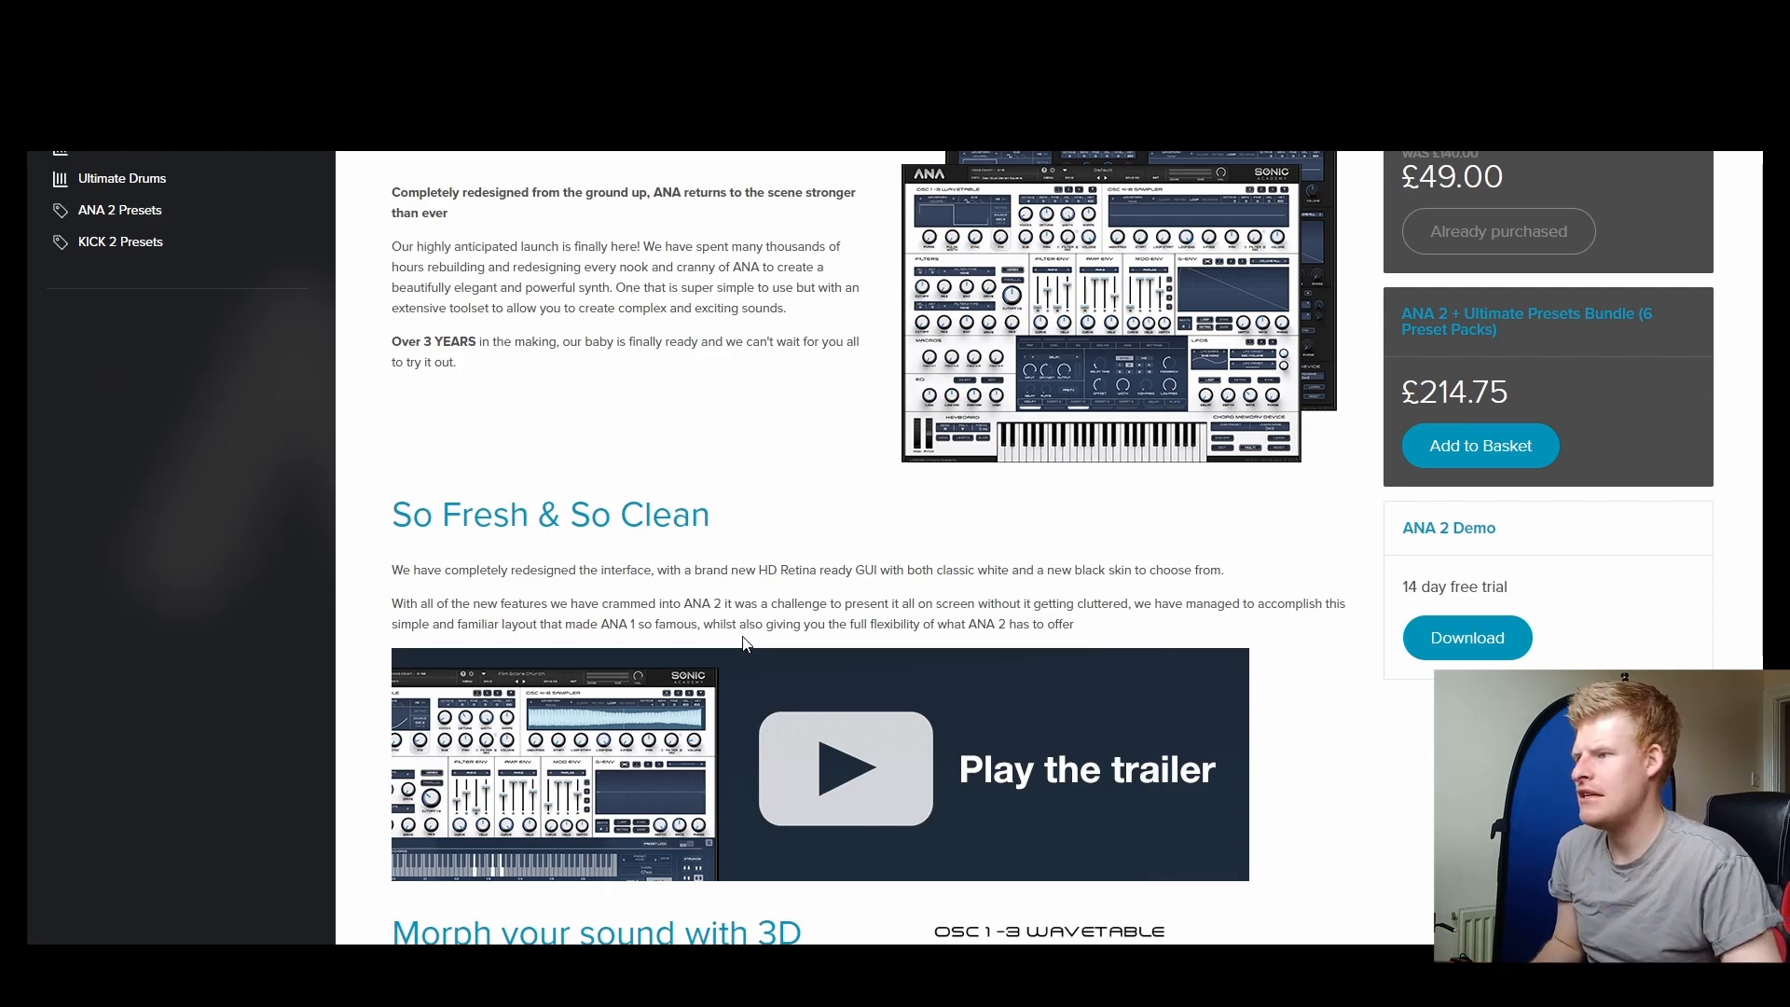
{"action": "scroll", "scroll_direction": "down", "scroll_amount": 3}
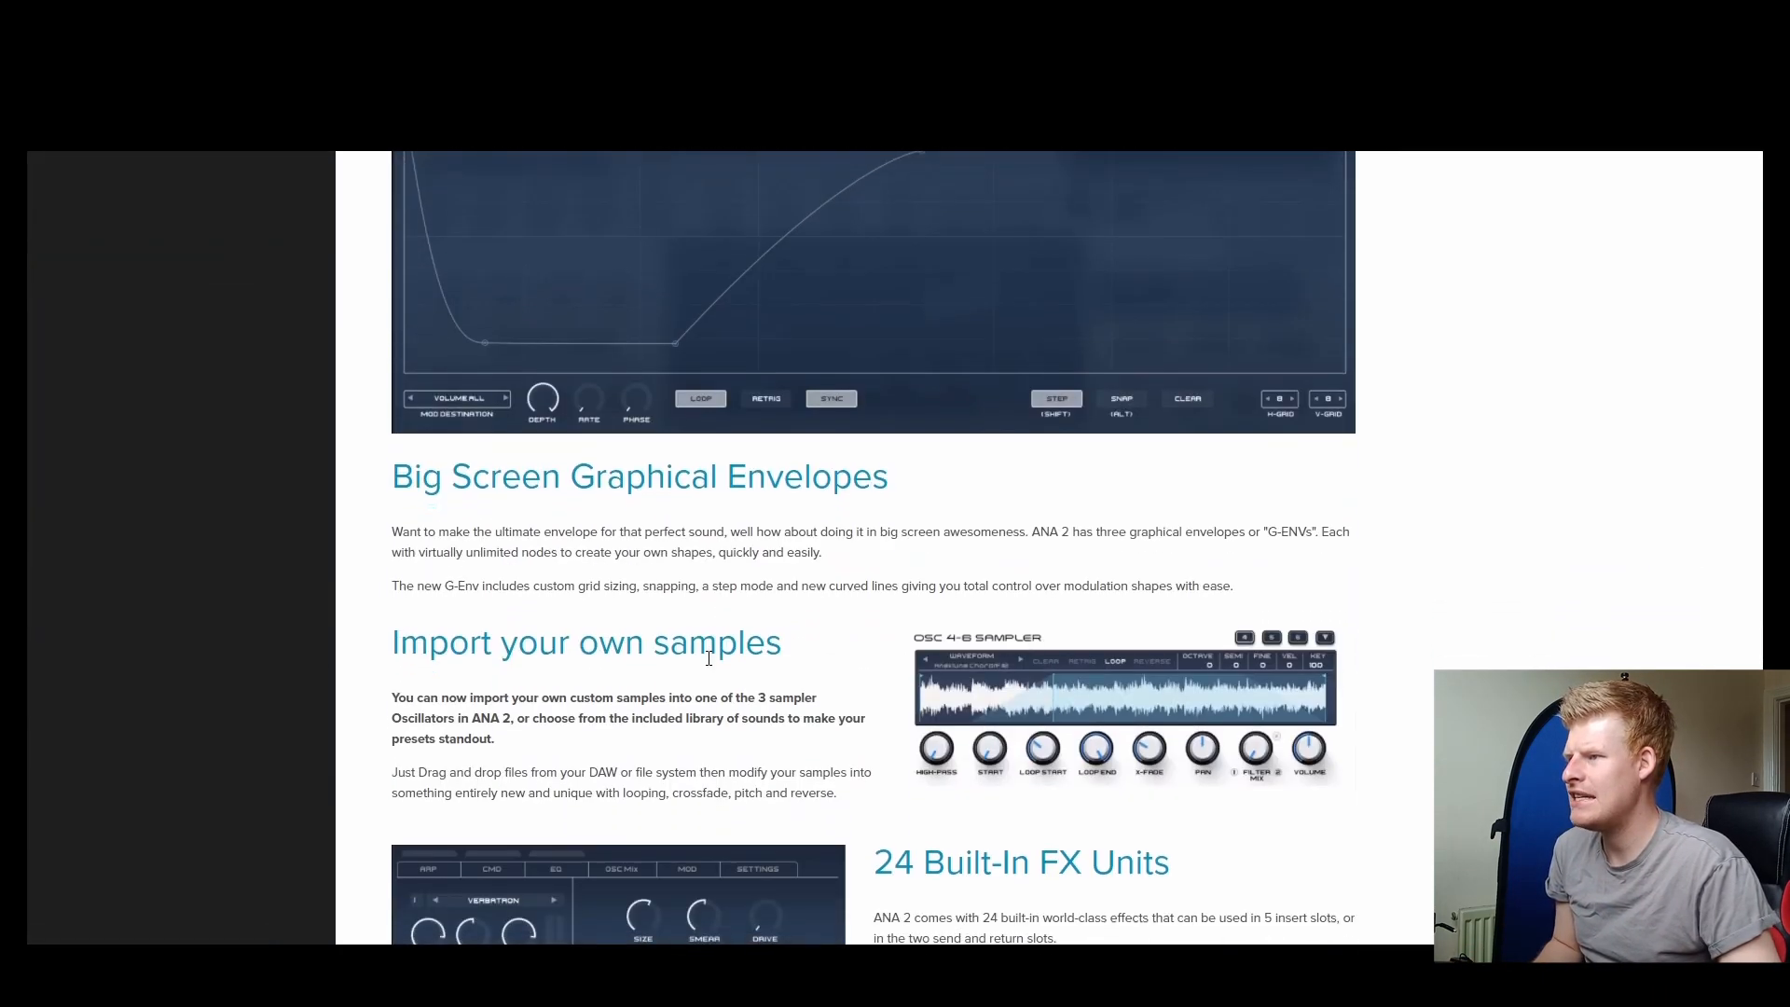
{"action": "scroll", "scroll_direction": "down", "scroll_amount": 3}
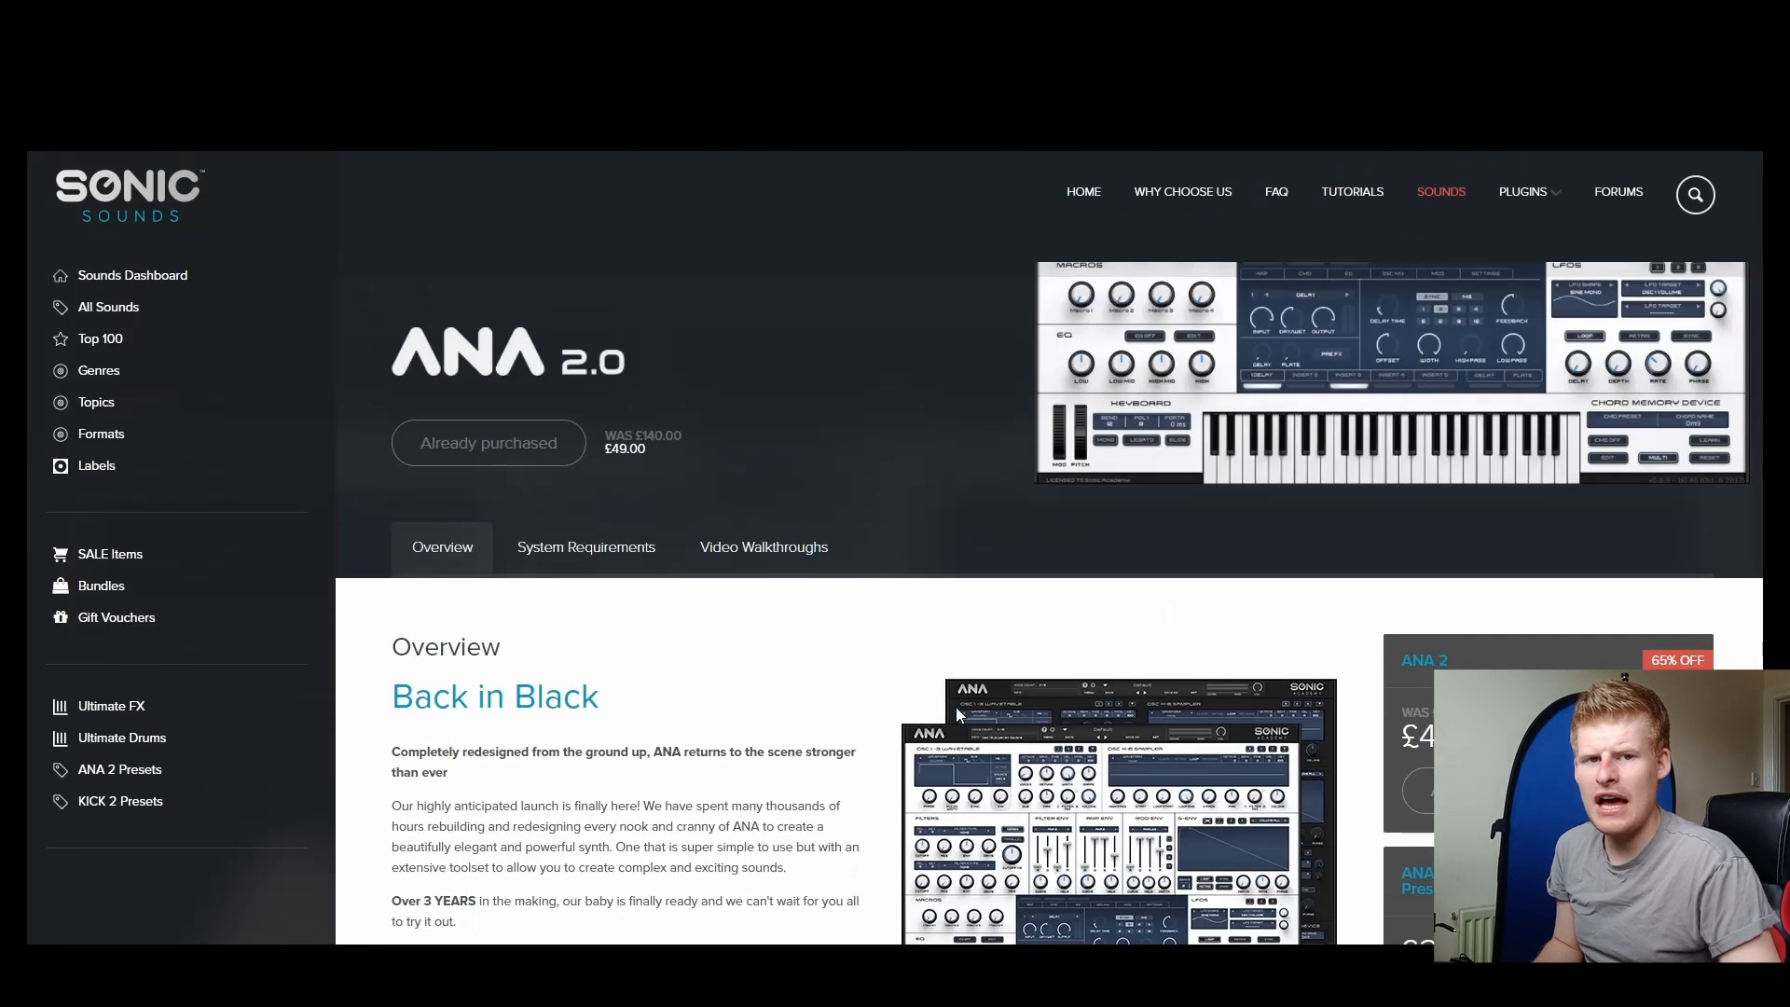
{"action": "mouse_move", "coordinate": [869, 720]}
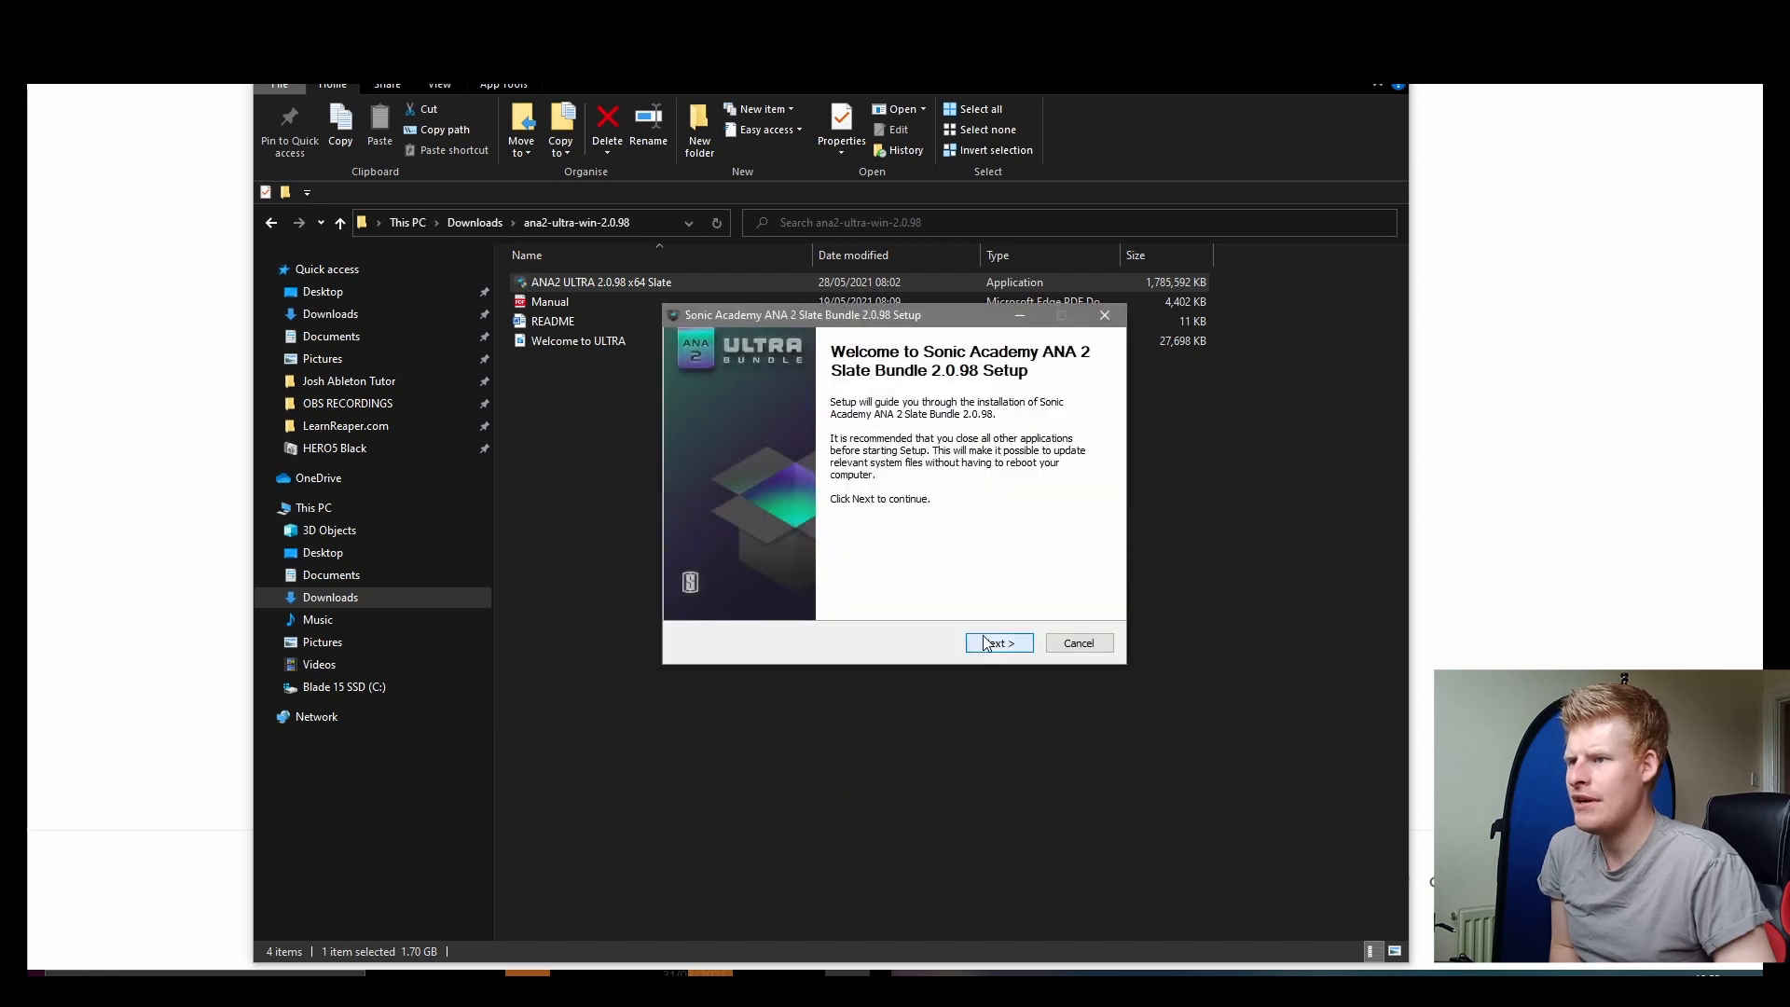
Advance past the setup welcome, accepting the default VST3 install folder under Common Files
{"action": "left_click", "coordinate": [998, 643]}
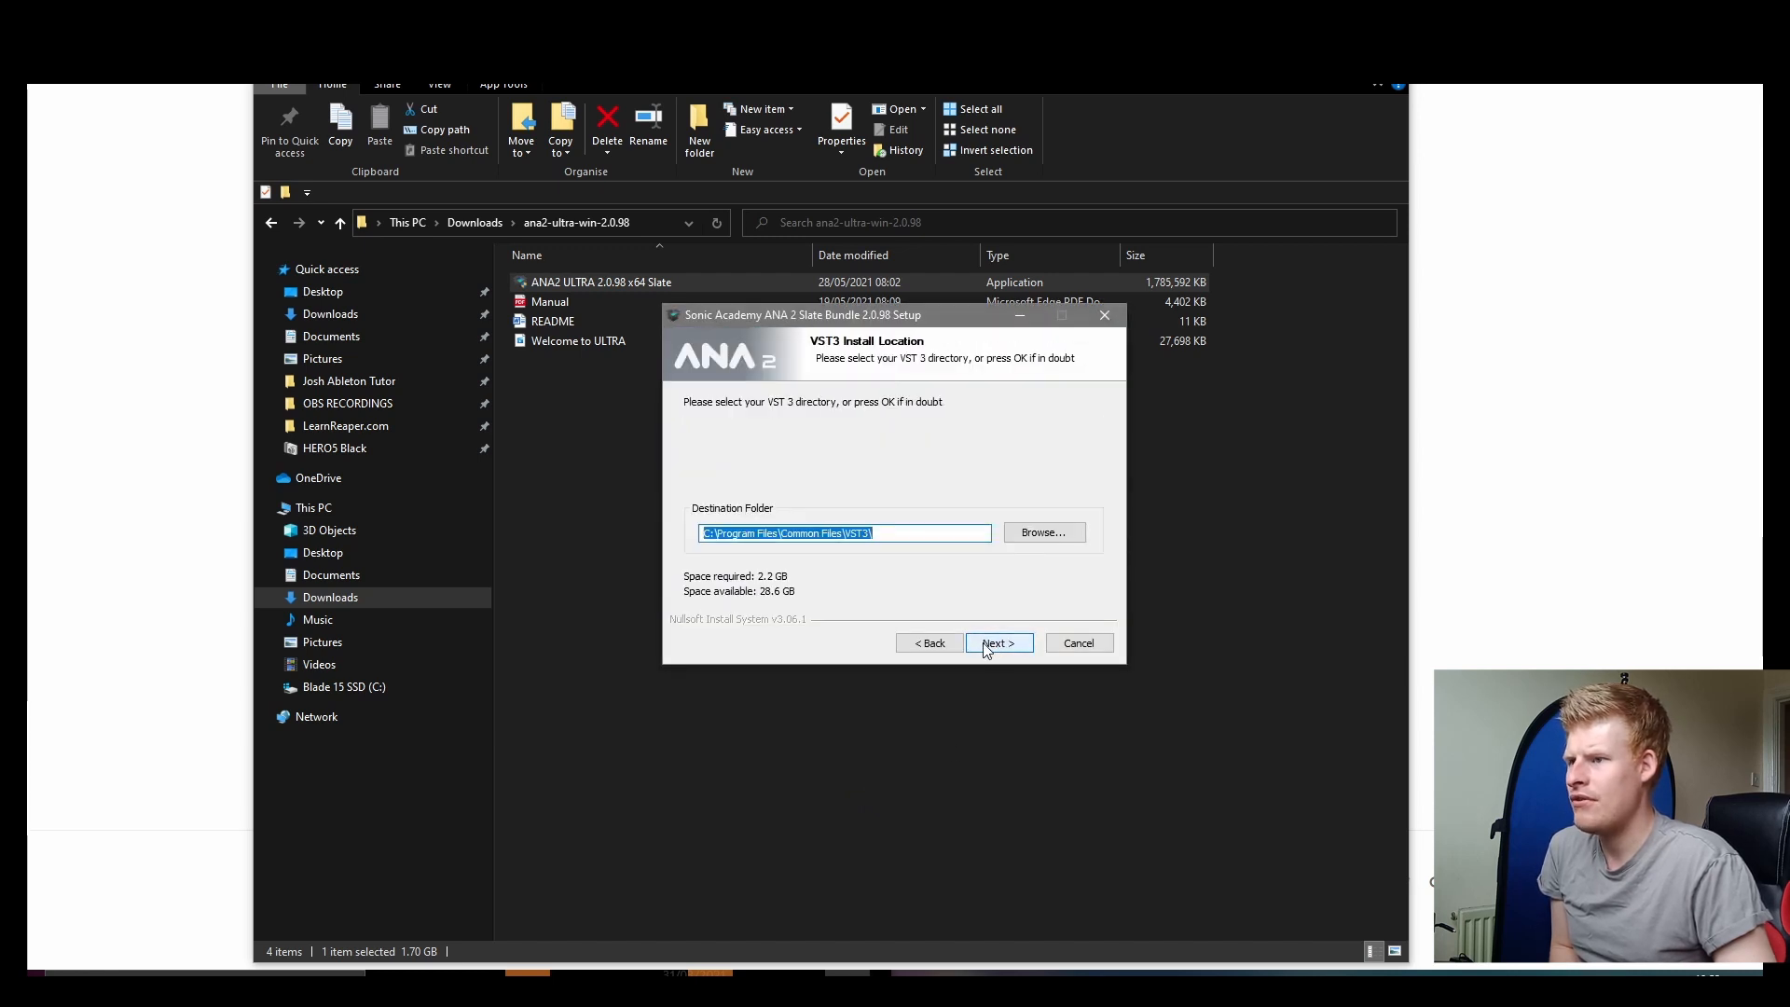
{"action": "left_click", "coordinate": [999, 644]}
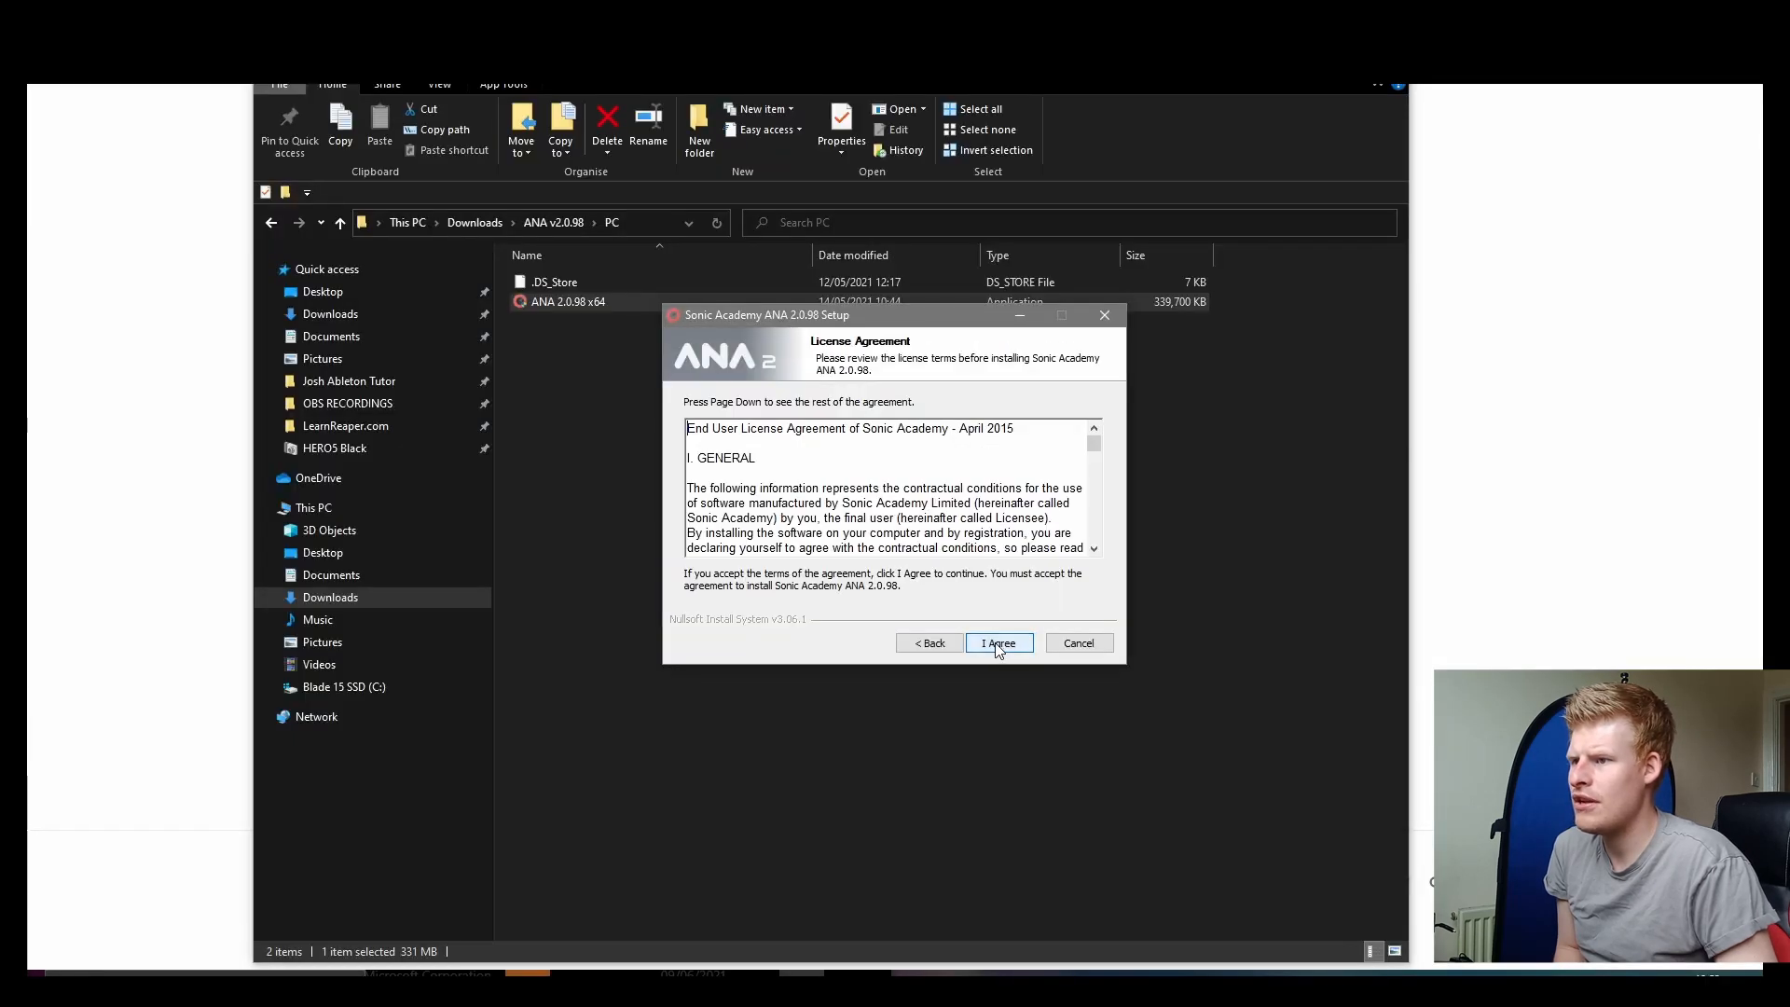
Accept the ANA 2 license, install the VST, VST3 and AAX components, and close setup
{"action": "left_click", "coordinate": [999, 643]}
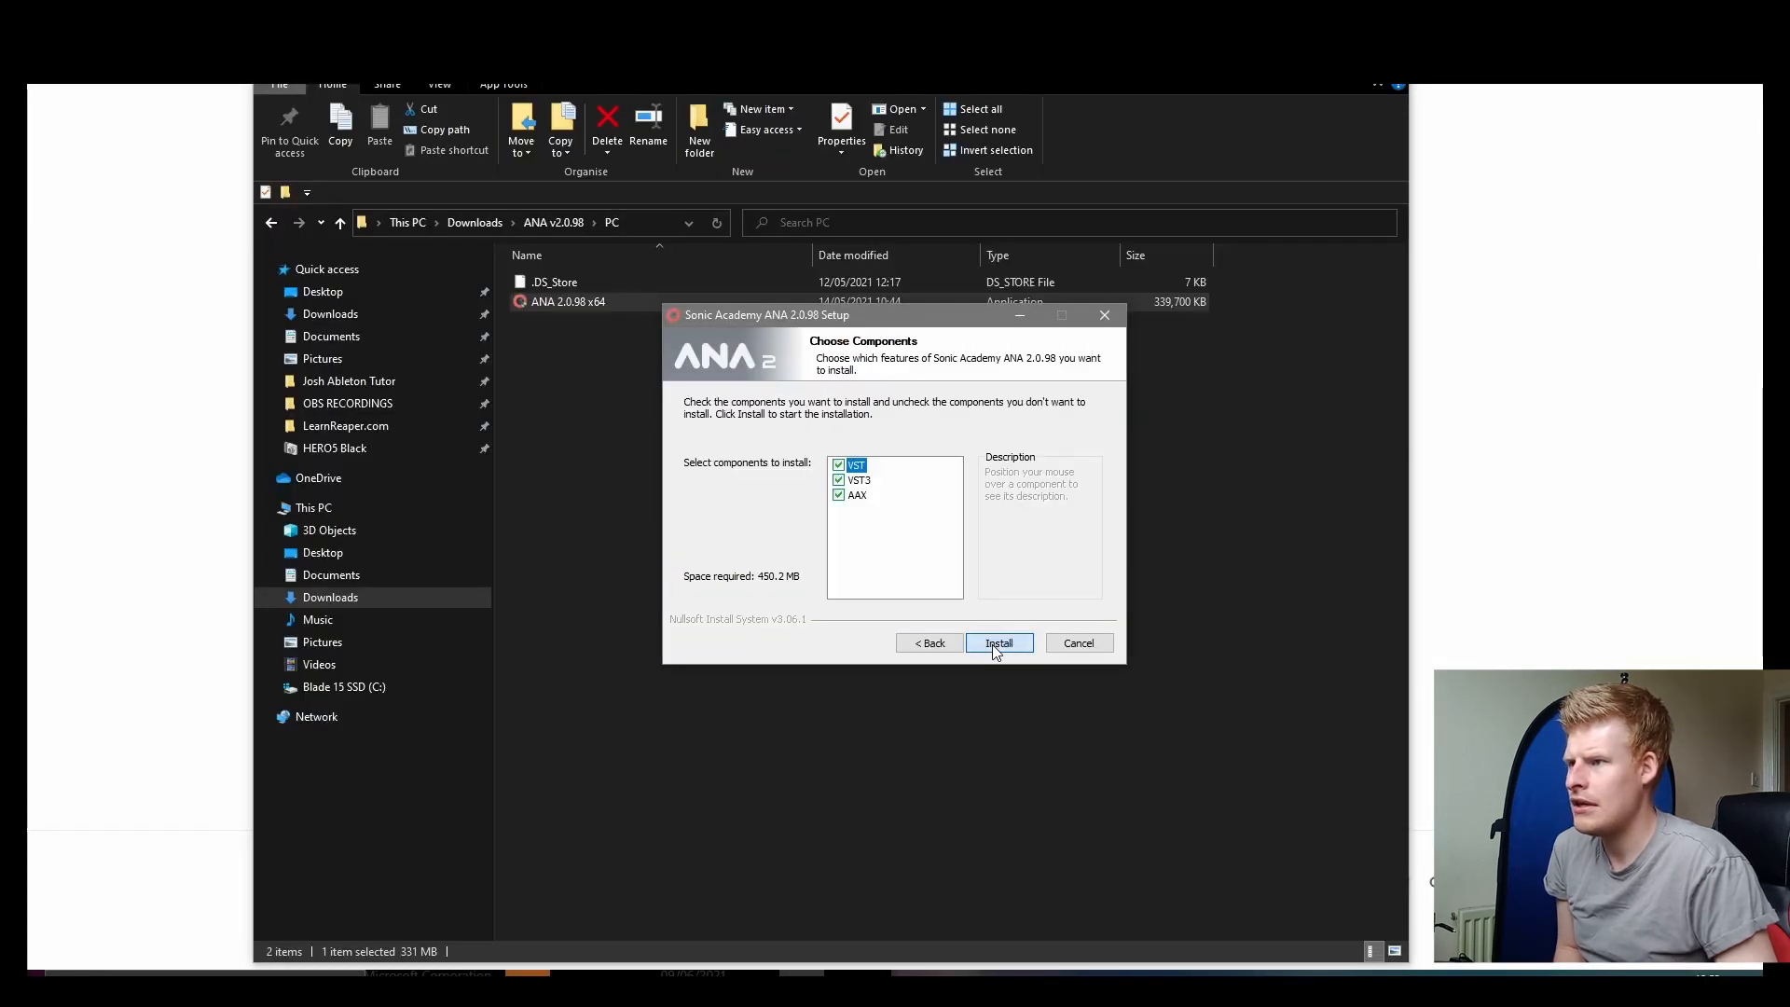
{"action": "left_click", "coordinate": [998, 642]}
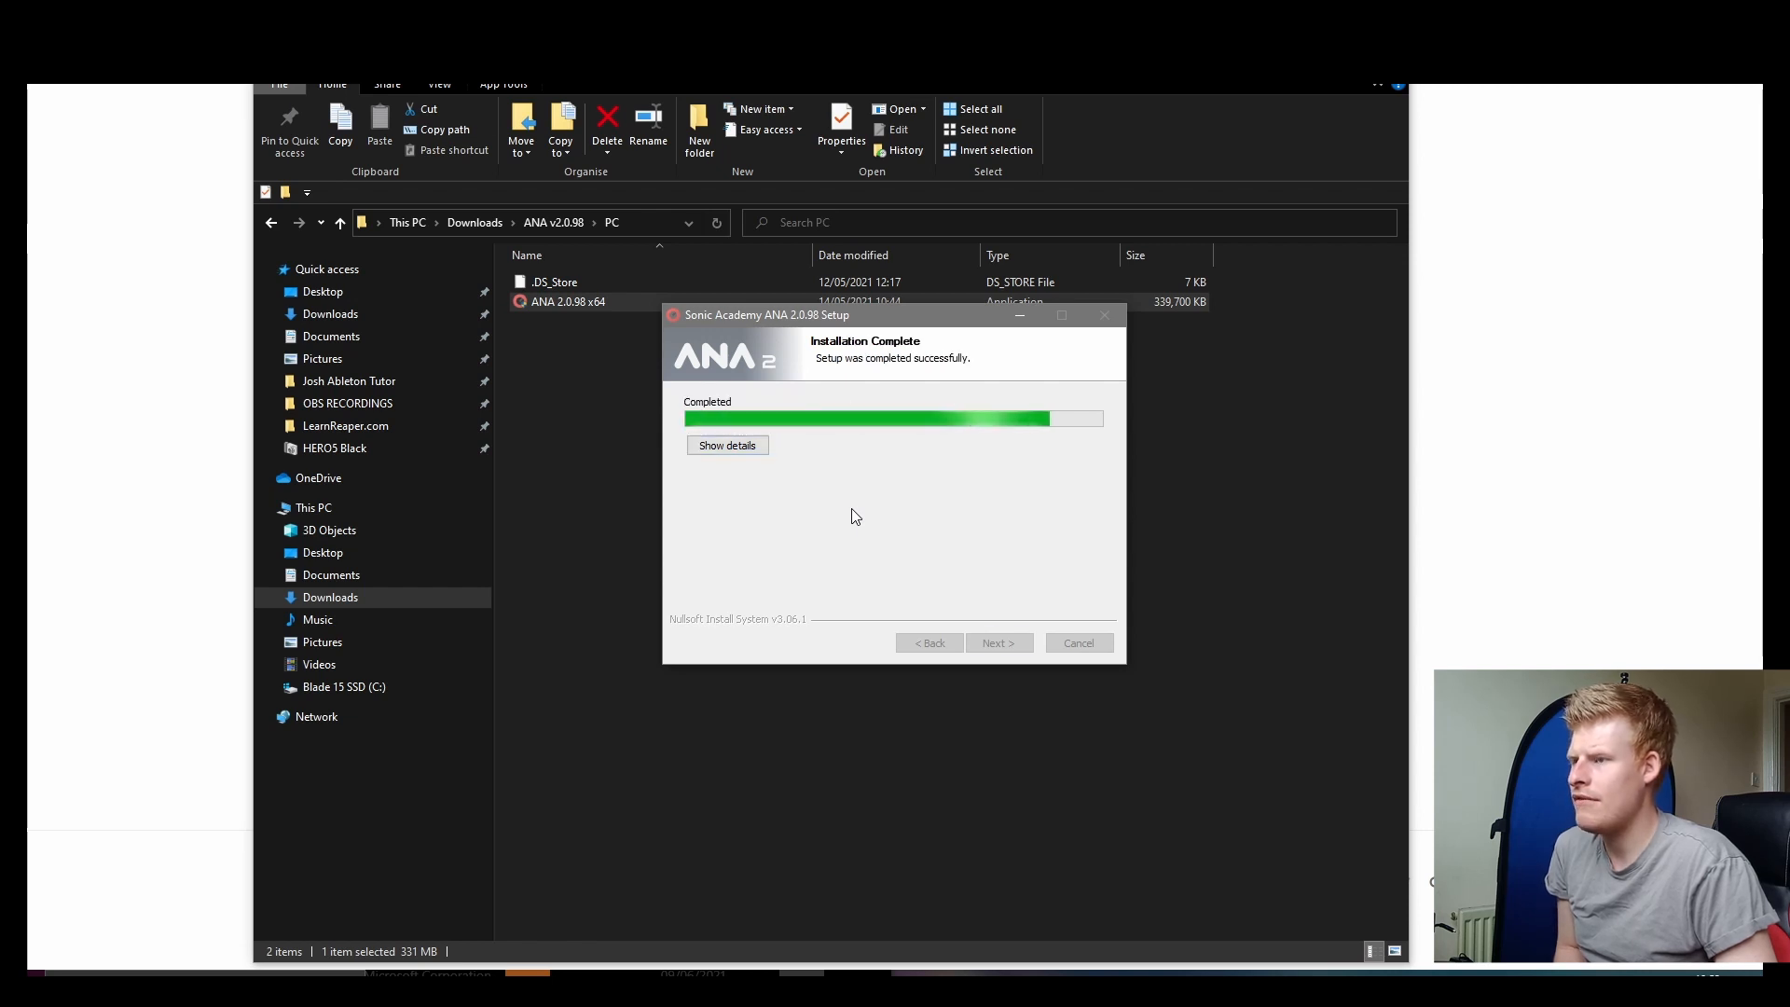
{"action": "left_click", "coordinate": [999, 643]}
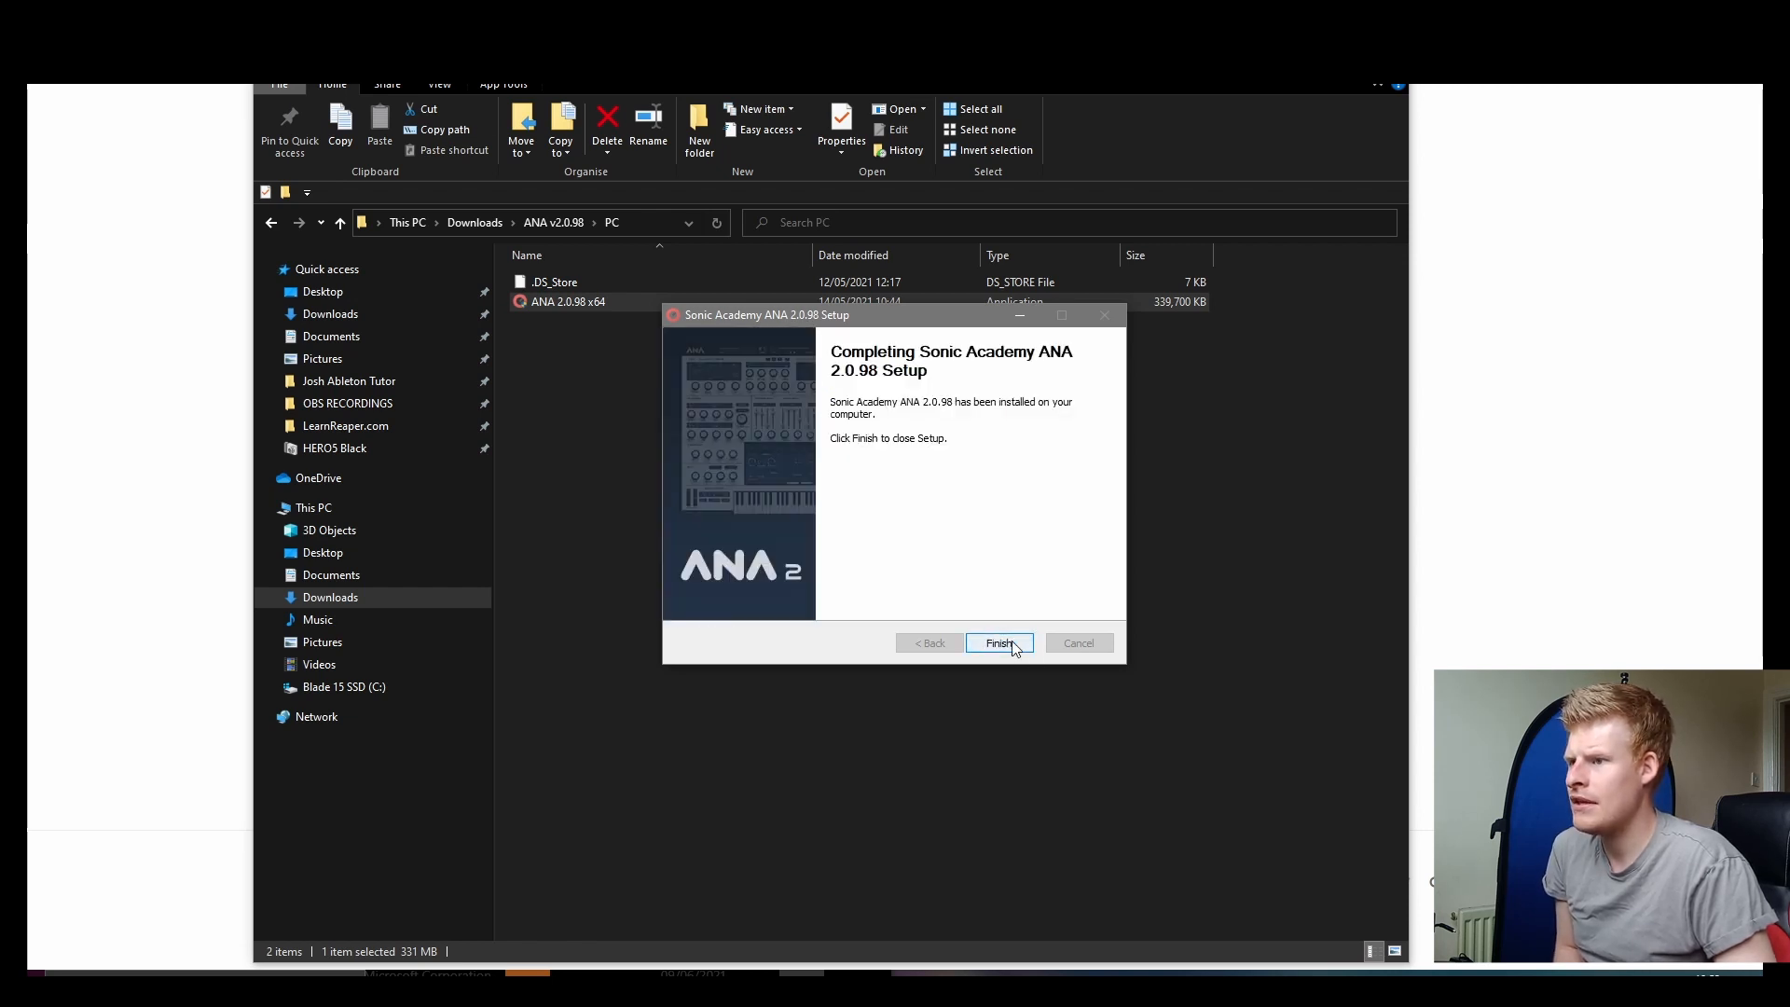
{"action": "left_click", "coordinate": [999, 642]}
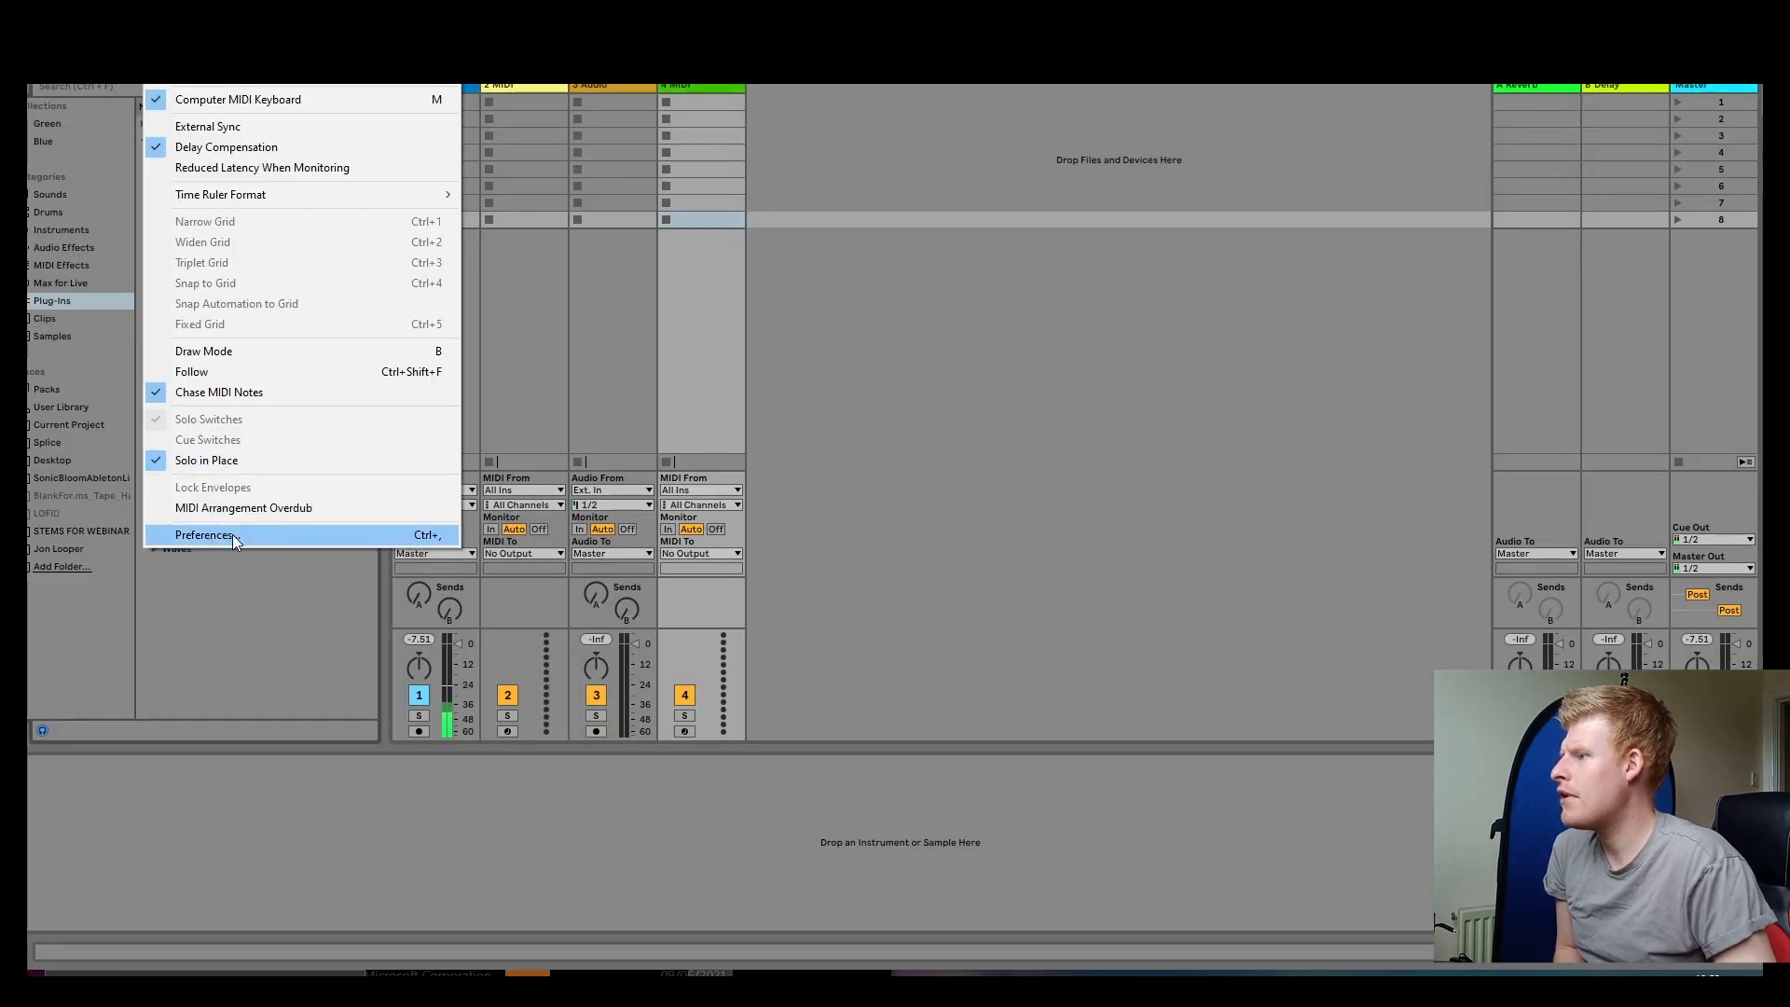
Open and close Live's Preferences so ANA 2 appears under VST3 > Sonic Academy
{"action": "left_click", "coordinate": [204, 534]}
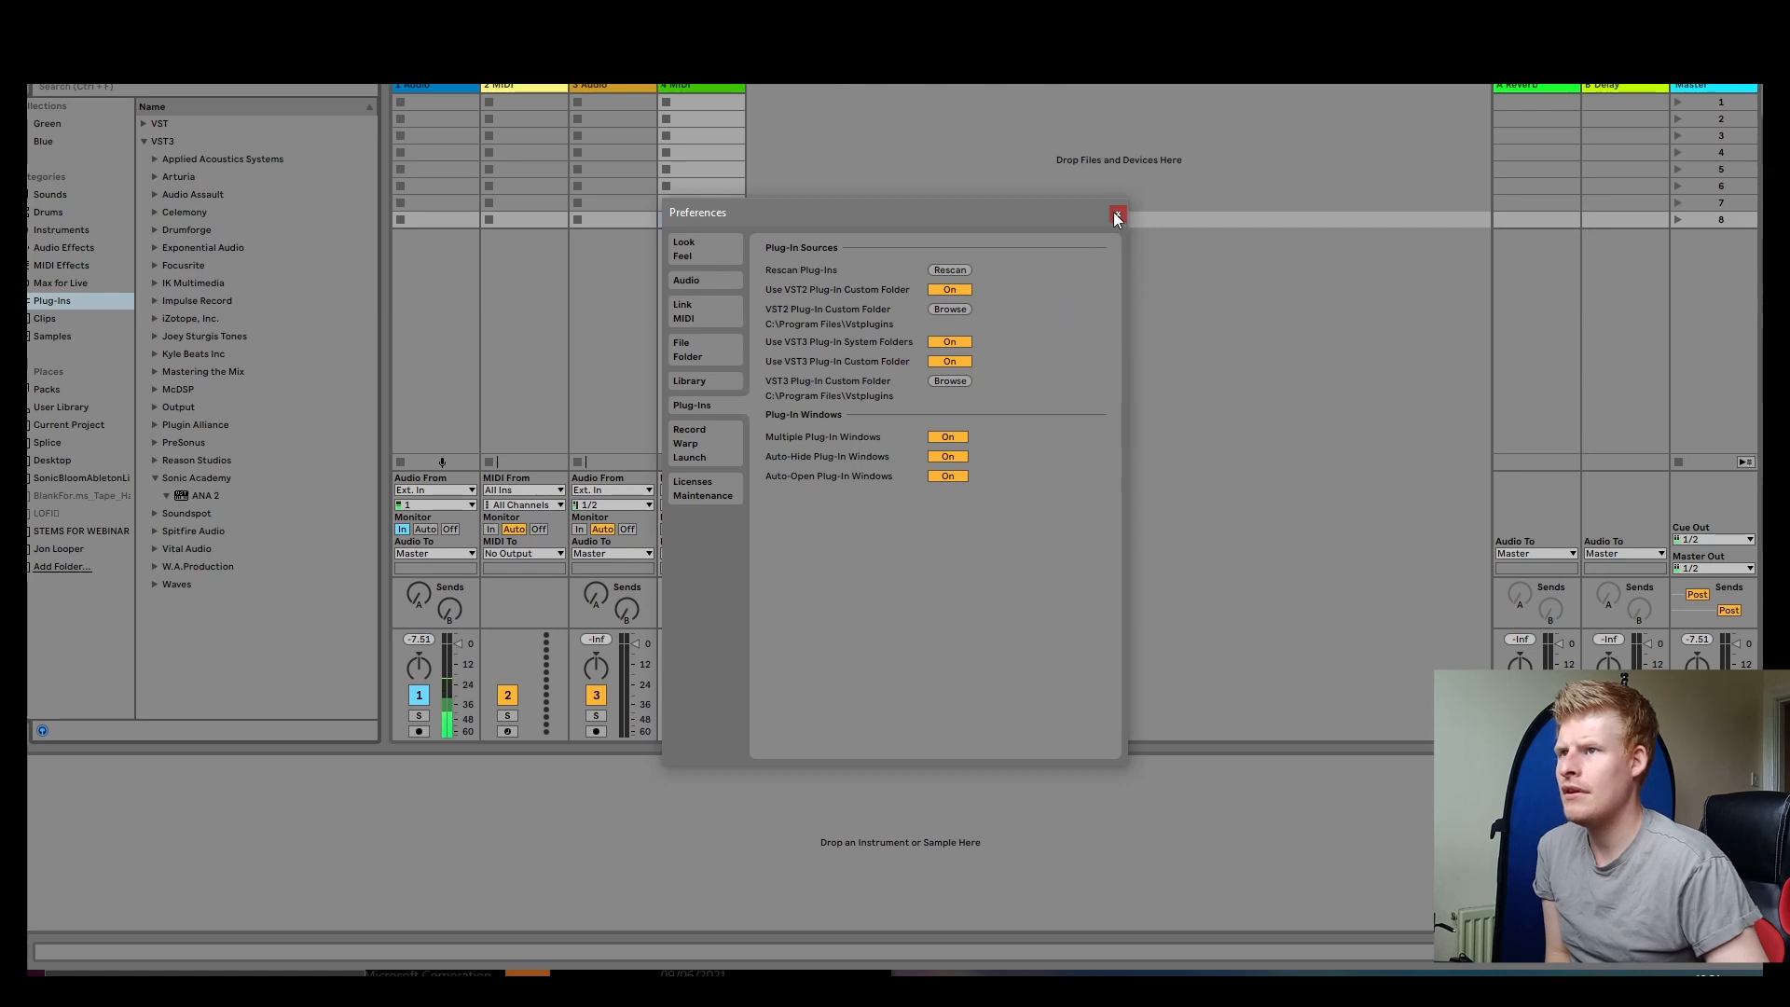
{"action": "left_click", "coordinate": [1115, 215]}
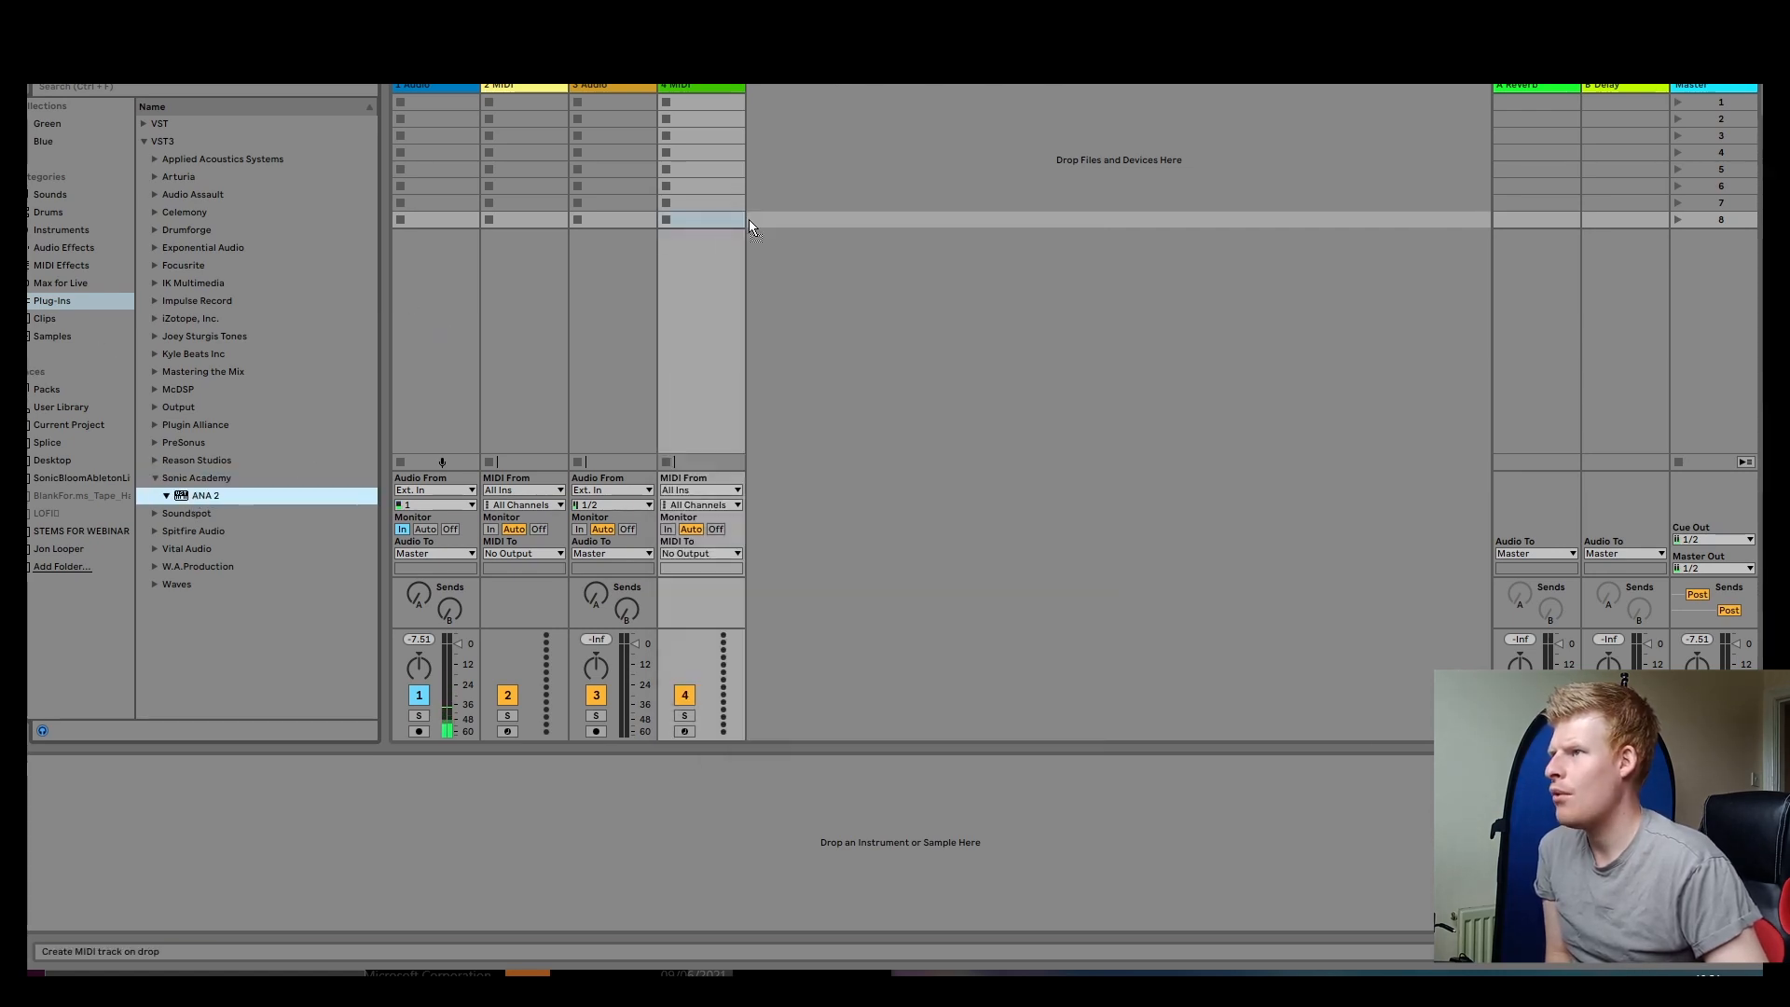
Load ANA 2 onto a new MIDI track and start registering its license
{"action": "double_click", "coordinate": [196, 495]}
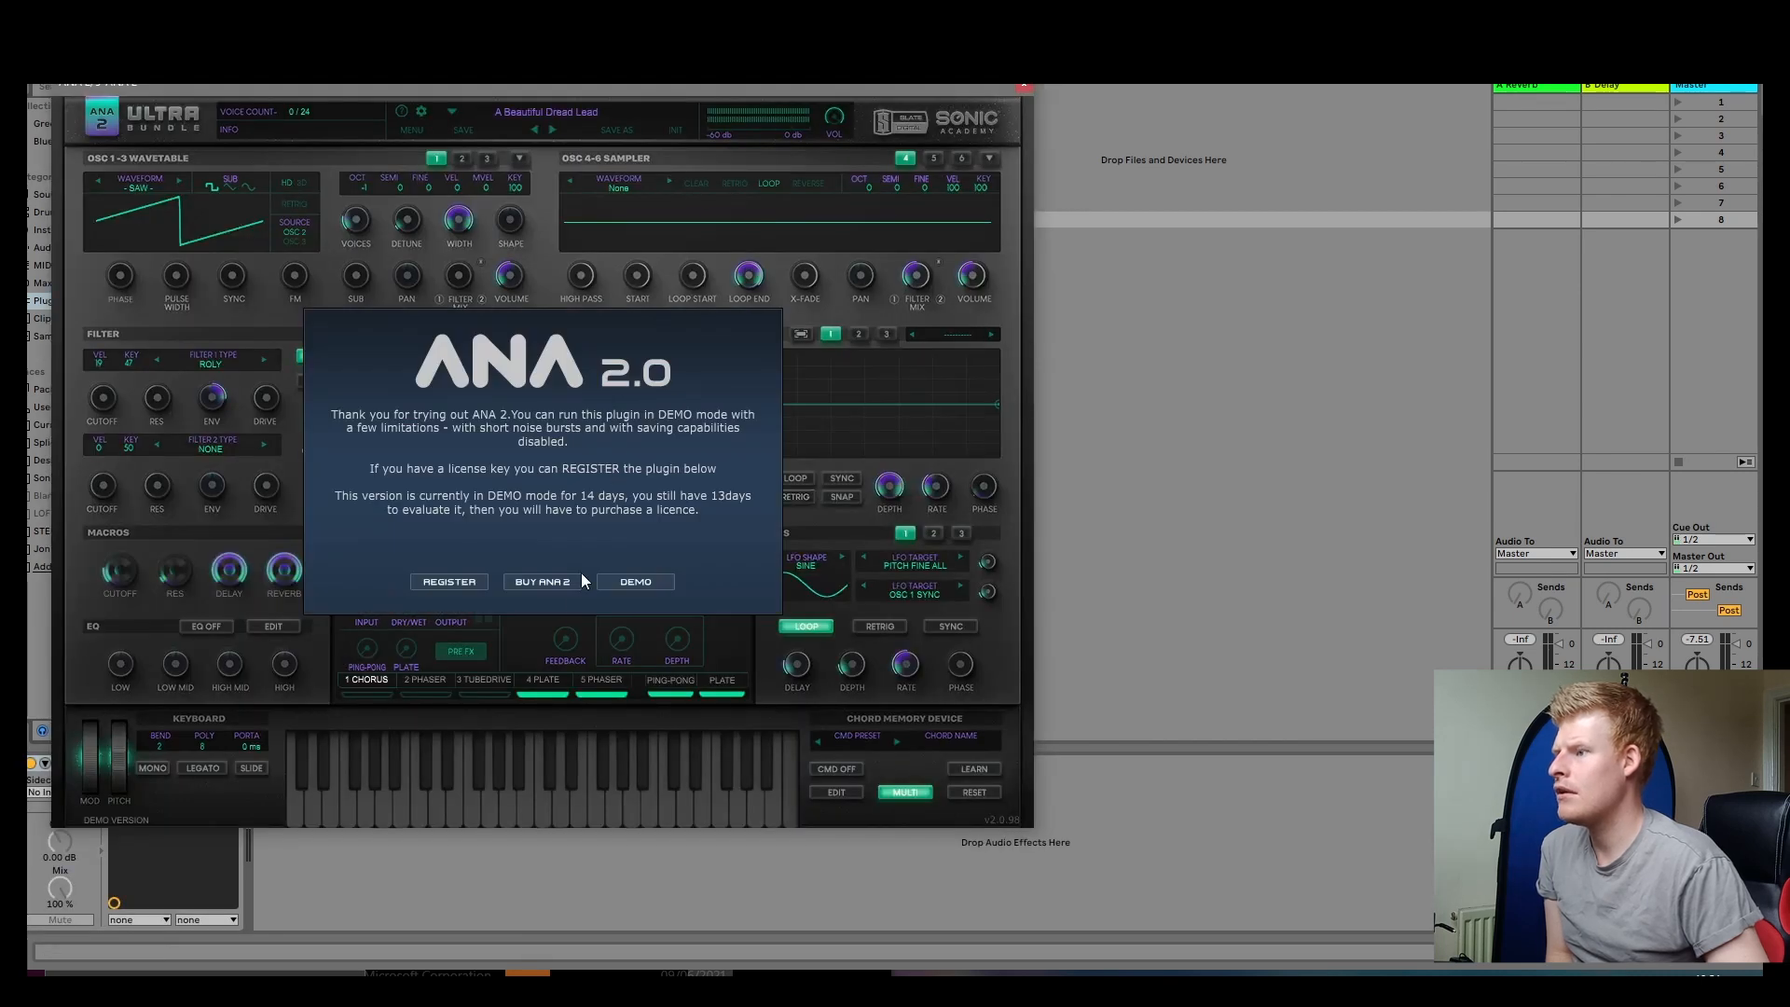
{"action": "left_click", "coordinate": [635, 582]}
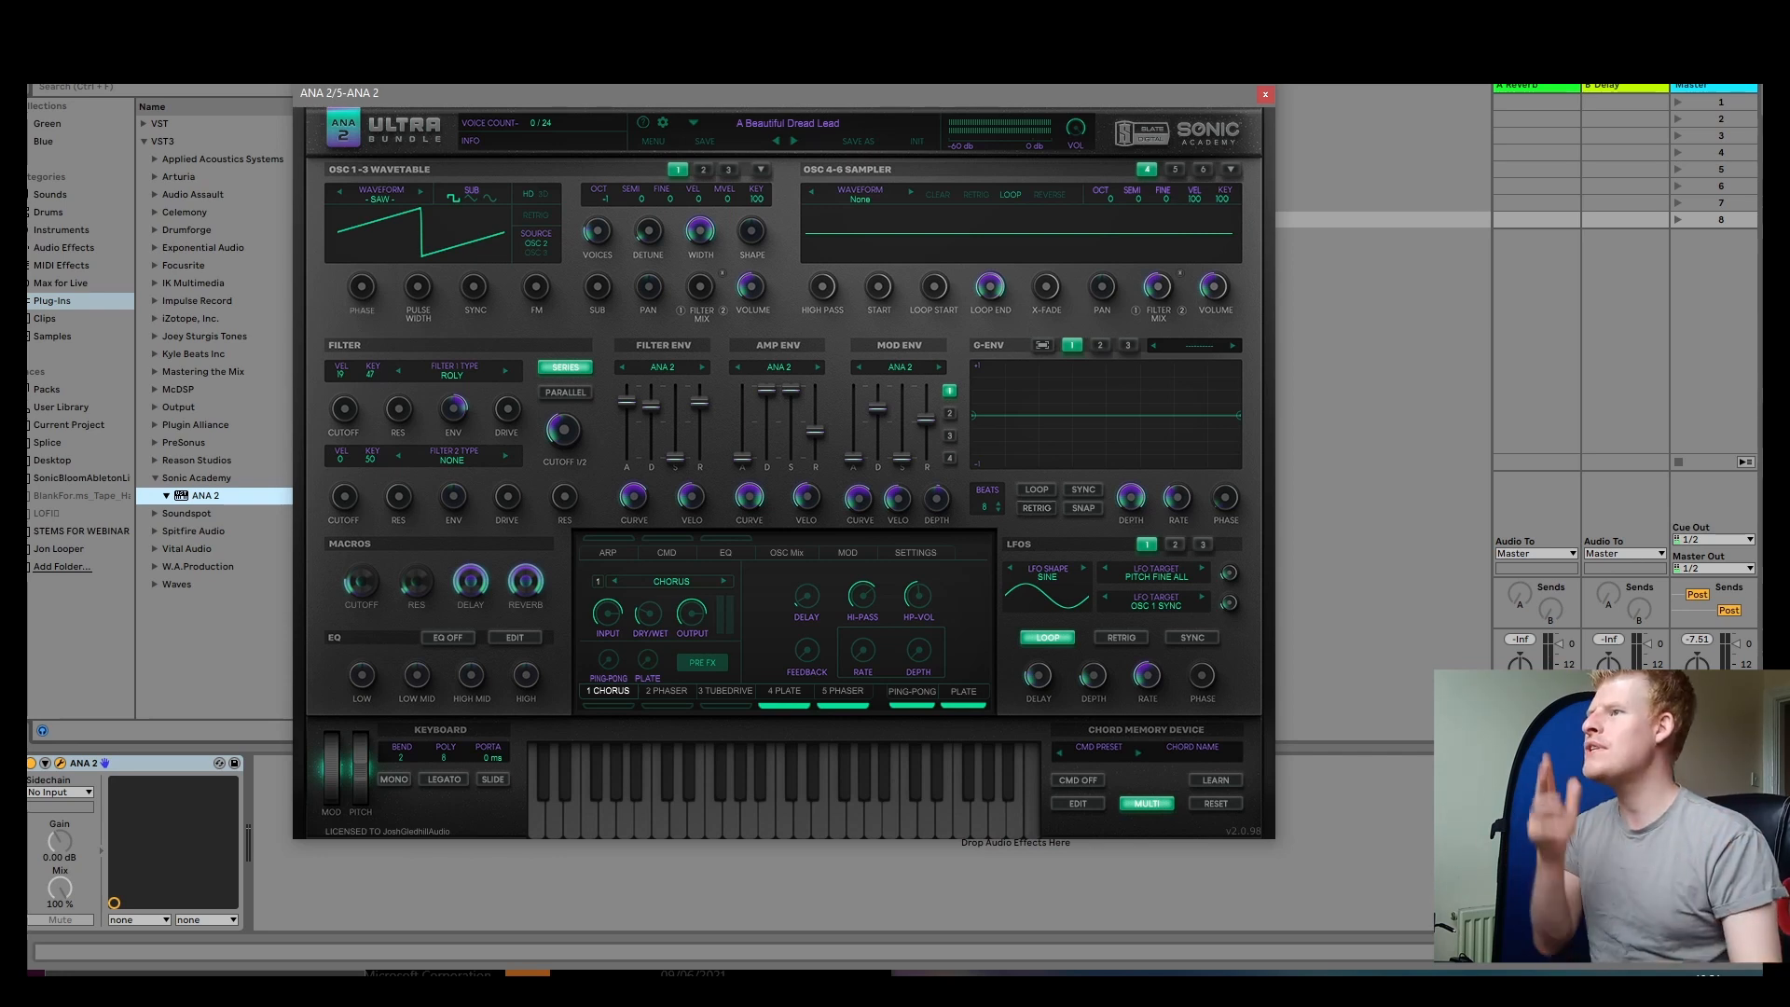
{"action": "mouse_move", "coordinate": [439, 106]}
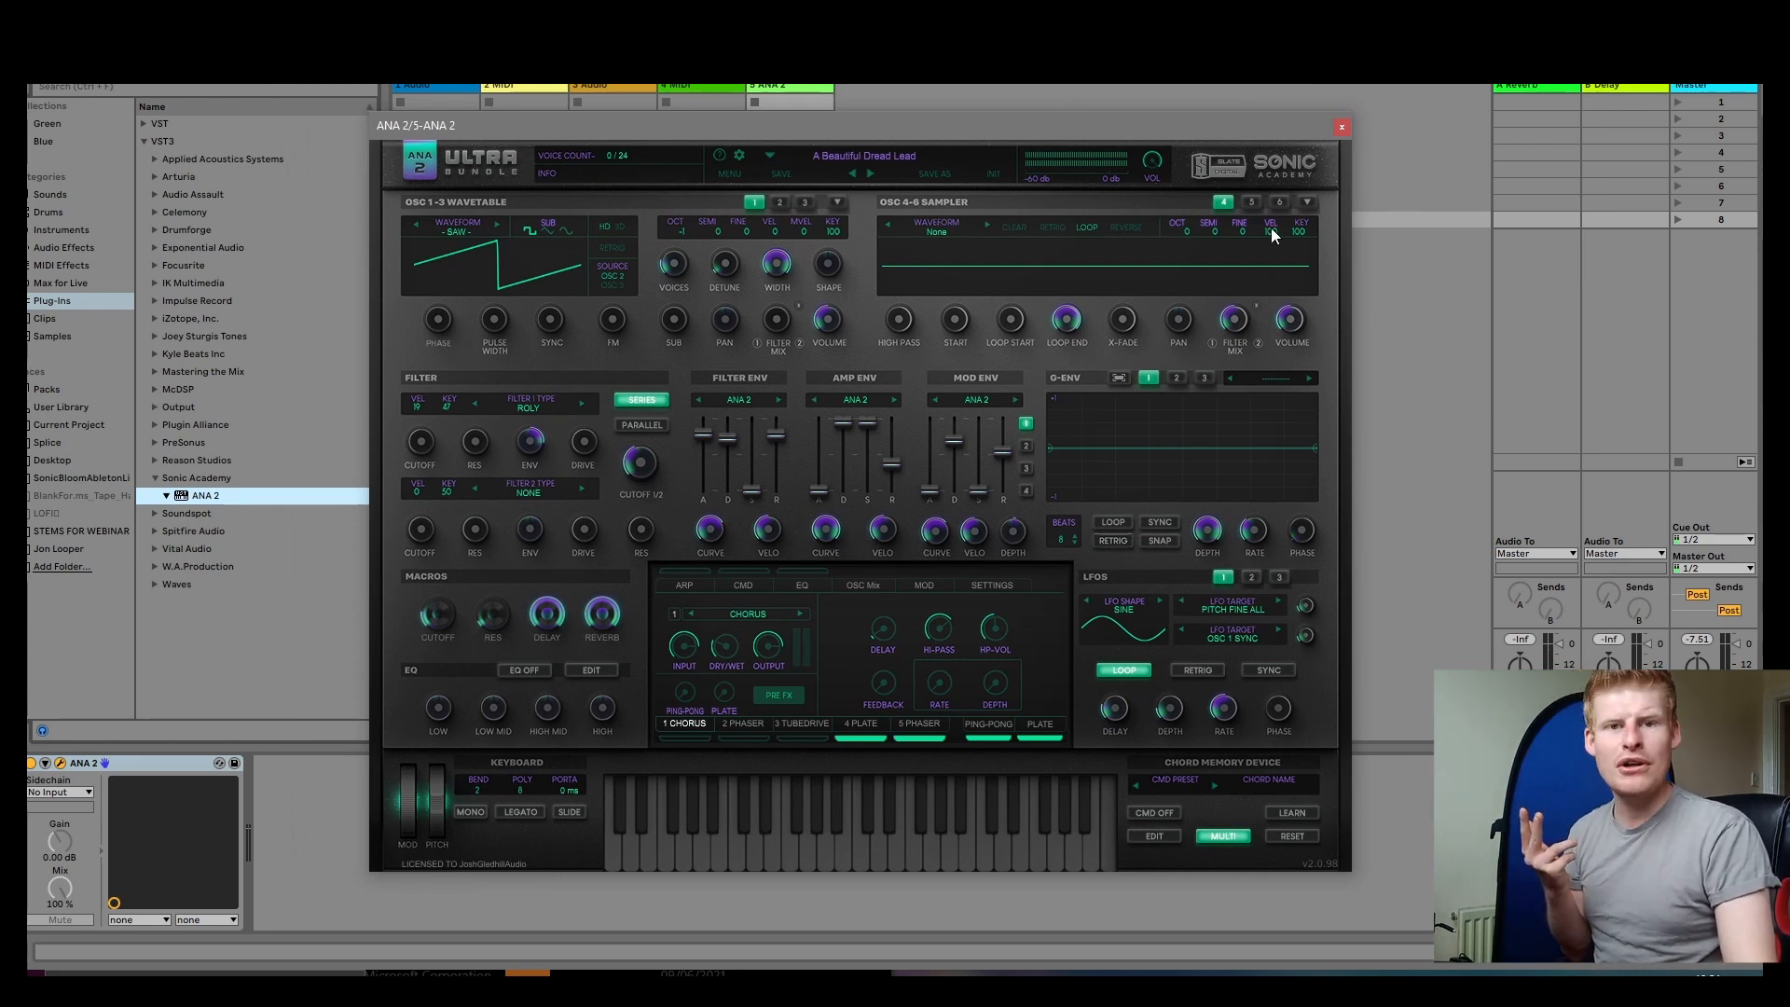
{"action": "mouse_move", "coordinate": [771, 788]}
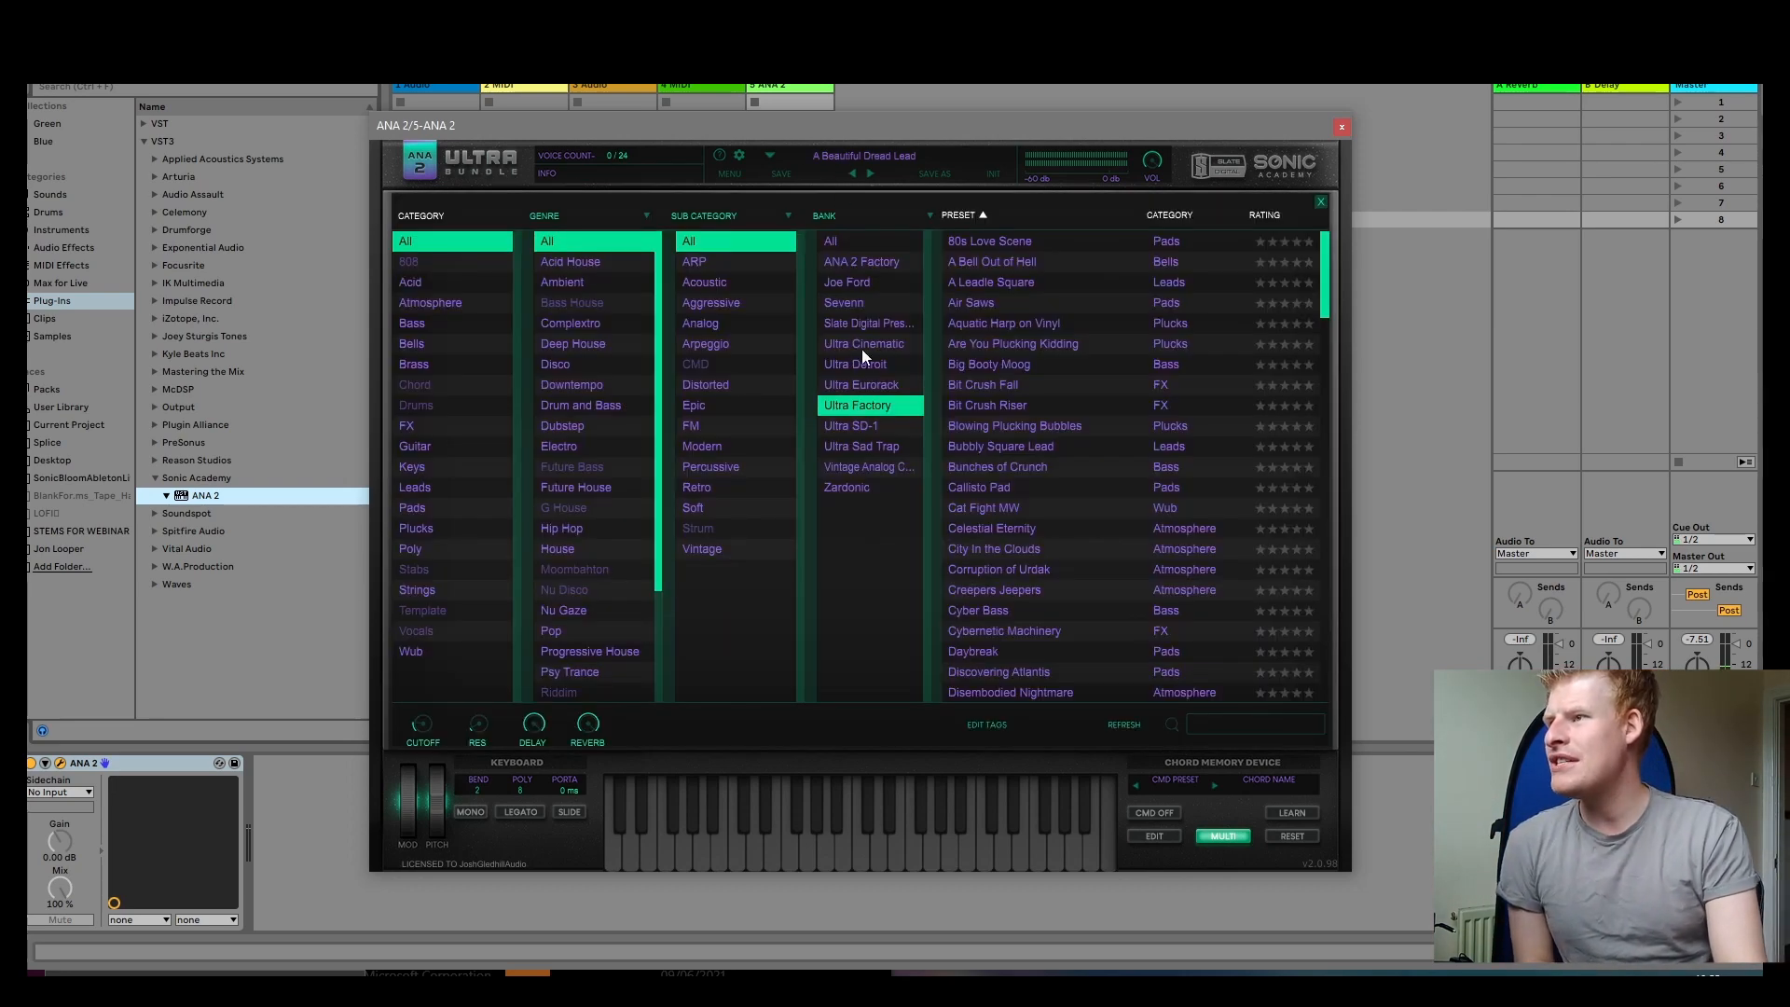
Load Broken Organ from the Ultra Cinematic bank, then step to Bell Guitarette
{"action": "left_click", "coordinate": [864, 343]}
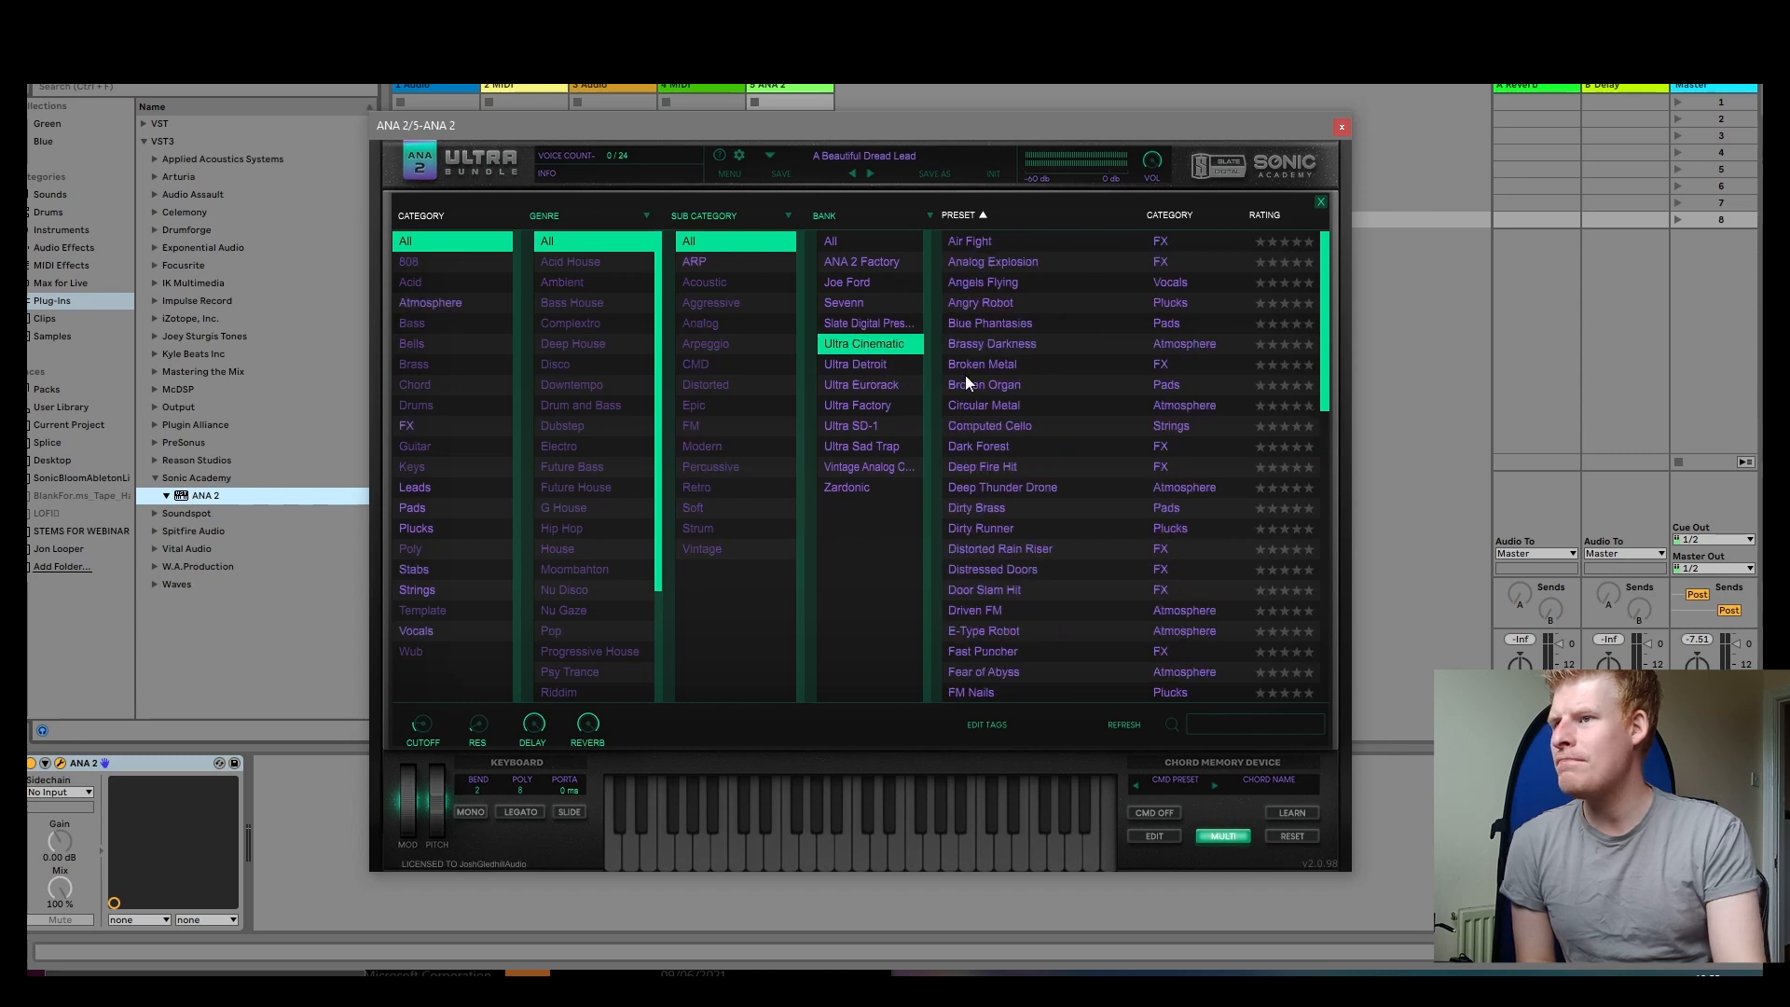
{"action": "double_click", "coordinate": [985, 384]}
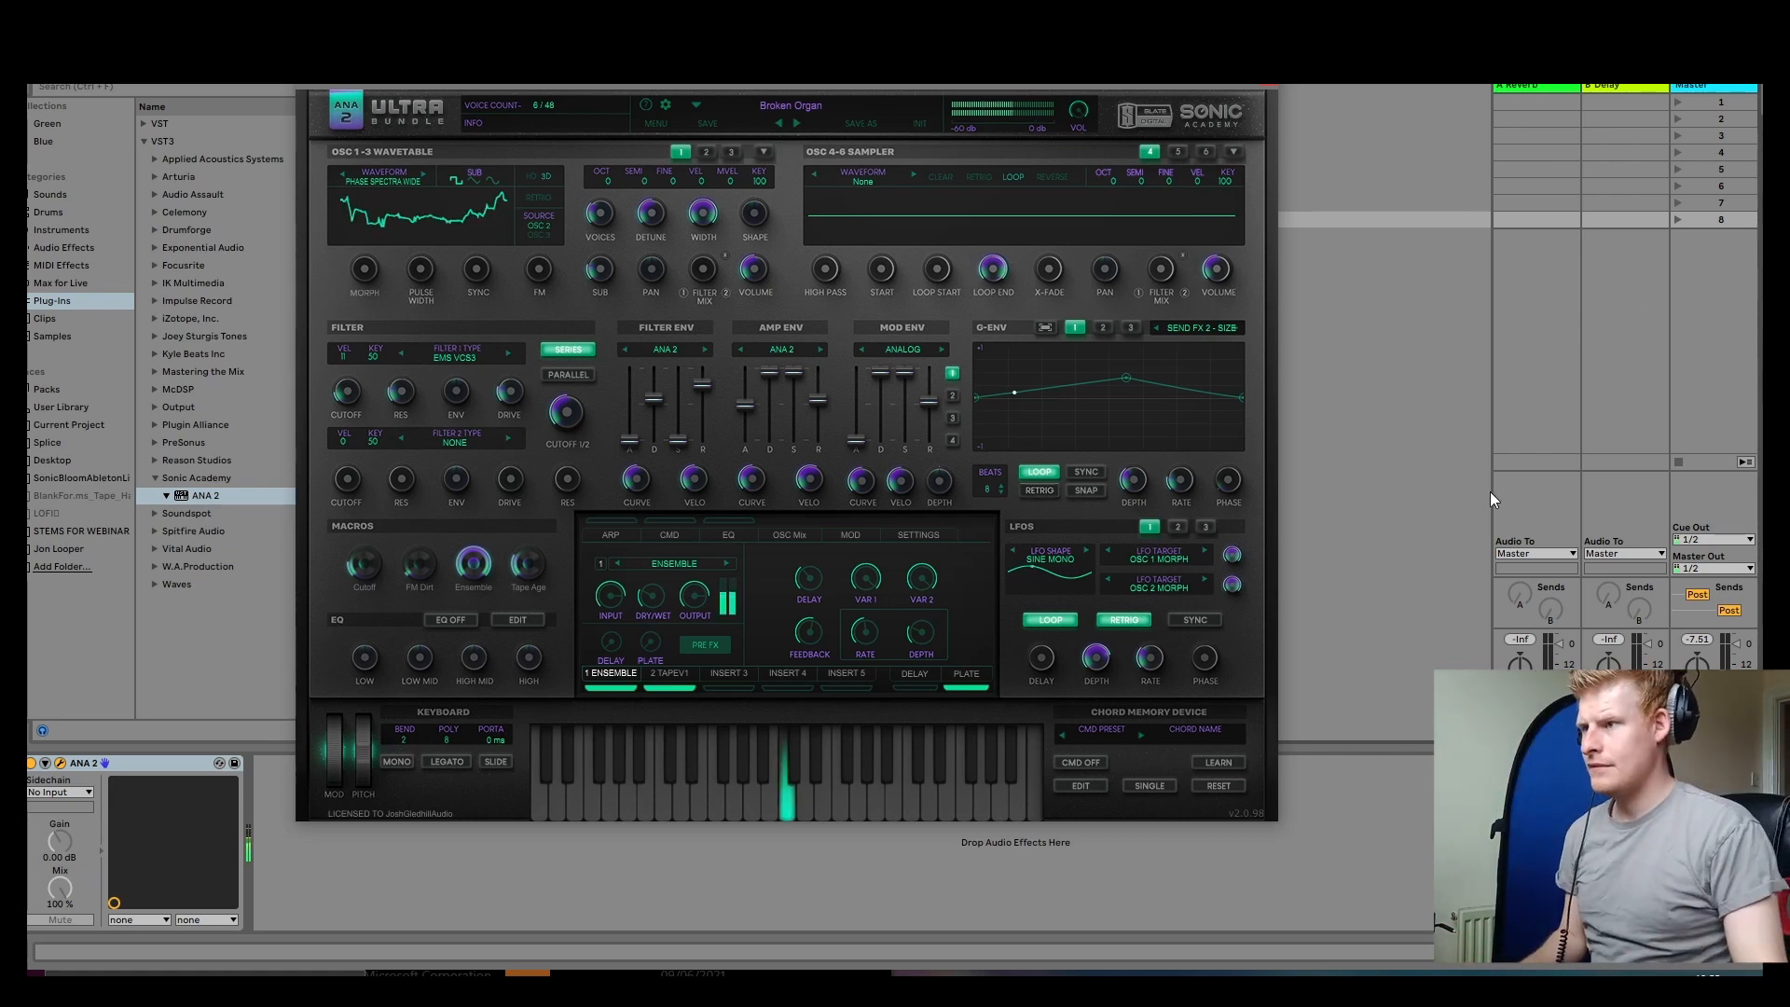
{"action": "left_click", "coordinate": [790, 105]}
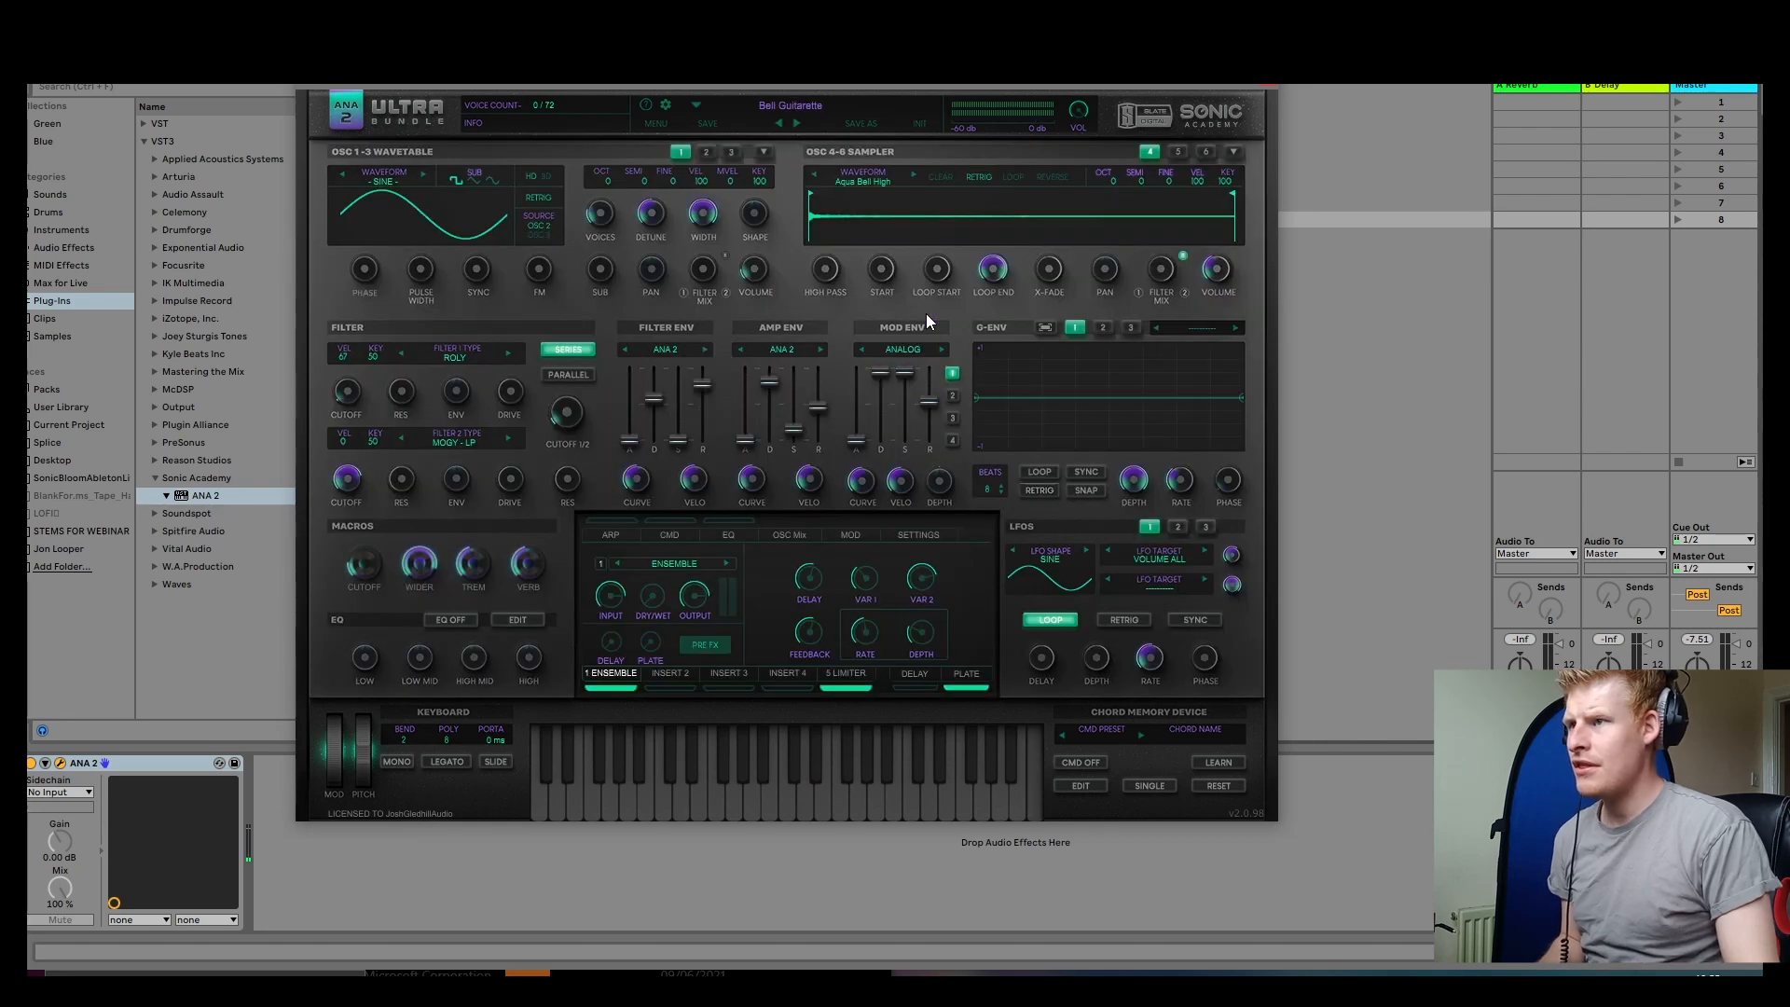
Load the Hip Hop D MINOR - BELLISH chord progression and turn chord memory on
{"action": "left_click", "coordinate": [1080, 762]}
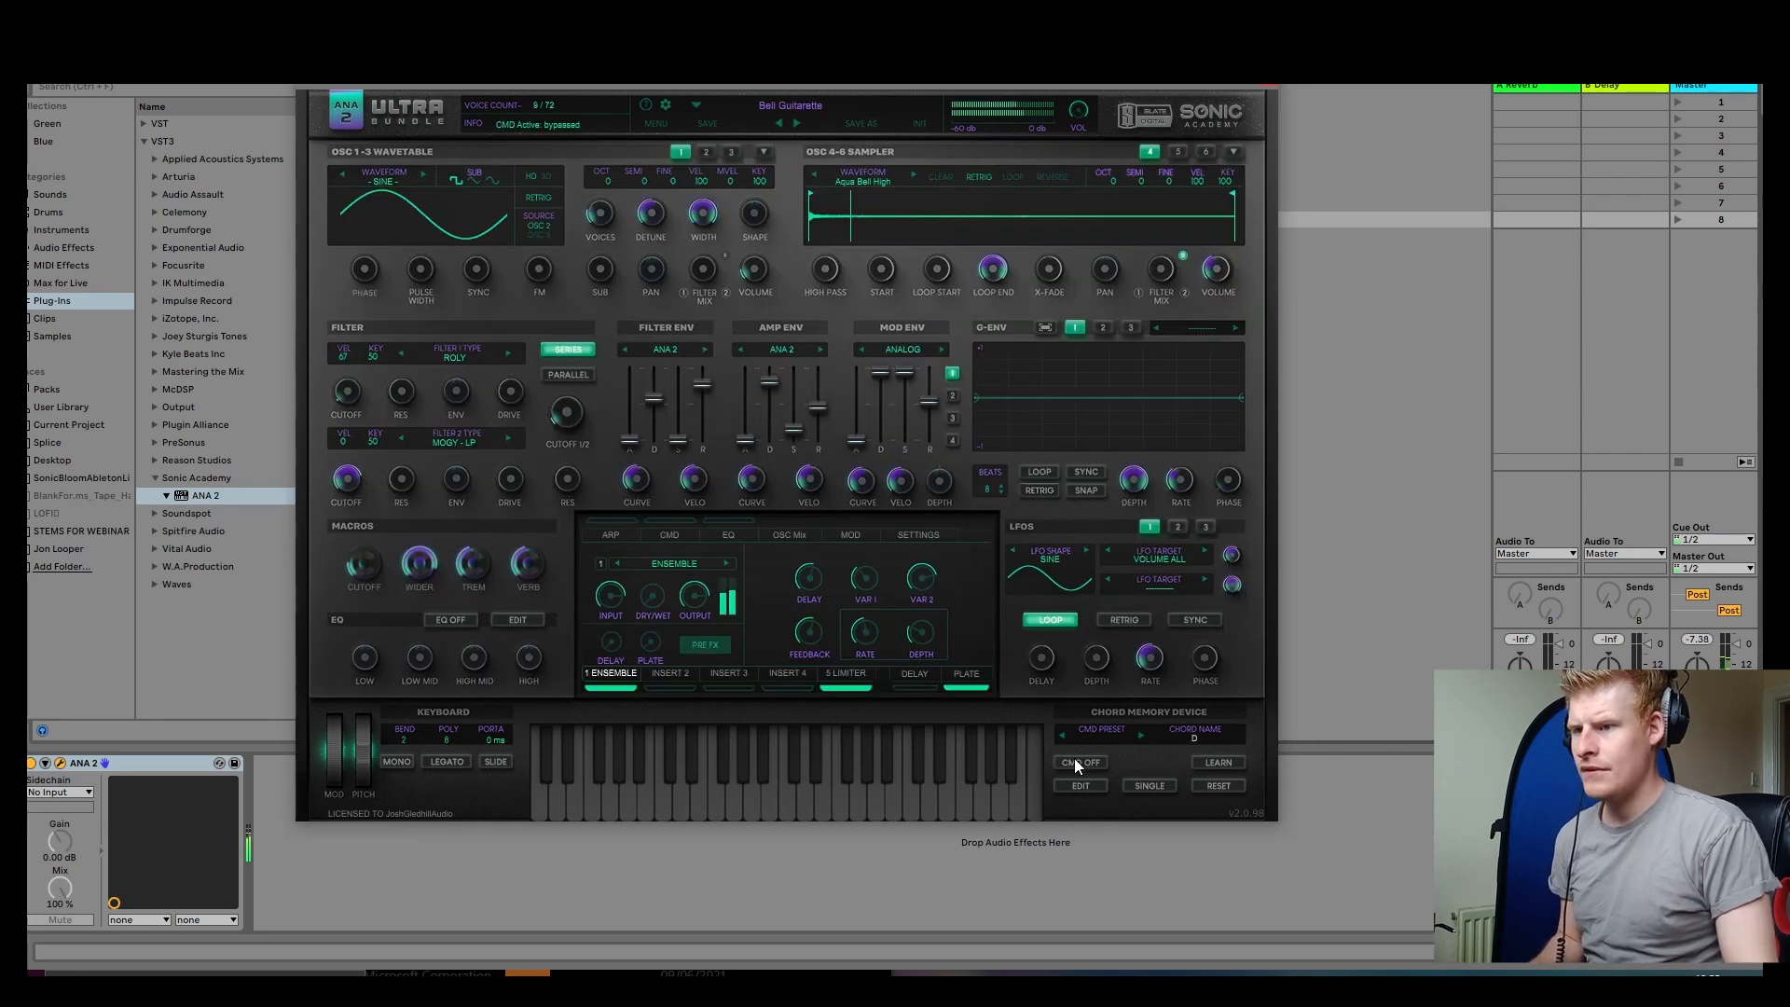
{"action": "left_click", "coordinate": [1081, 763]}
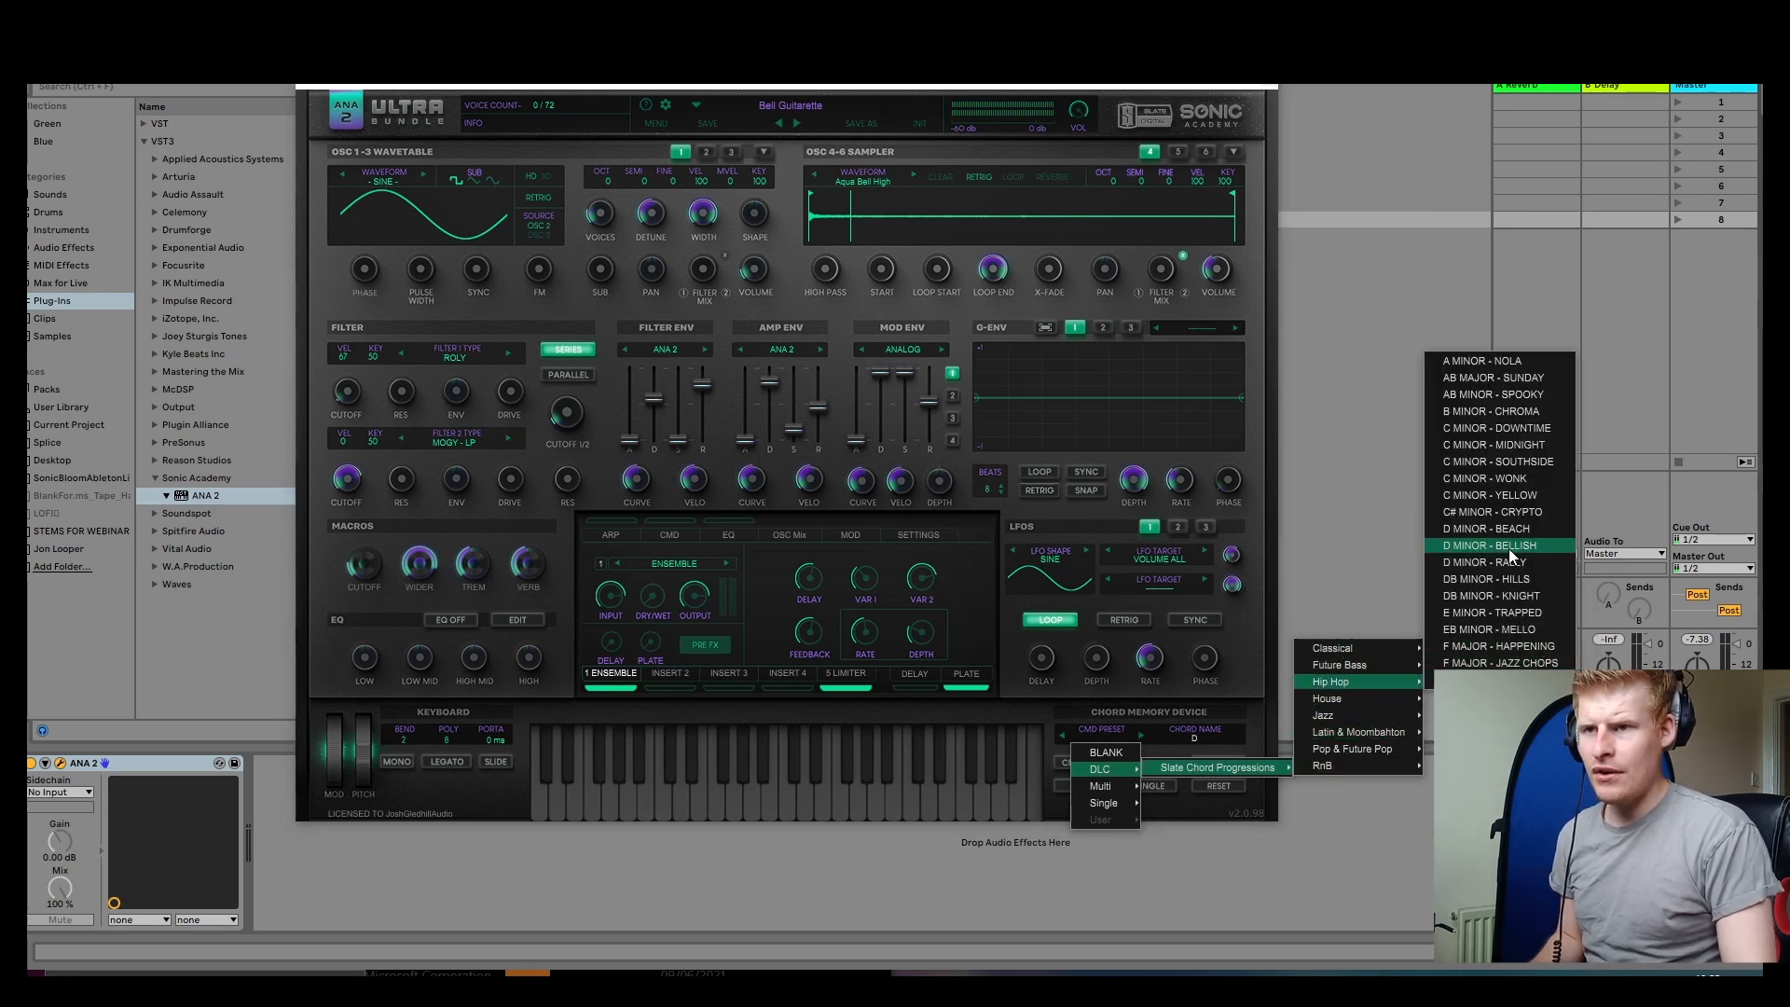
{"action": "left_click", "coordinate": [1490, 545]}
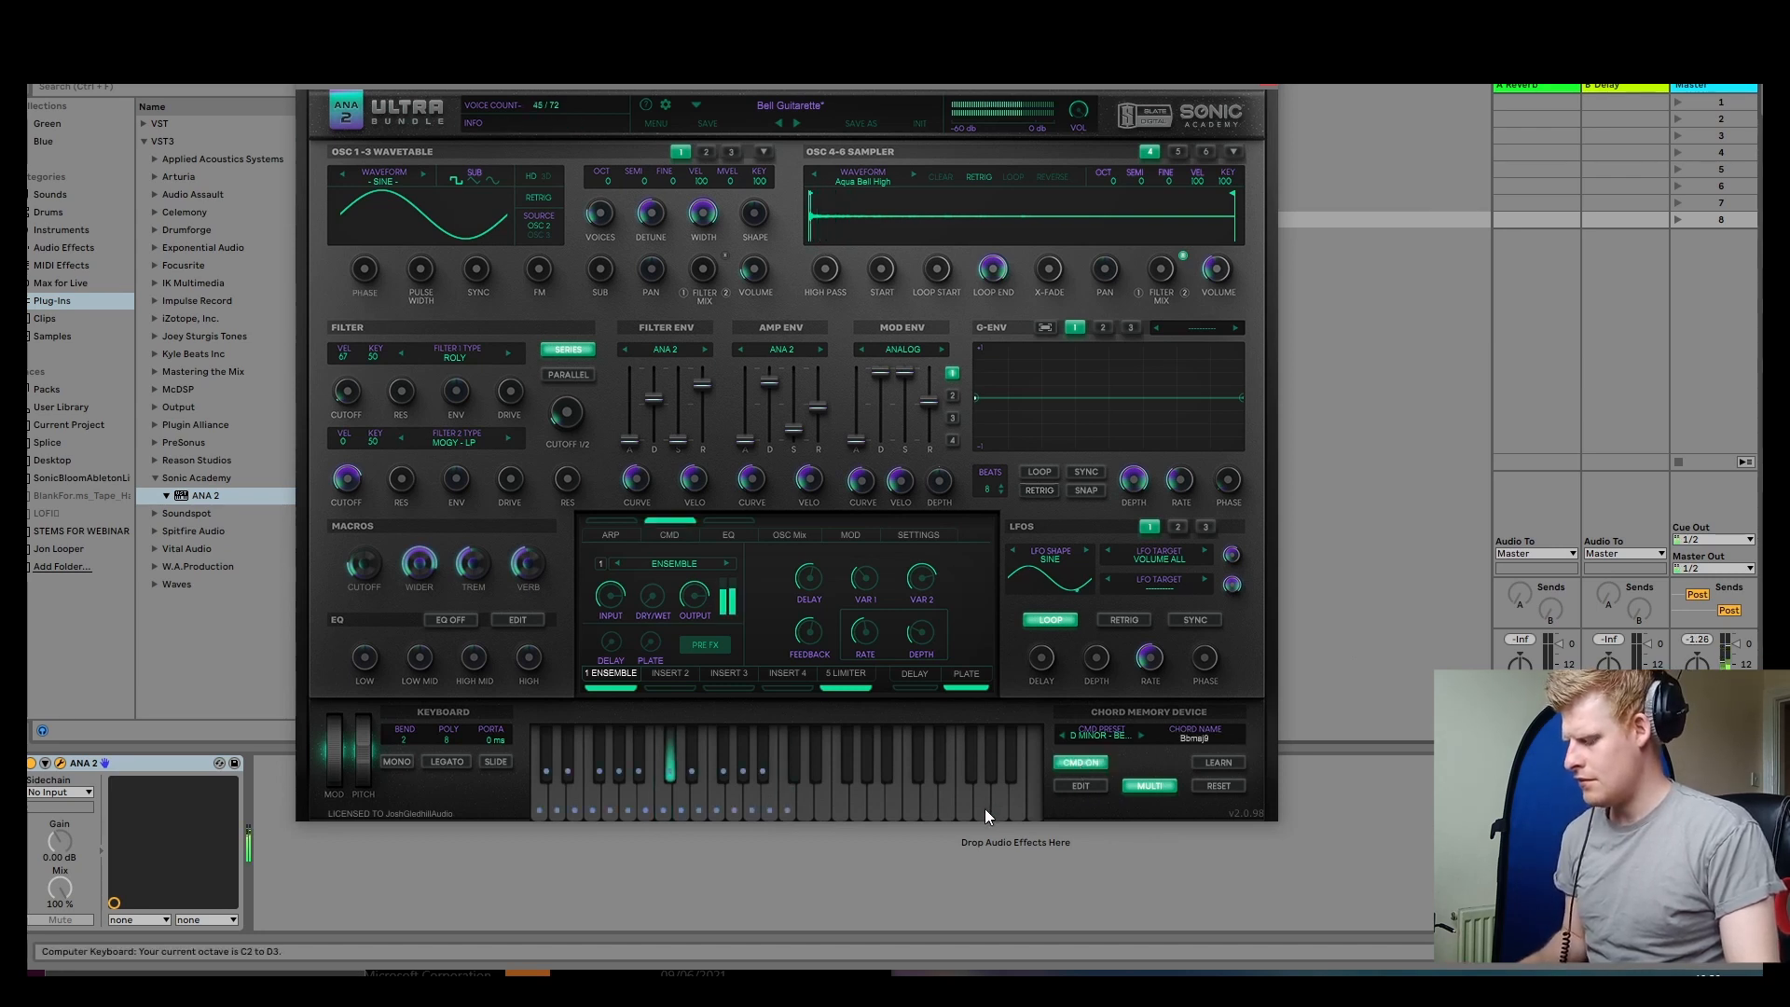
{"action": "left_click", "coordinate": [683, 815]}
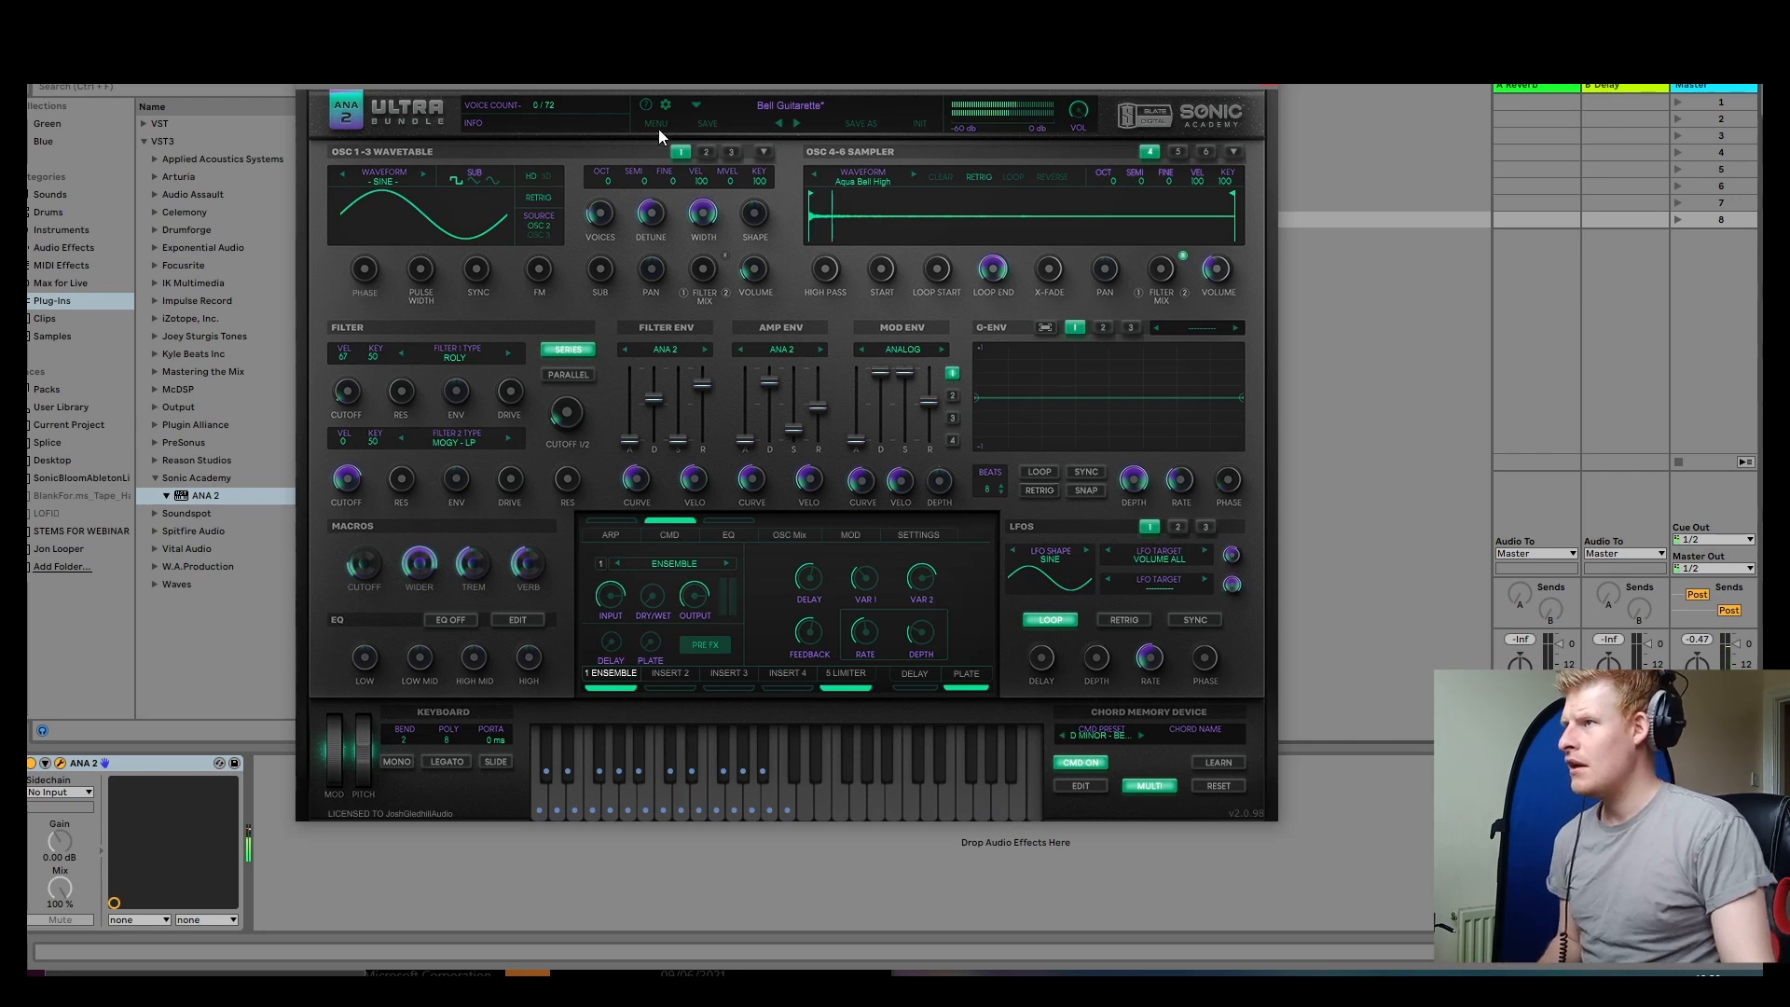
{"action": "mouse_move", "coordinate": [698, 114]}
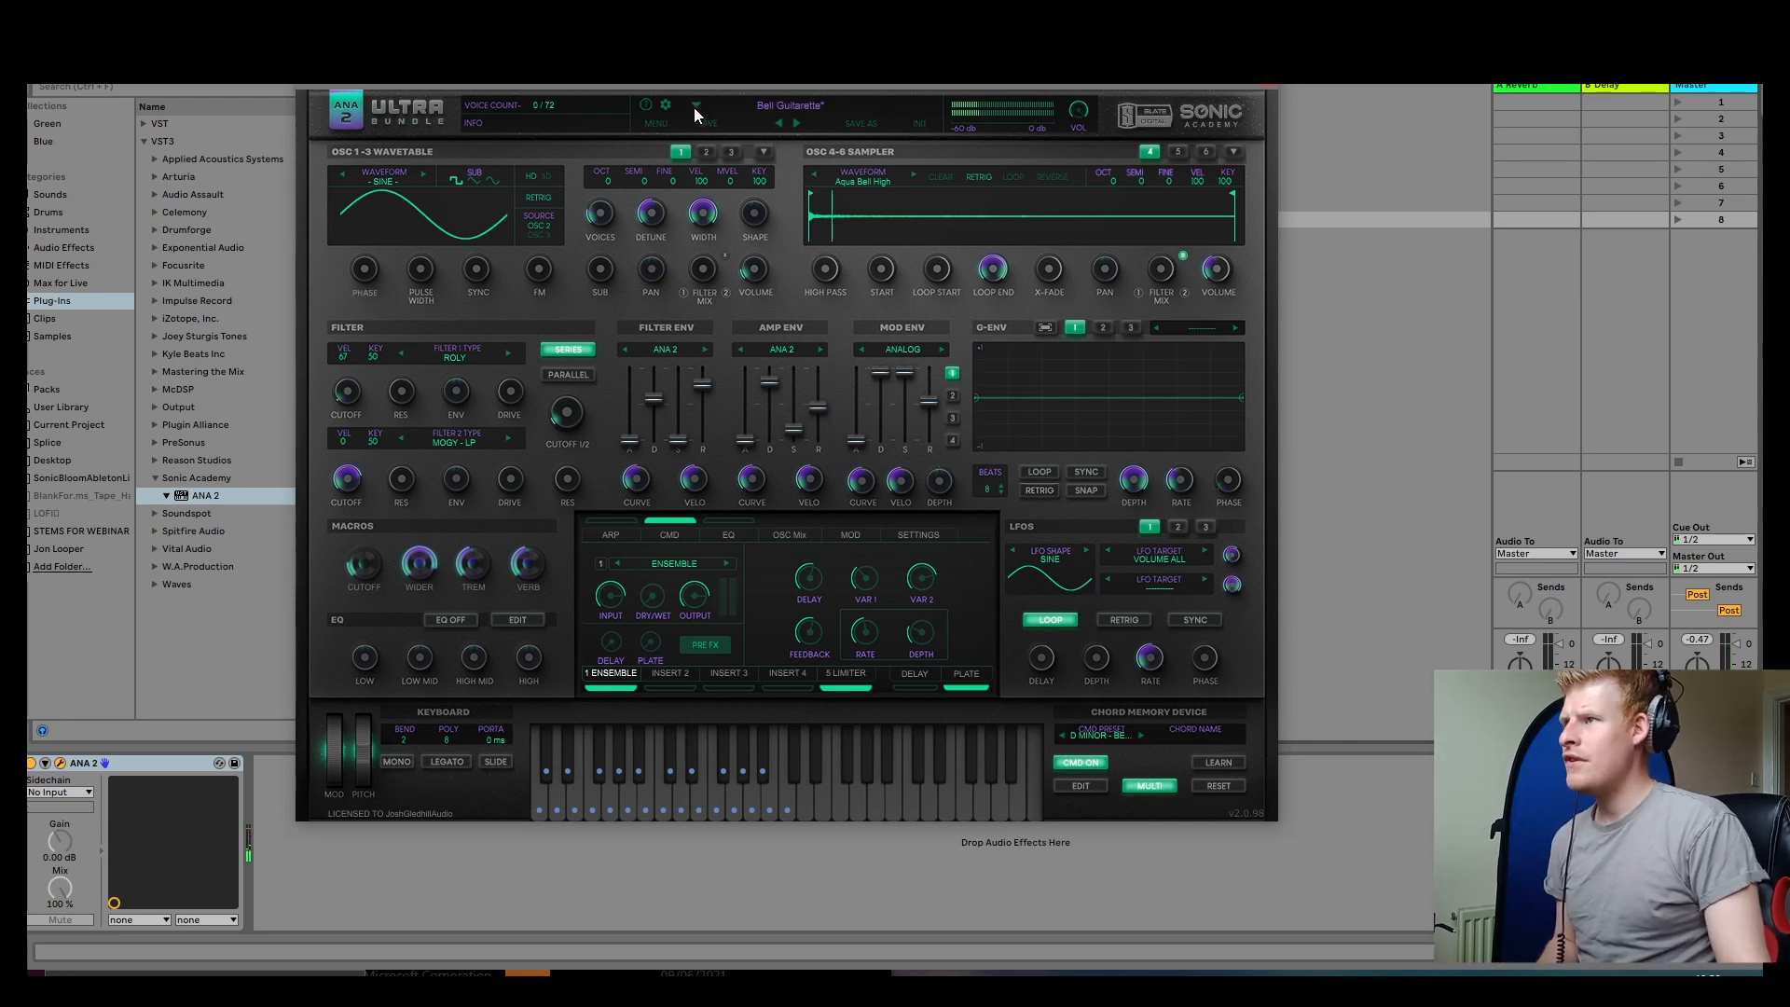
Open ANA 2's preset bank list from the preset name bar, showing ANA 2 Factory categories
{"action": "left_click", "coordinate": [699, 105]}
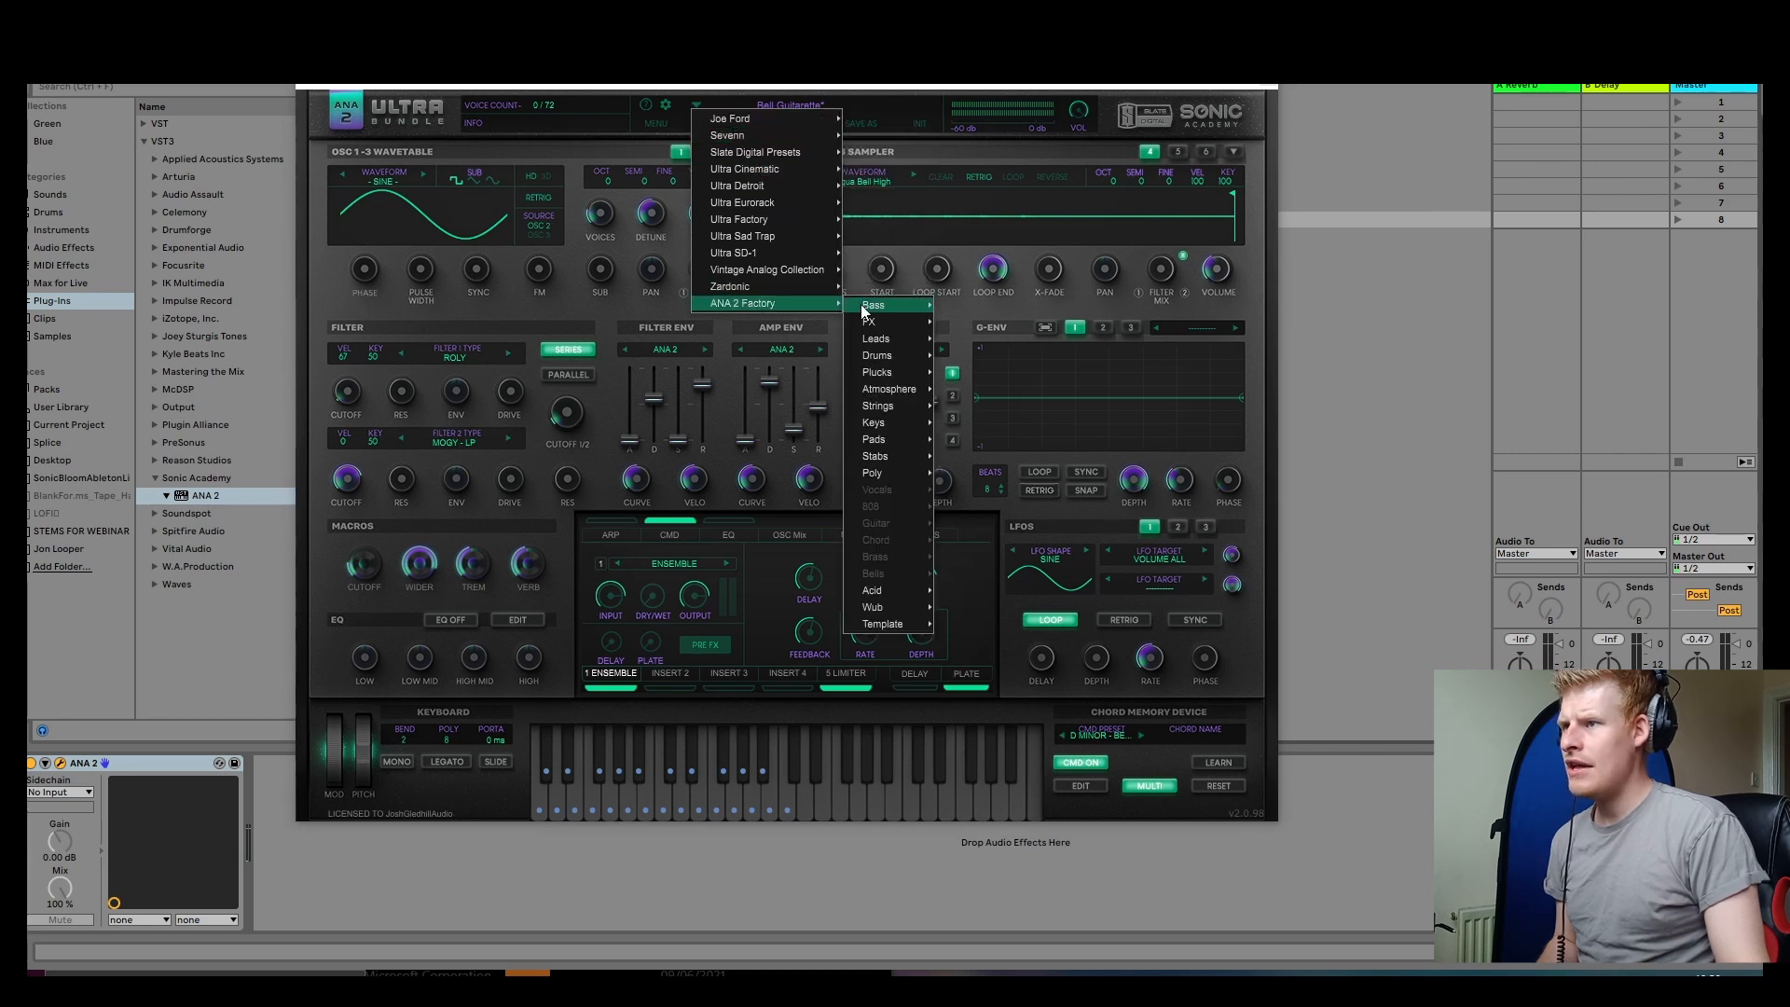
{"action": "mouse_move", "coordinate": [873, 607]}
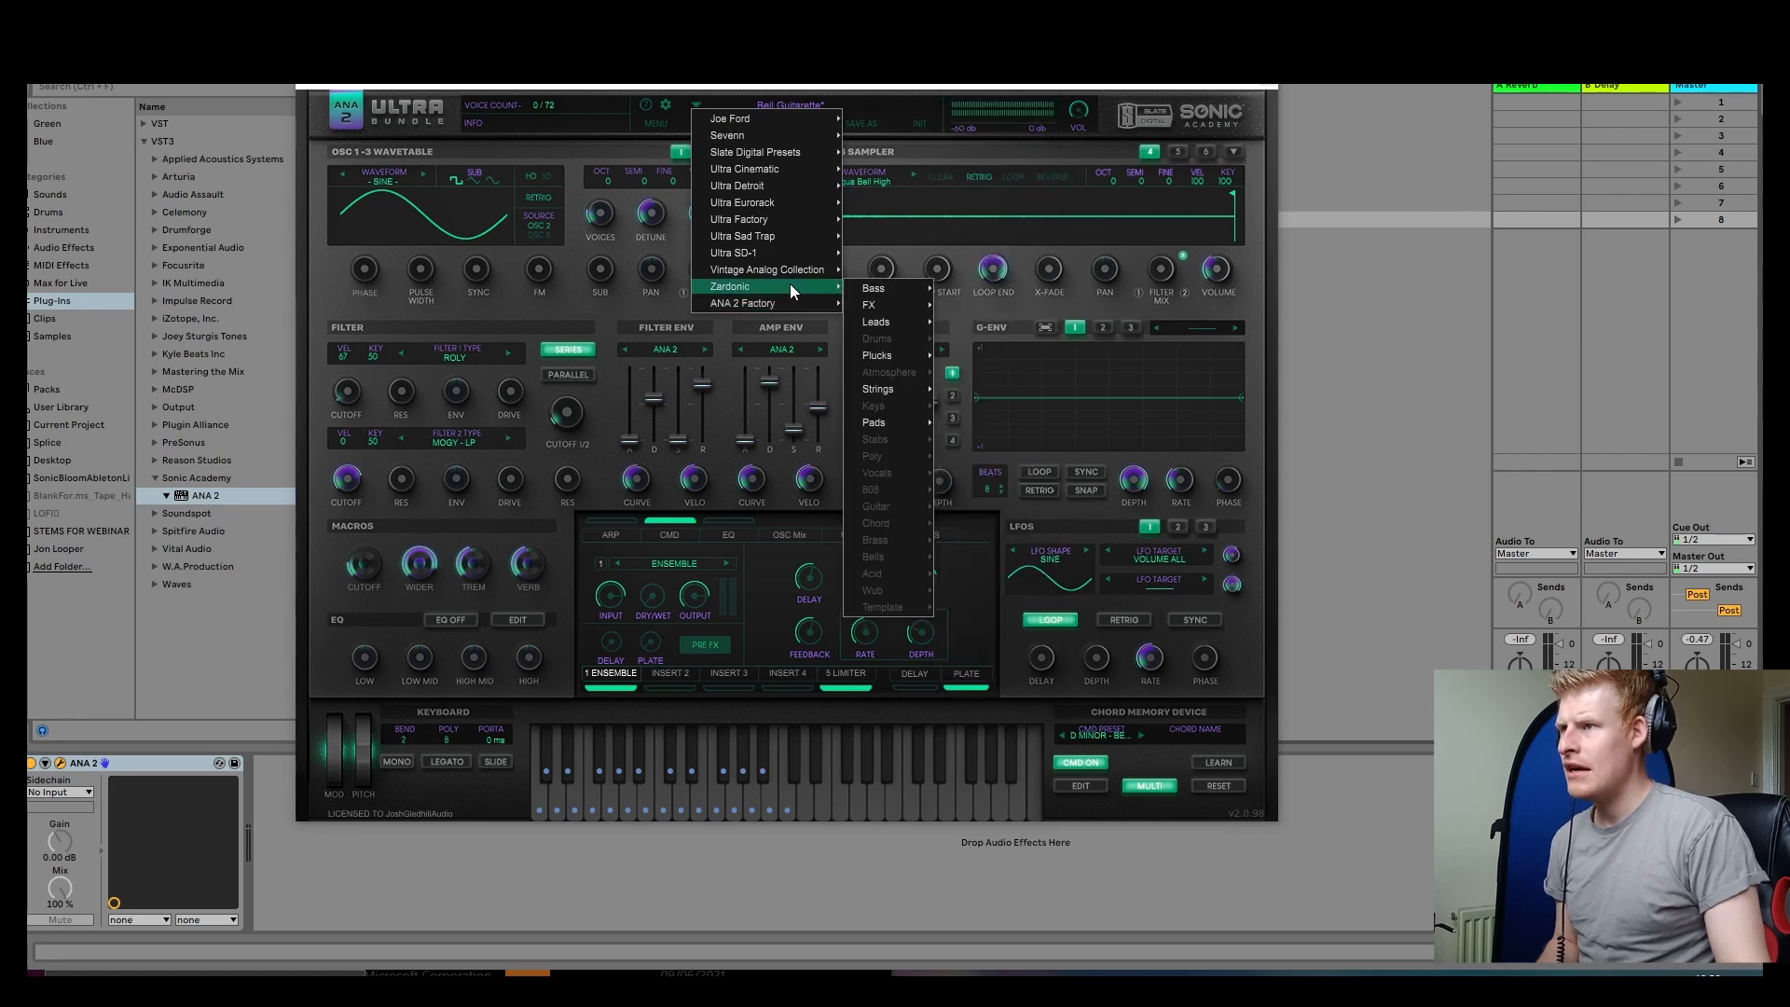
{"action": "mouse_move", "coordinate": [755, 303]}
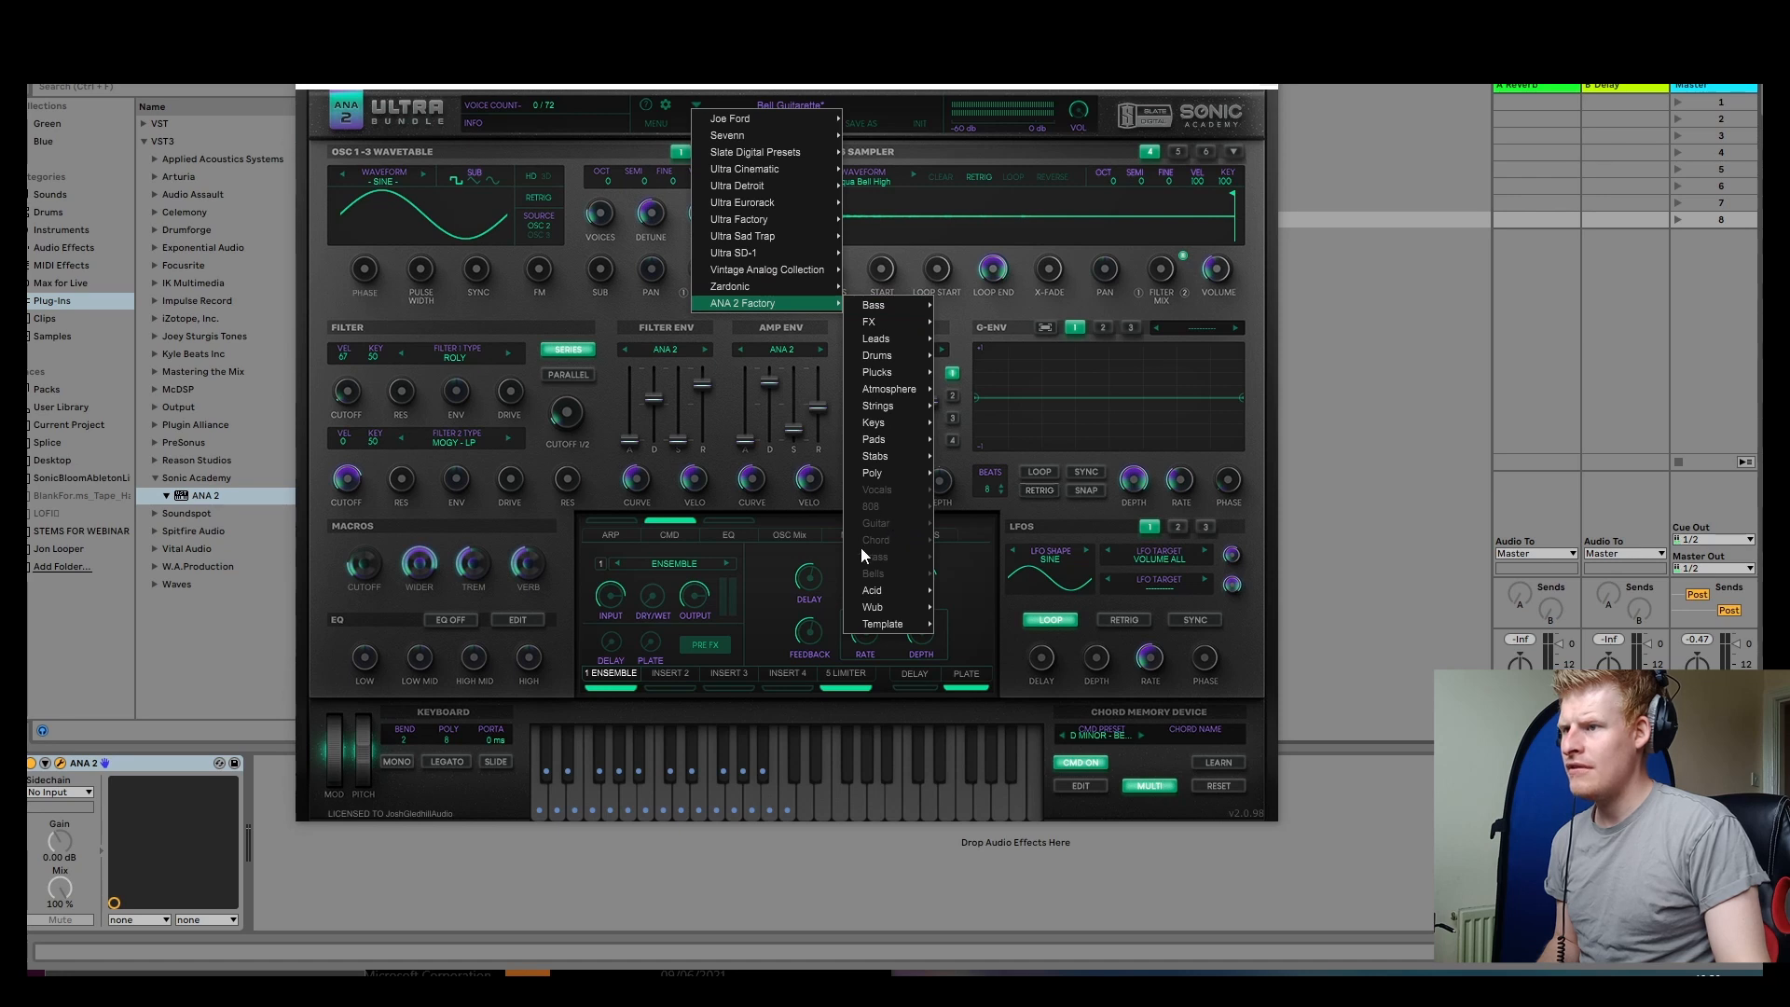
{"action": "mouse_move", "coordinate": [750, 253]}
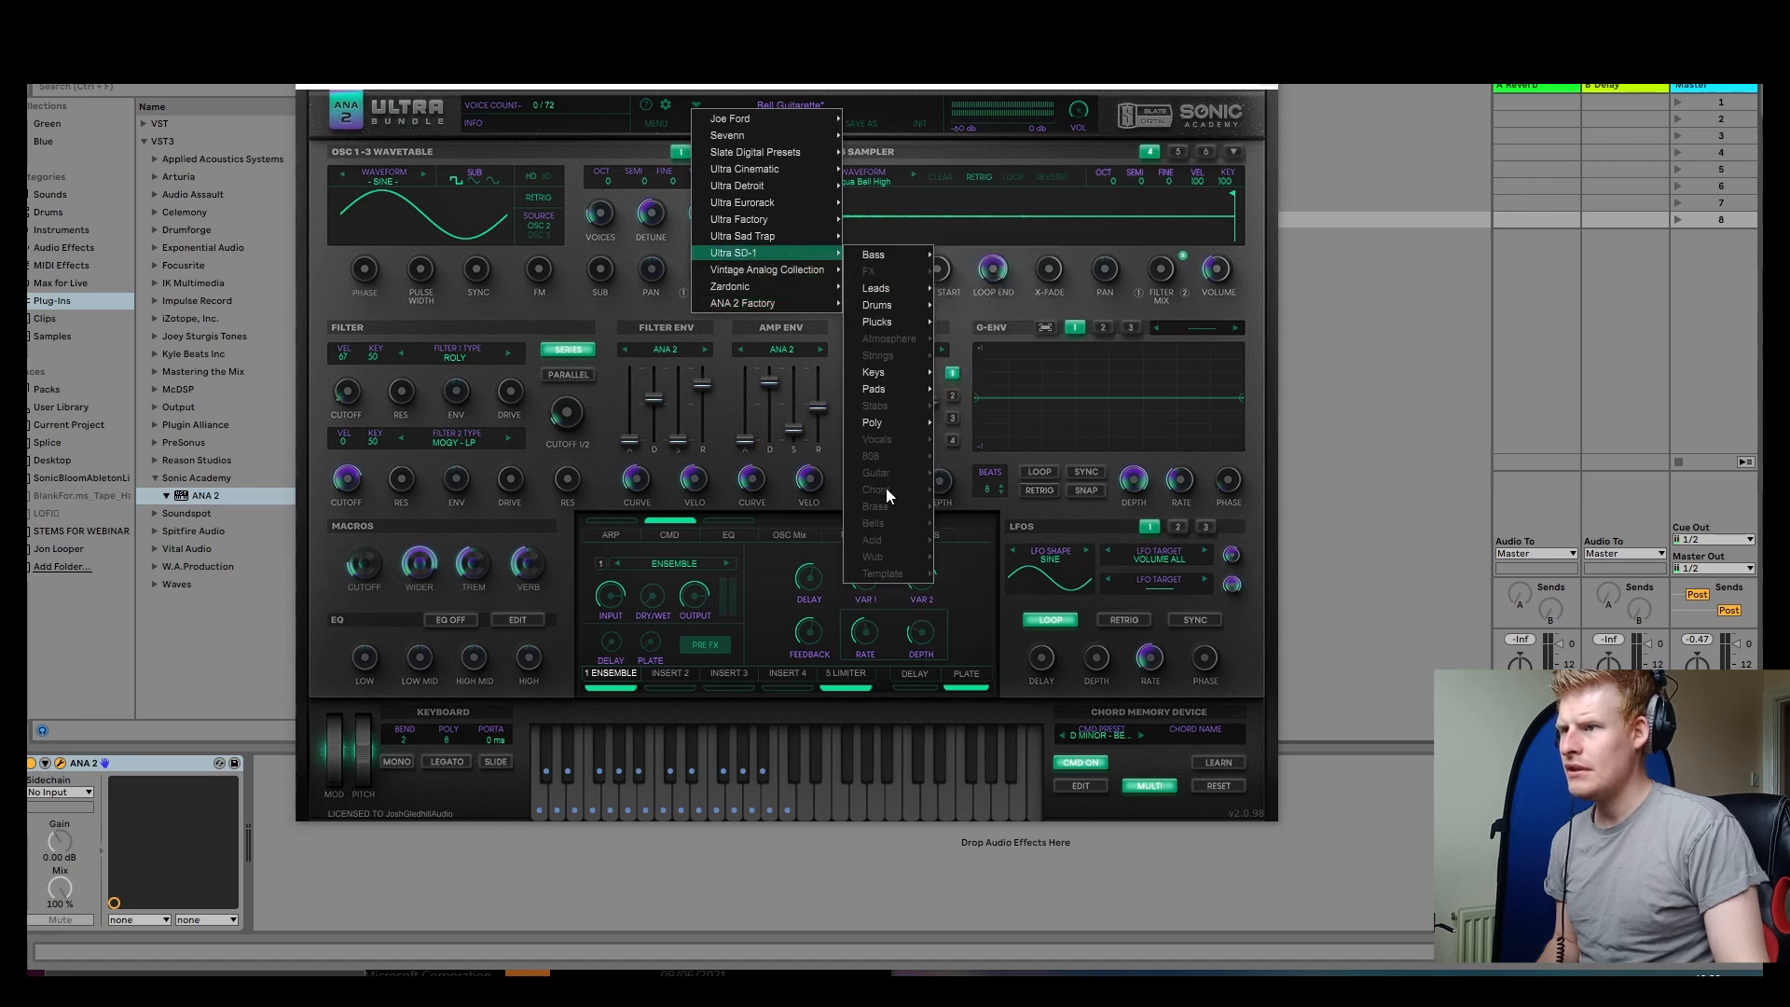
{"action": "mouse_move", "coordinate": [778, 238]}
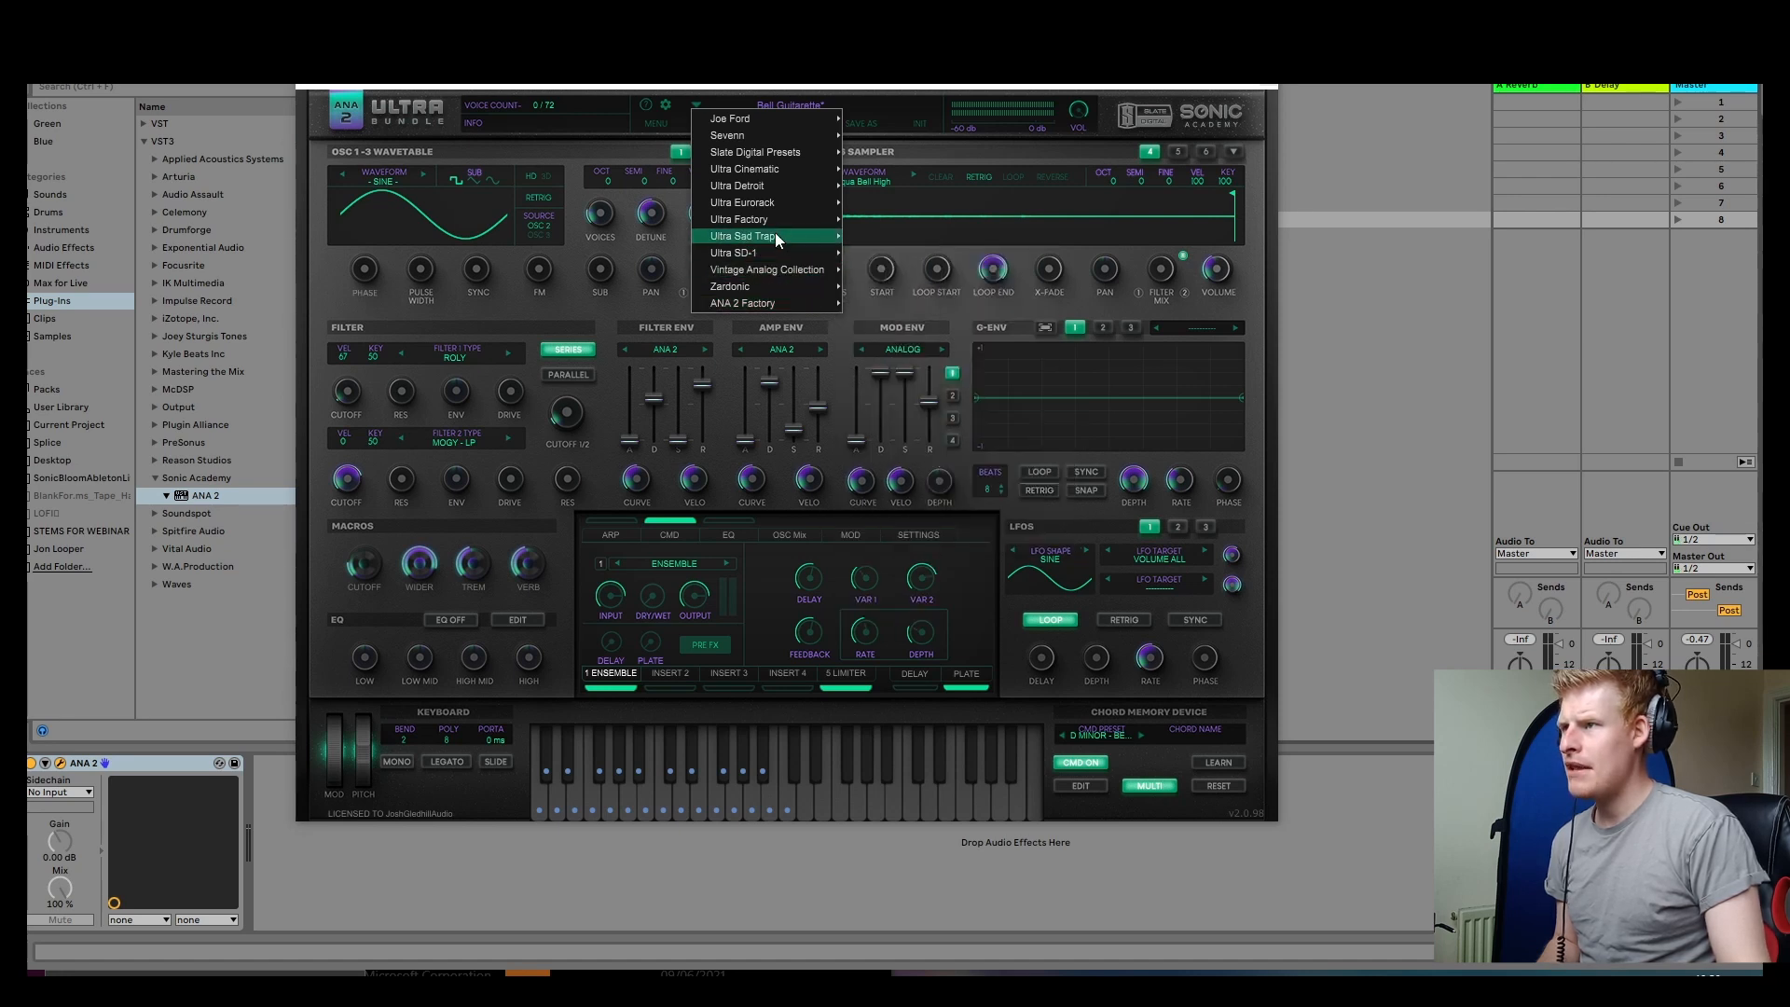
{"action": "mouse_move", "coordinate": [750, 185]}
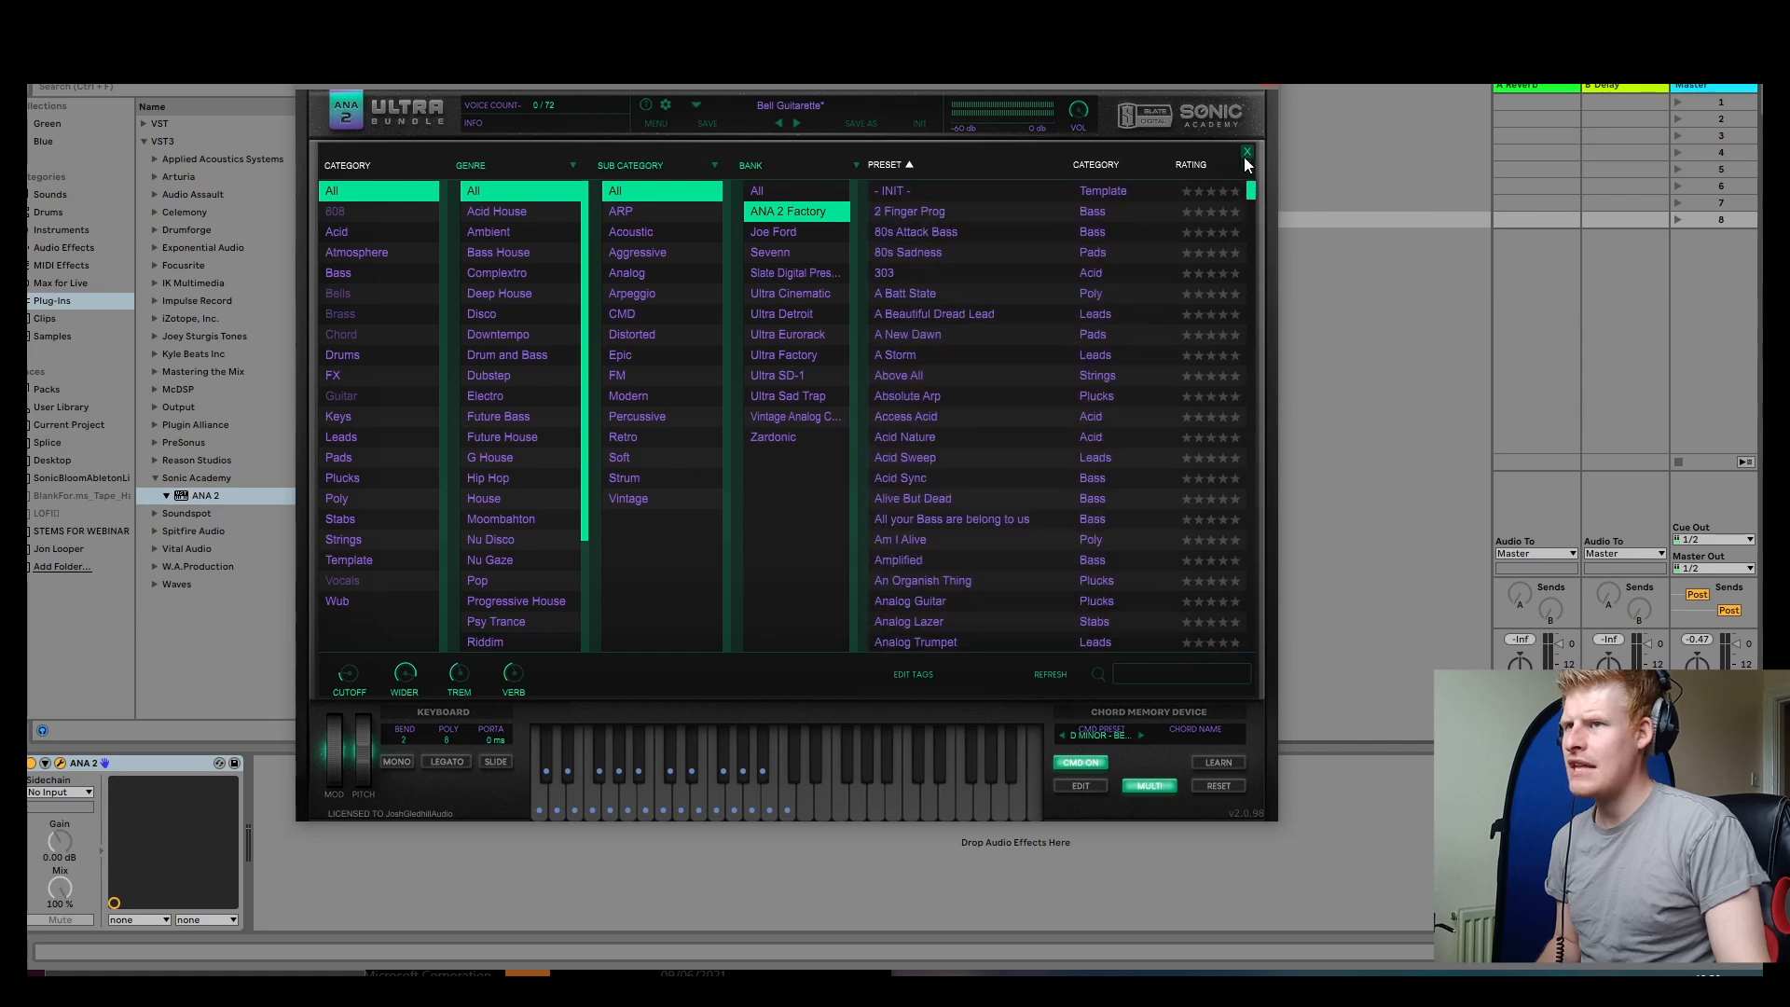
Browse the Slate Digital, Zardonic, Vintage Analog and Ultra Detroit banks, then load Ultra Eurorack's Bippity Boop
{"action": "left_click", "coordinate": [796, 272]}
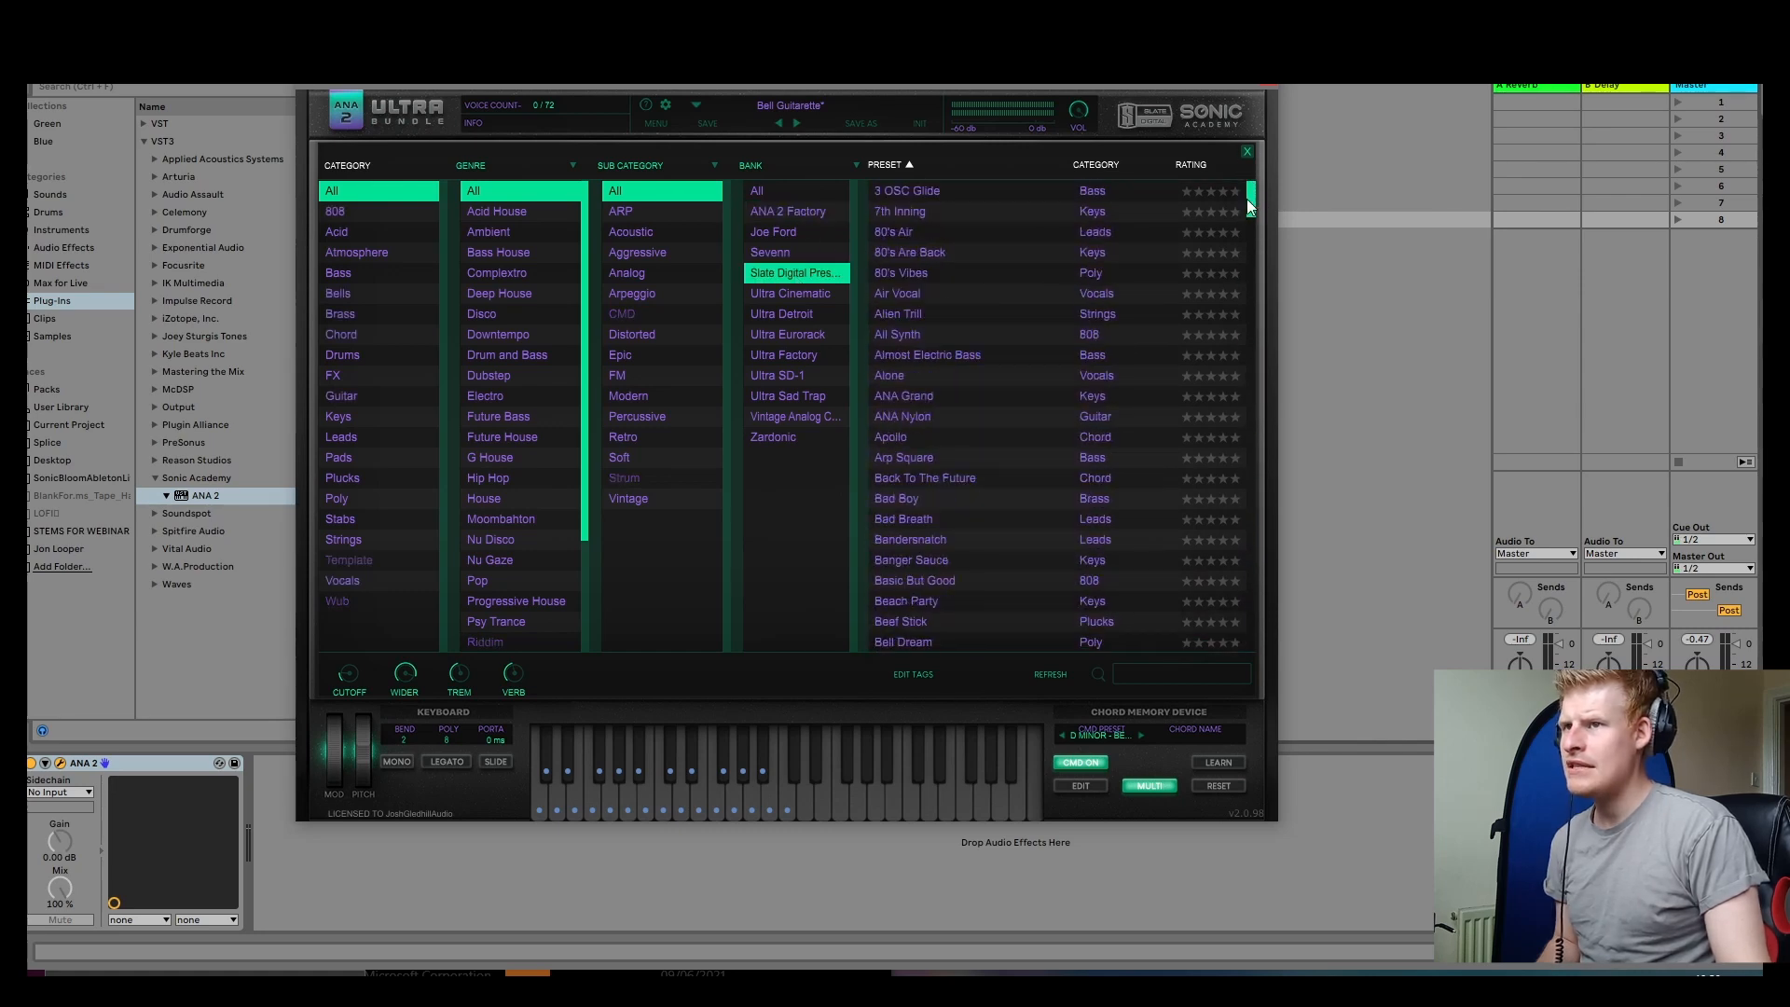
{"action": "left_click", "coordinate": [773, 436]}
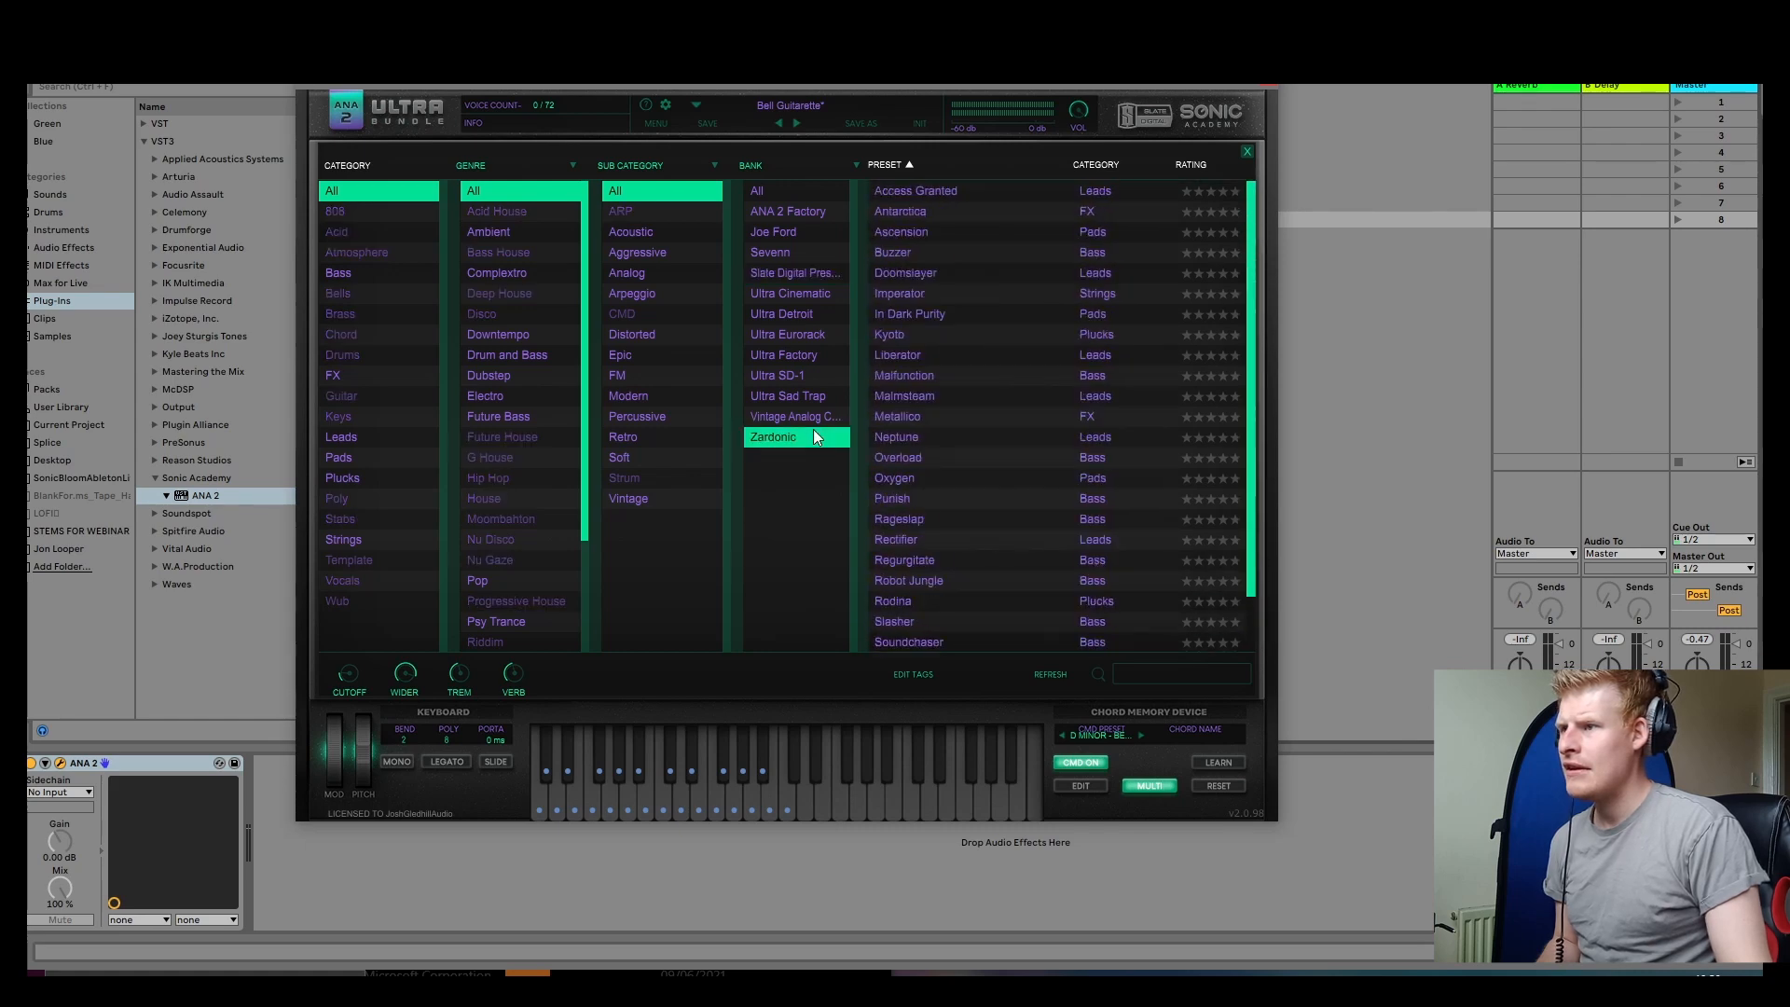
{"action": "left_click", "coordinate": [795, 416]}
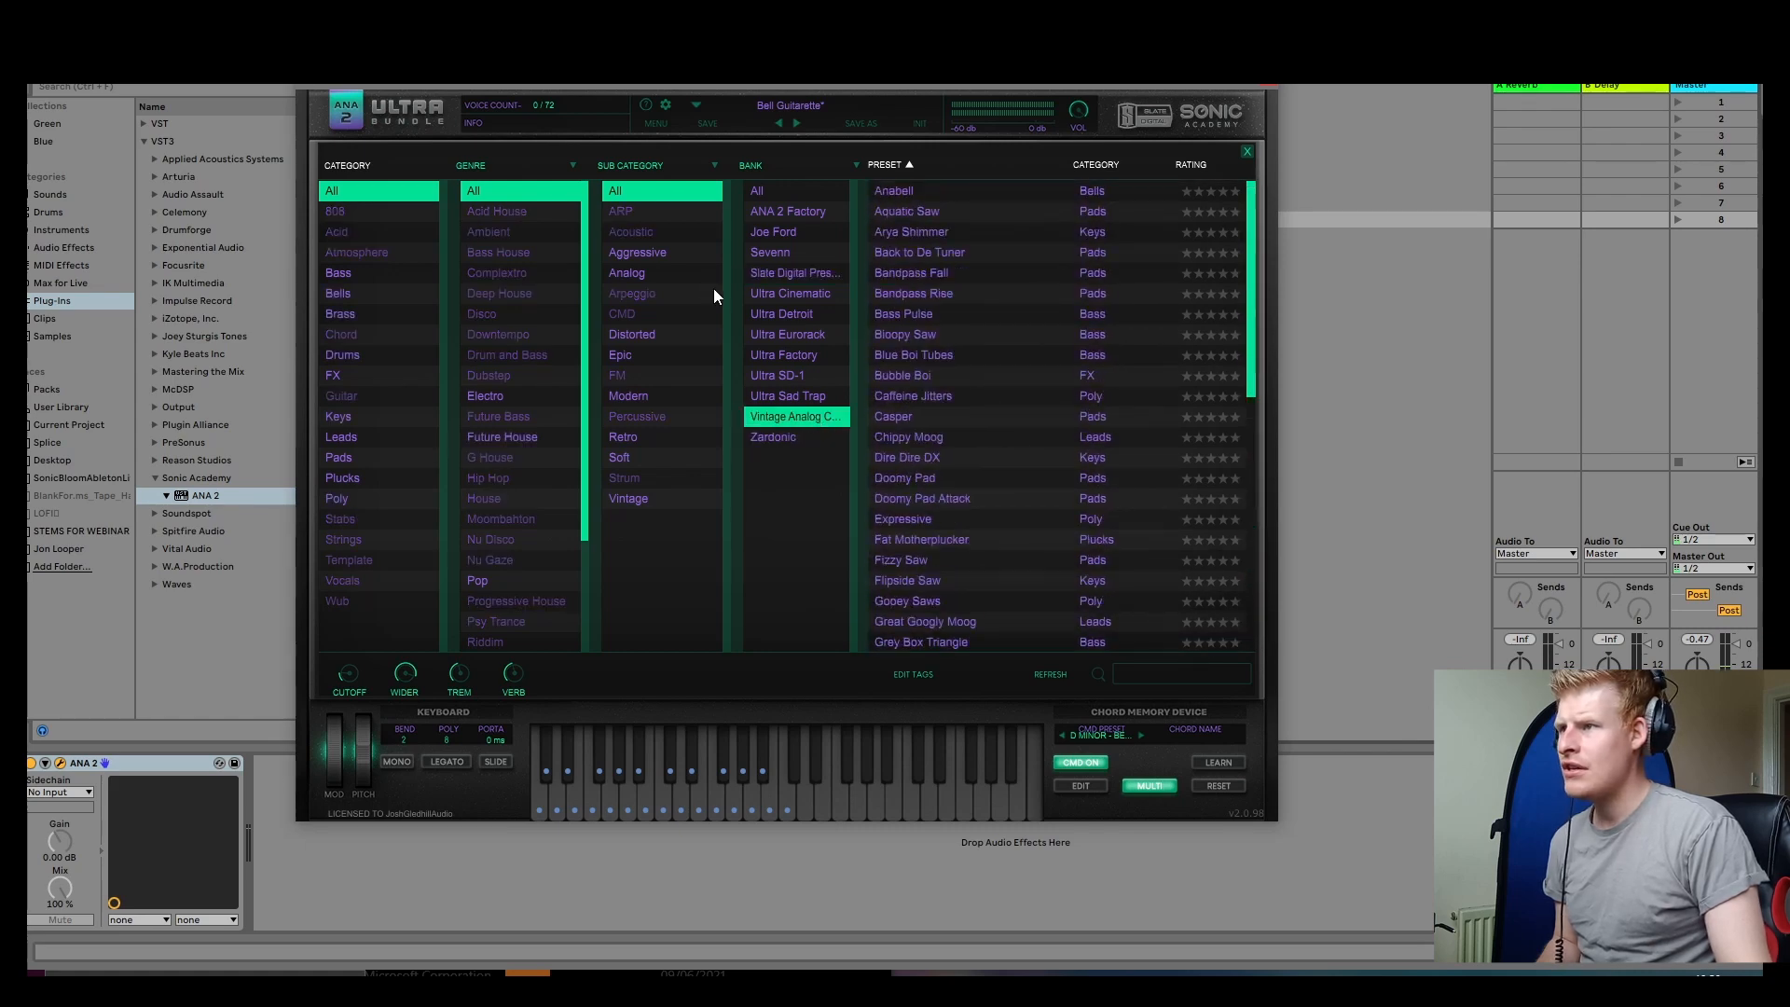
{"action": "left_click", "coordinate": [781, 313]}
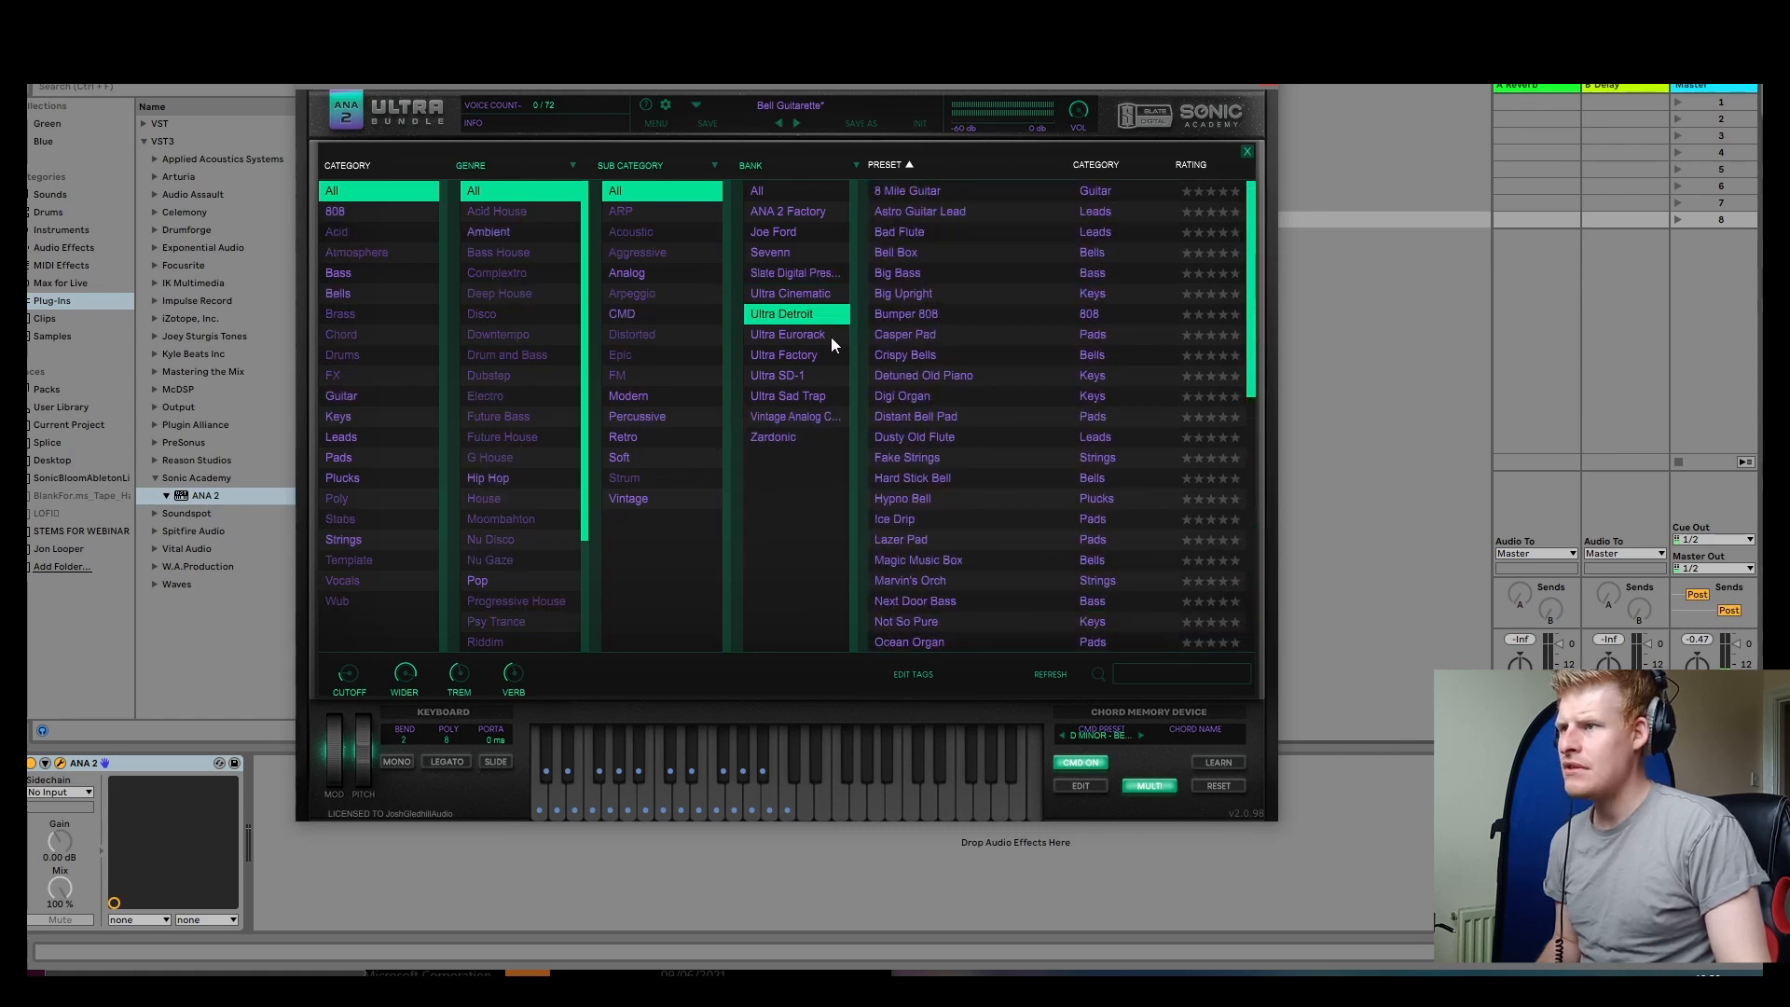
{"action": "left_click", "coordinate": [787, 333]}
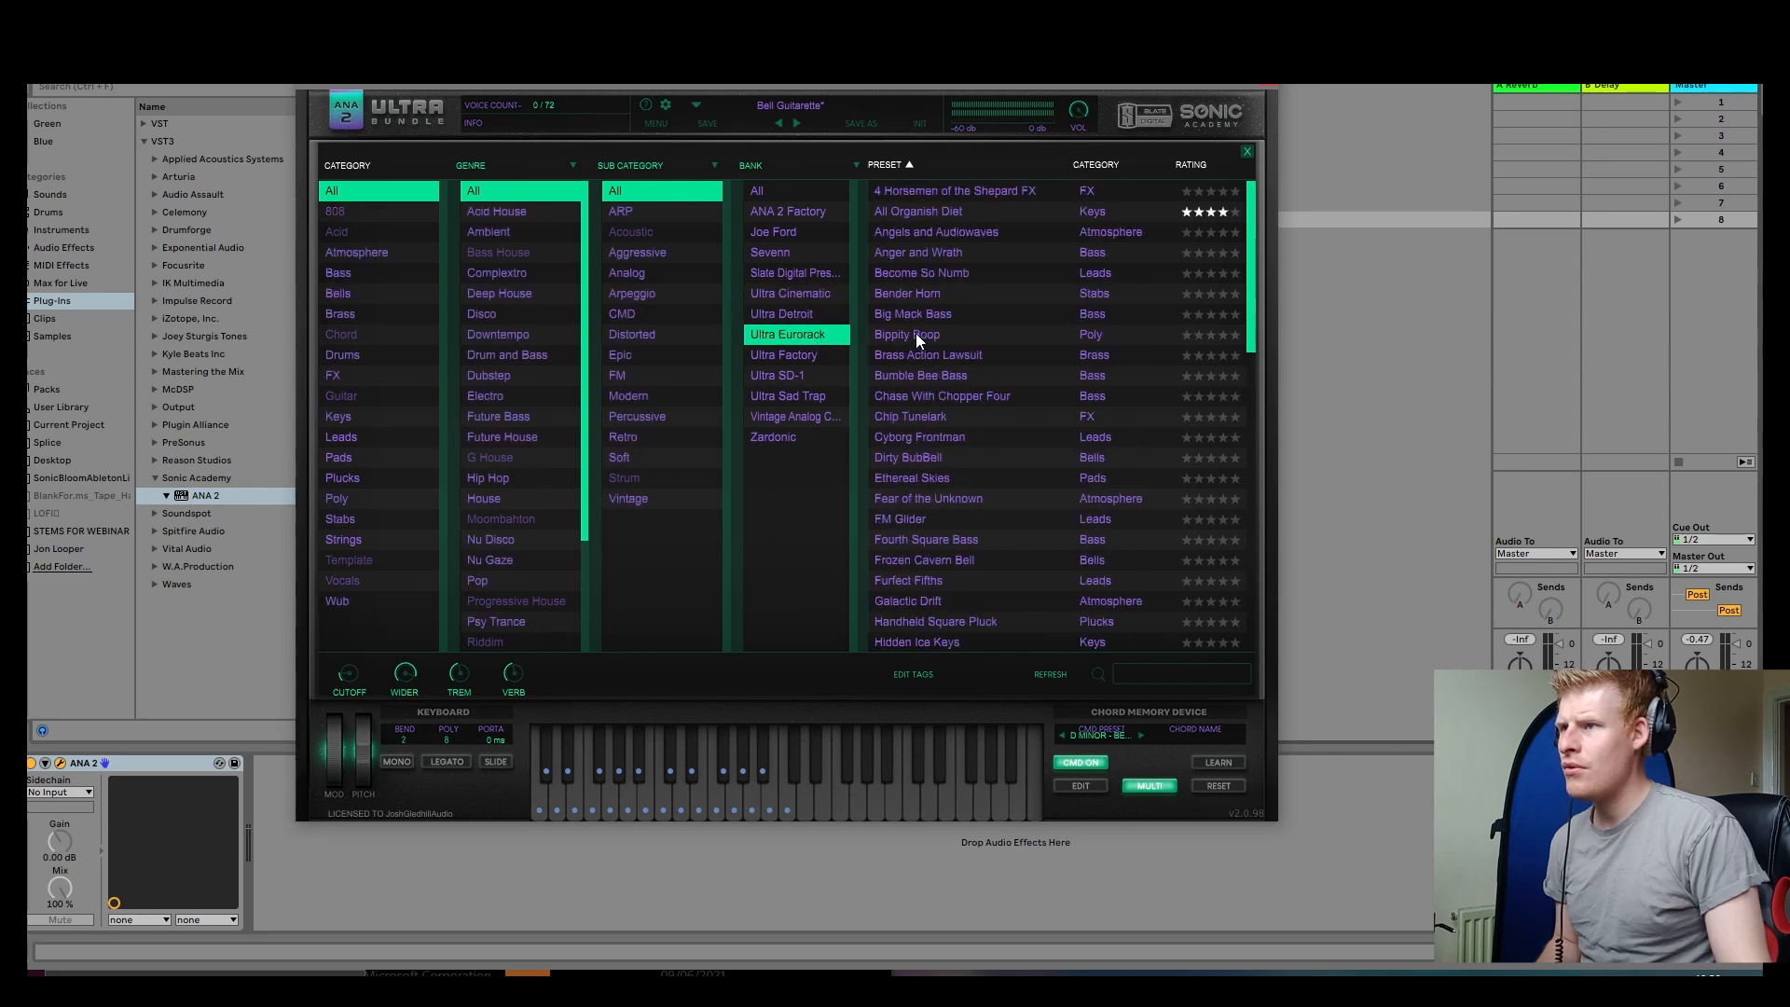
{"action": "scroll", "scroll_direction": "down", "scroll_amount": 3}
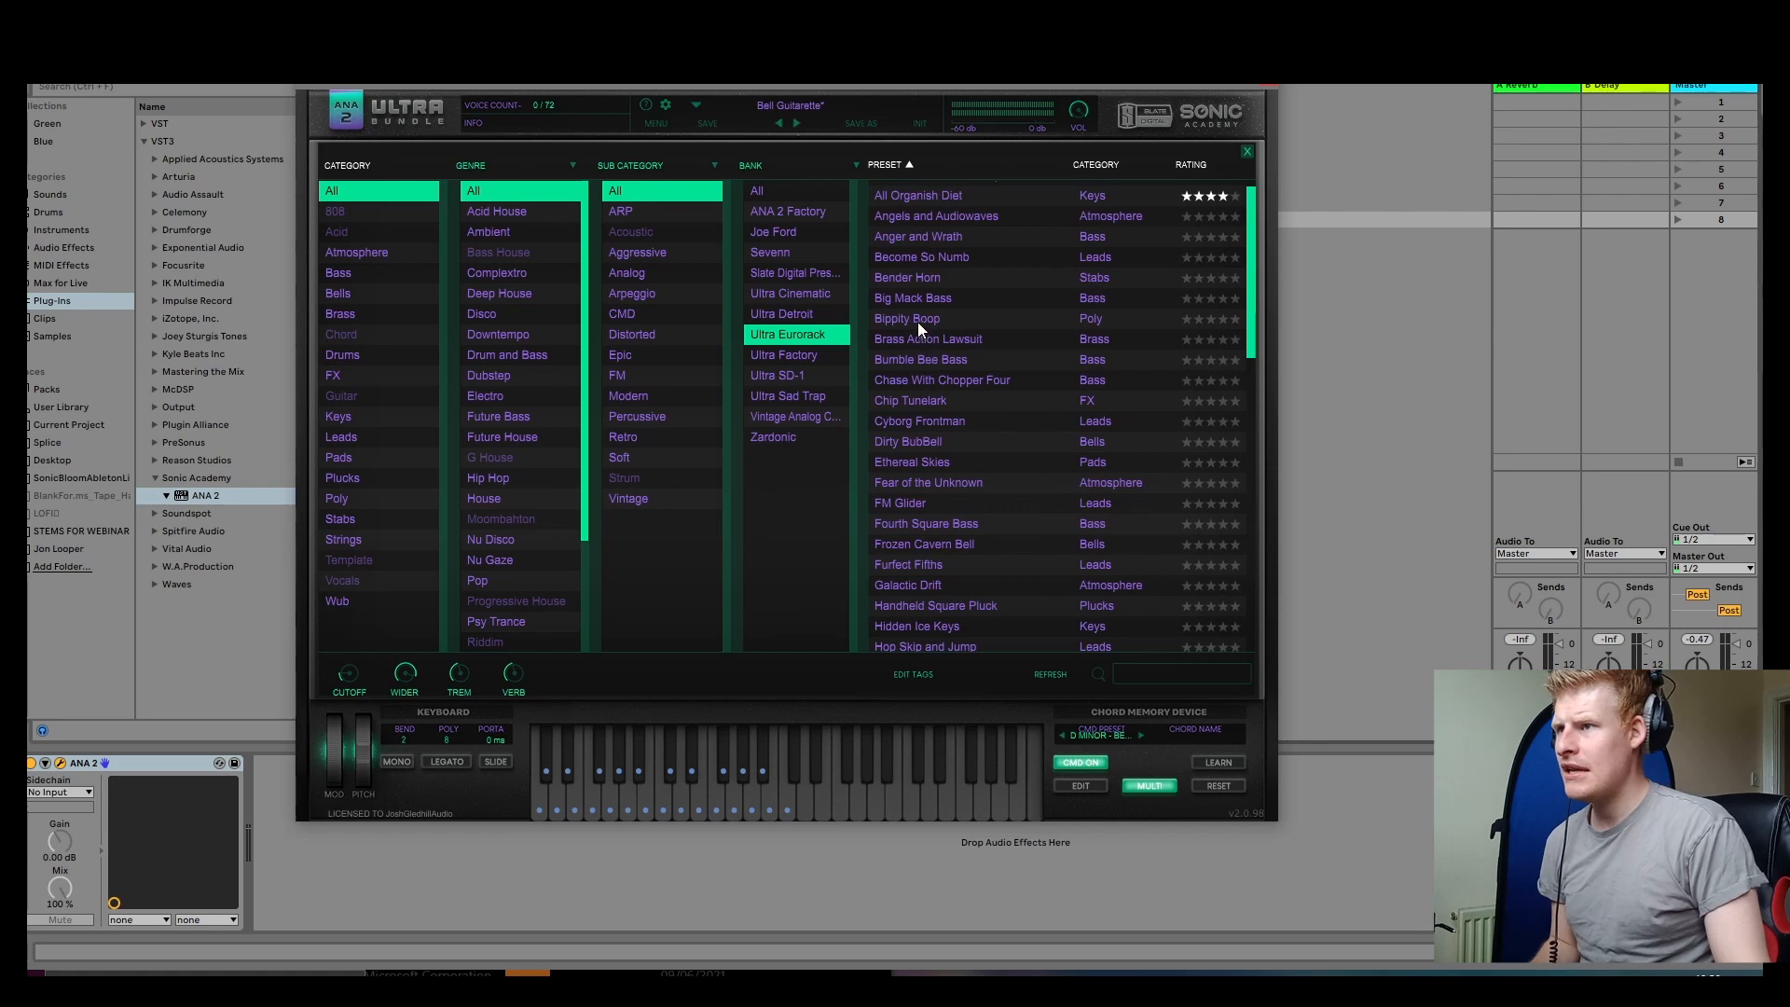
{"action": "double_click", "coordinate": [908, 318]}
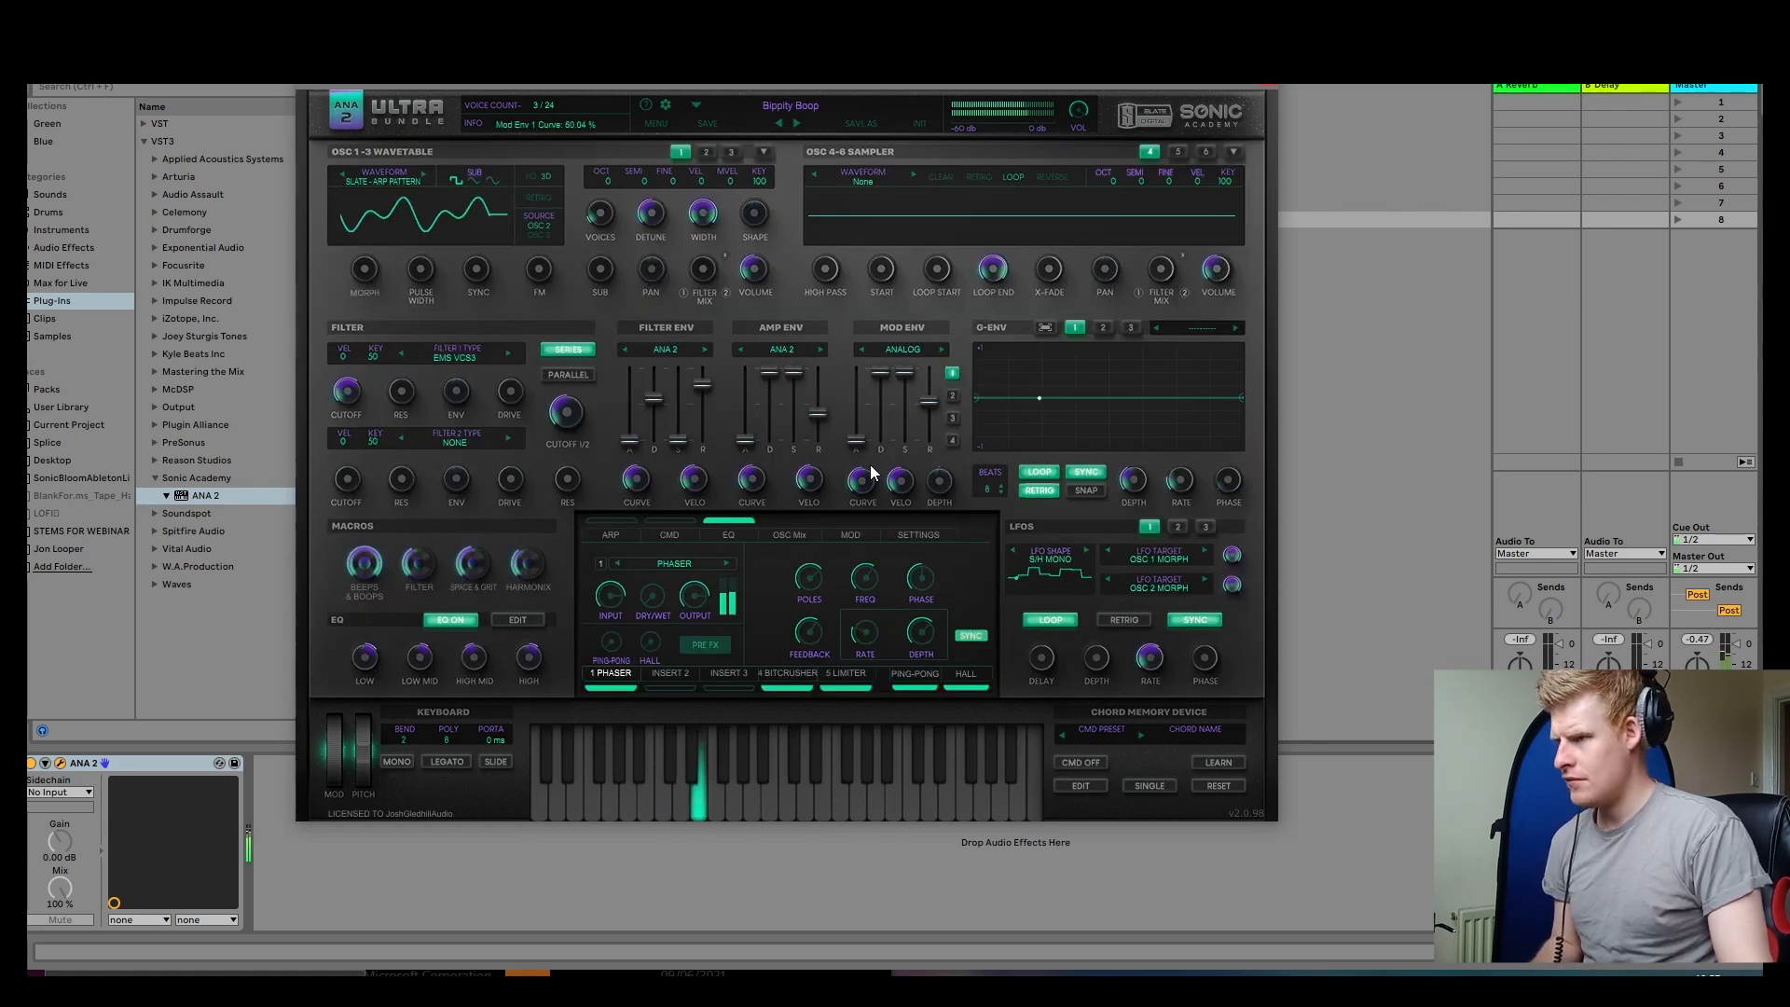
Load the SQ BLEEP chord memory preset from ANA 2's CMD Preset list
{"action": "left_click", "coordinate": [1101, 729]}
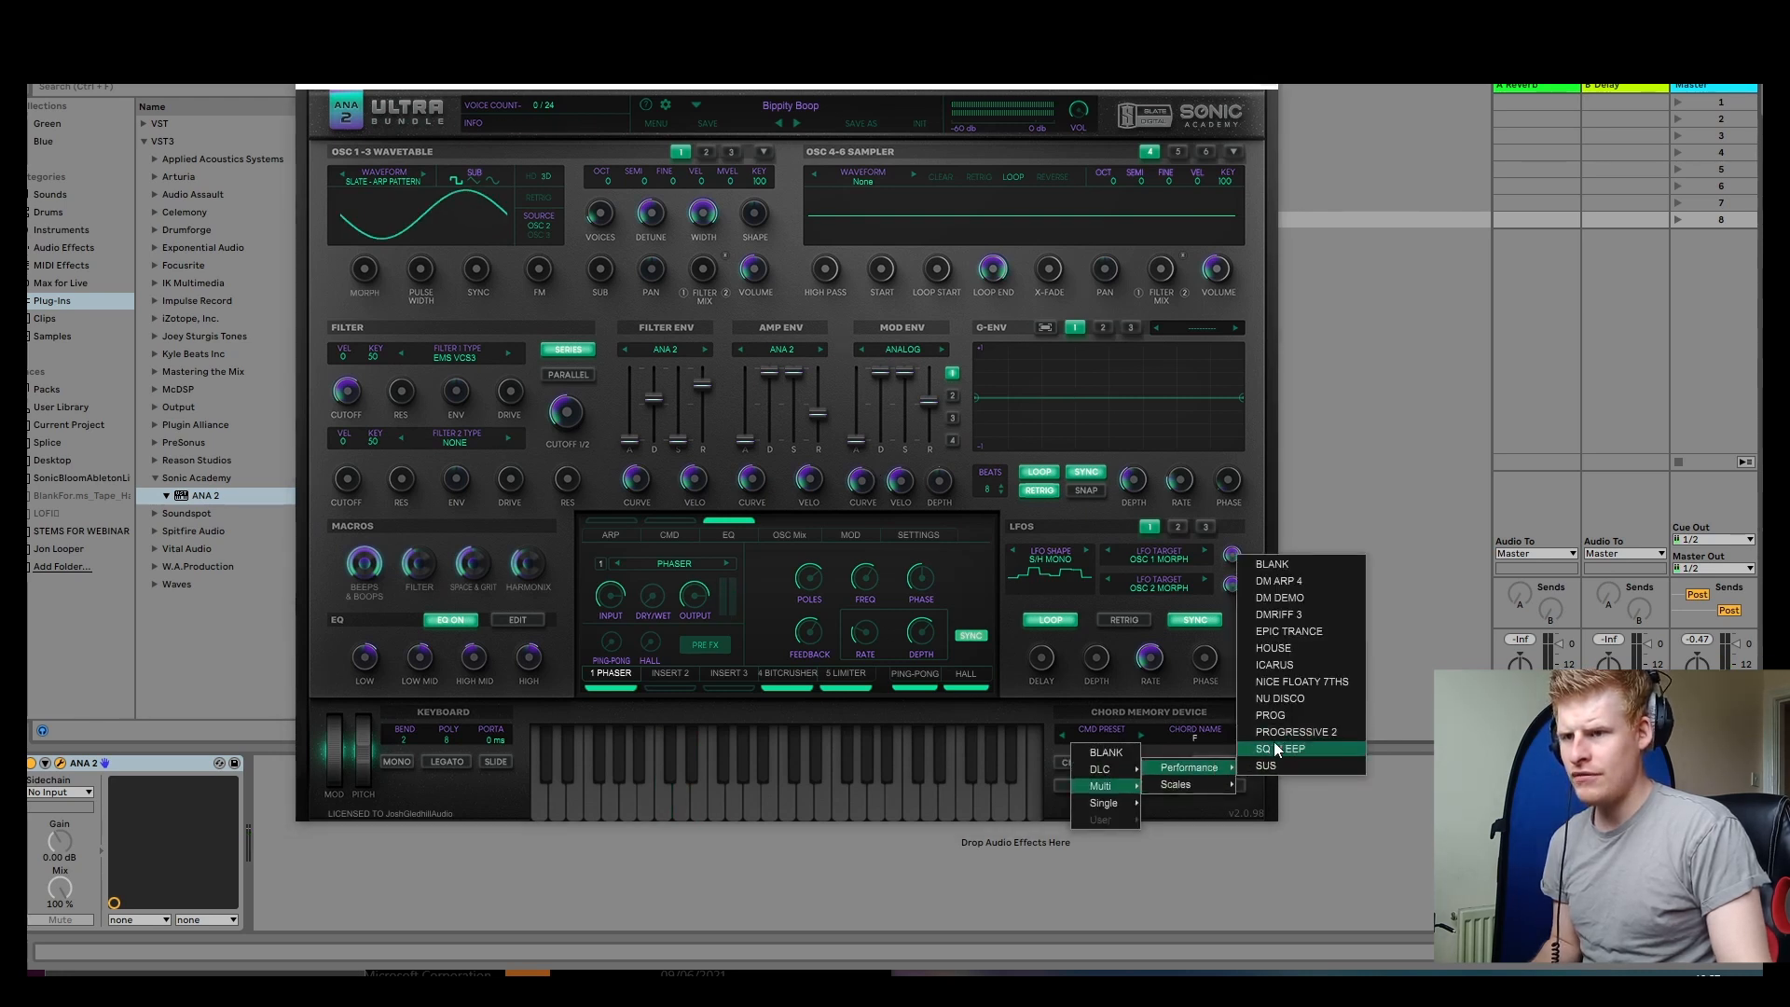
{"action": "left_click", "coordinate": [1276, 749]}
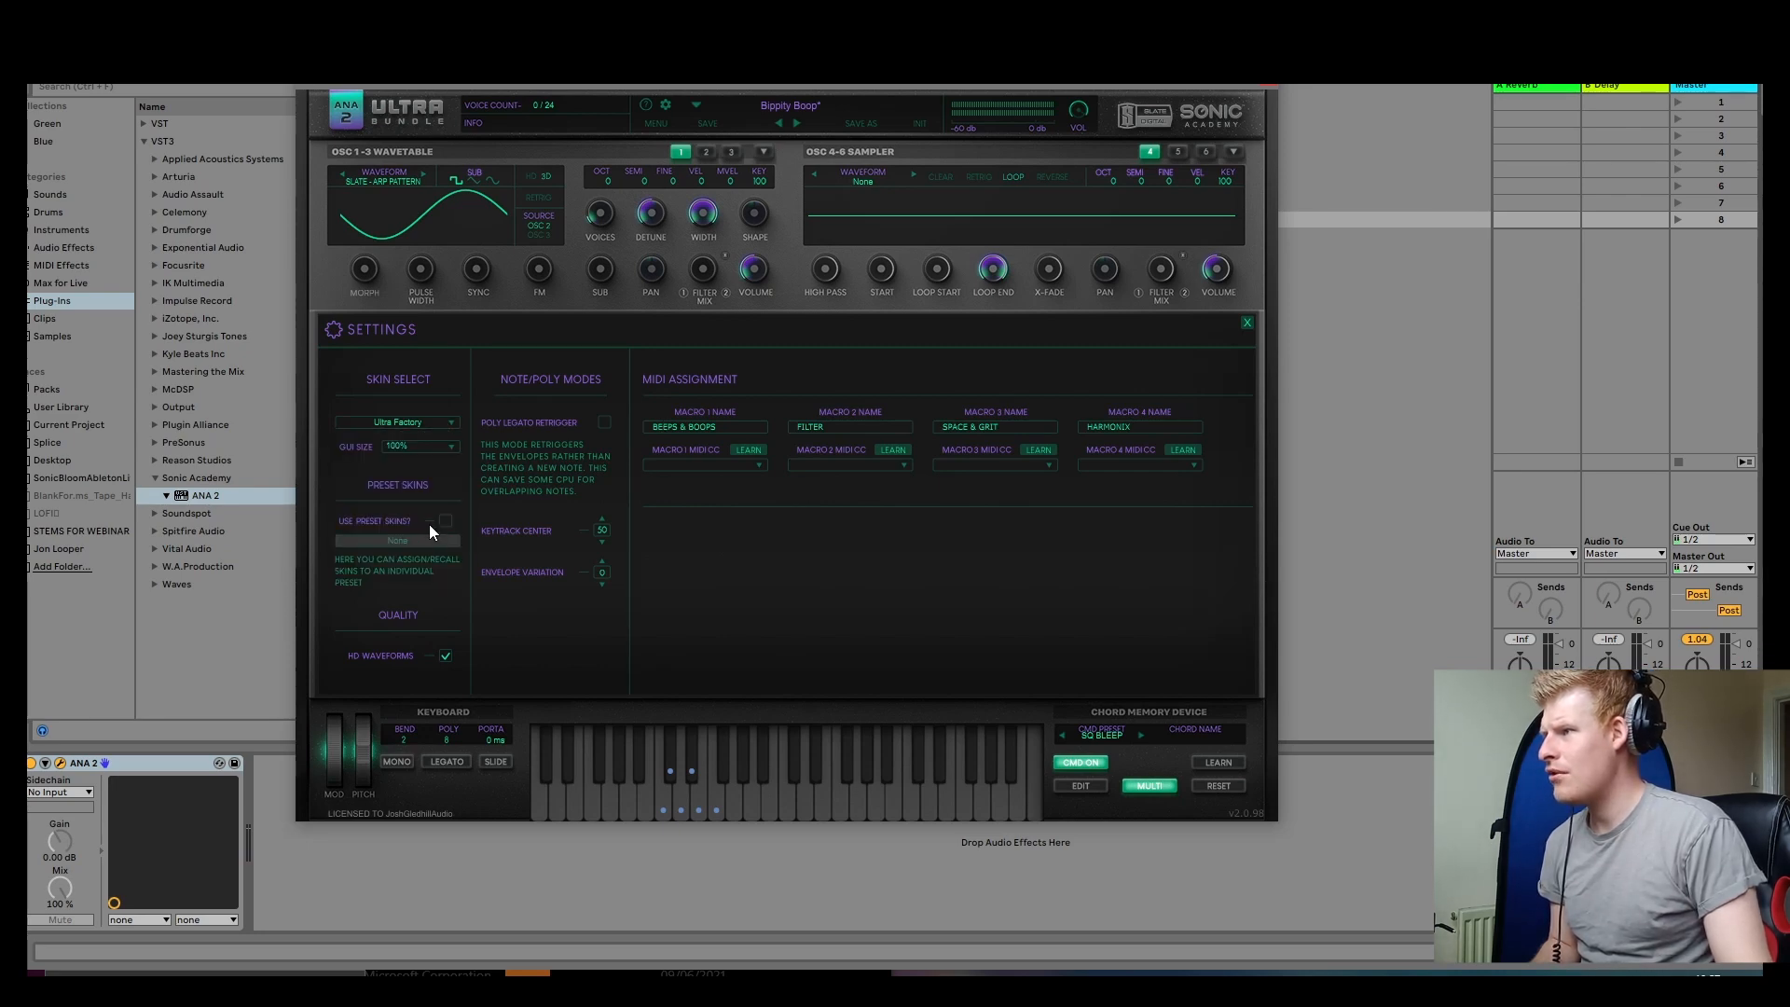
Choose a different skin for ANA 2 from the Settings skin selector
{"action": "left_click", "coordinate": [398, 421]}
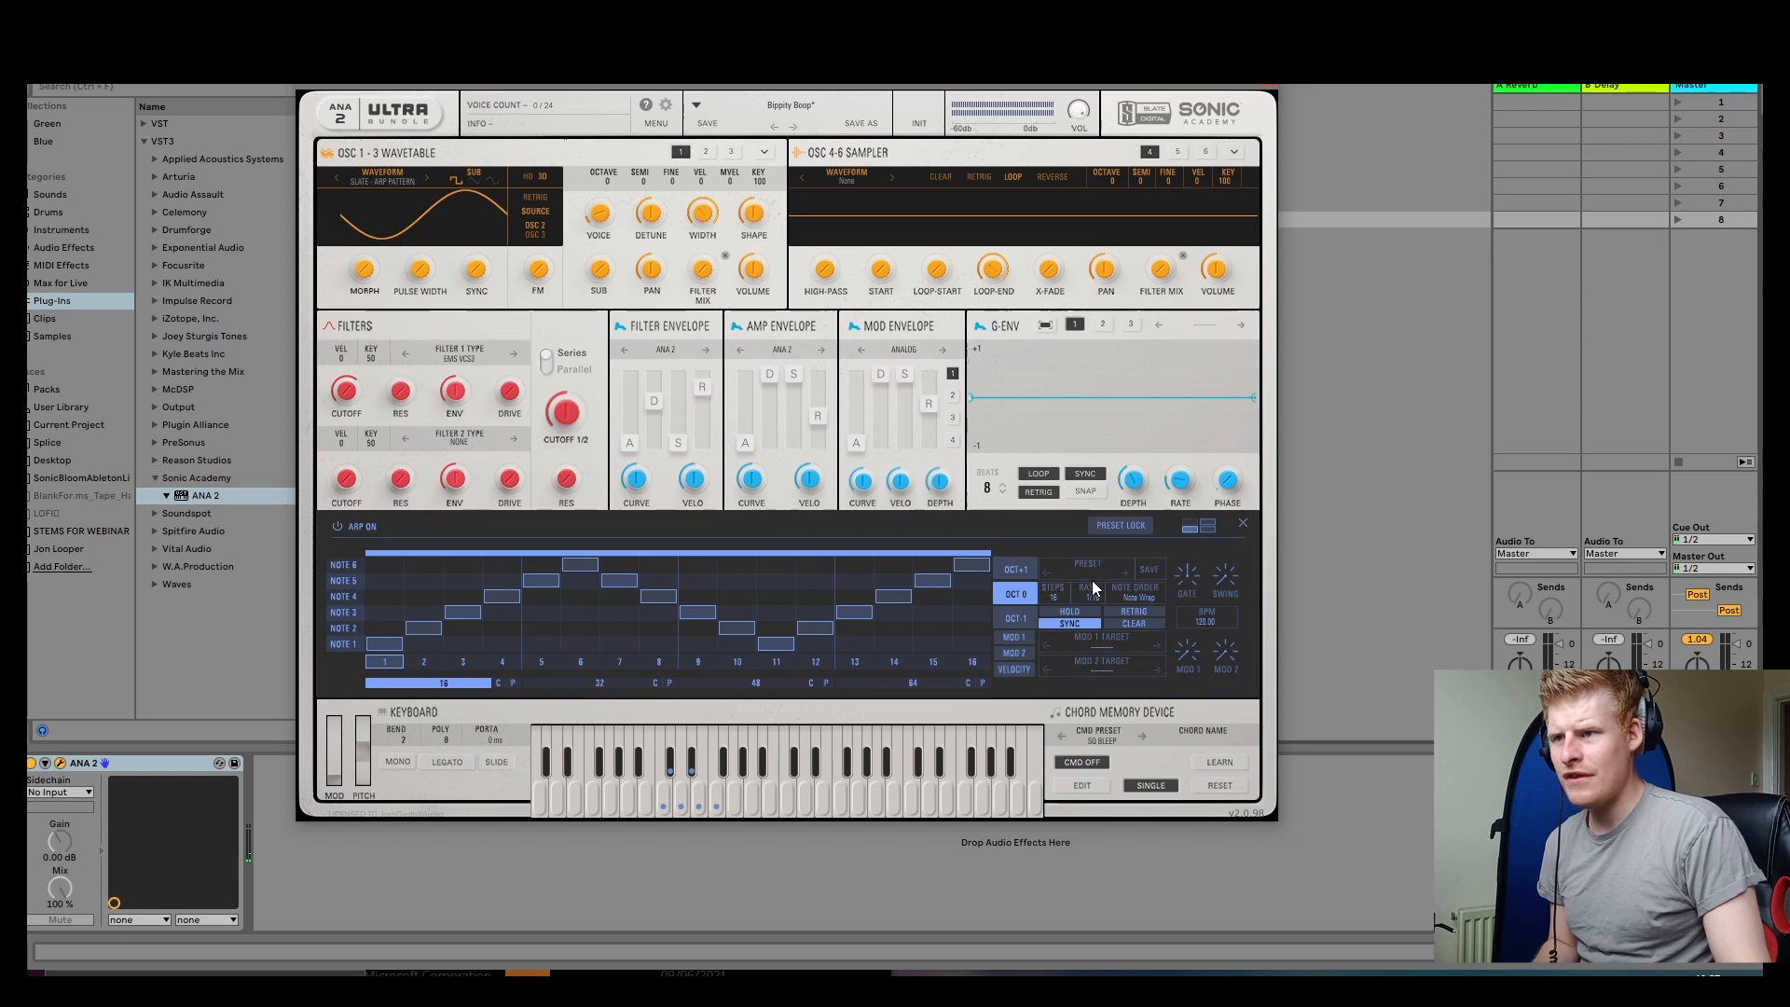
Browse the arpeggiator's Chords and Single pattern presets, then open the preset browser
{"action": "left_click", "coordinate": [1087, 567]}
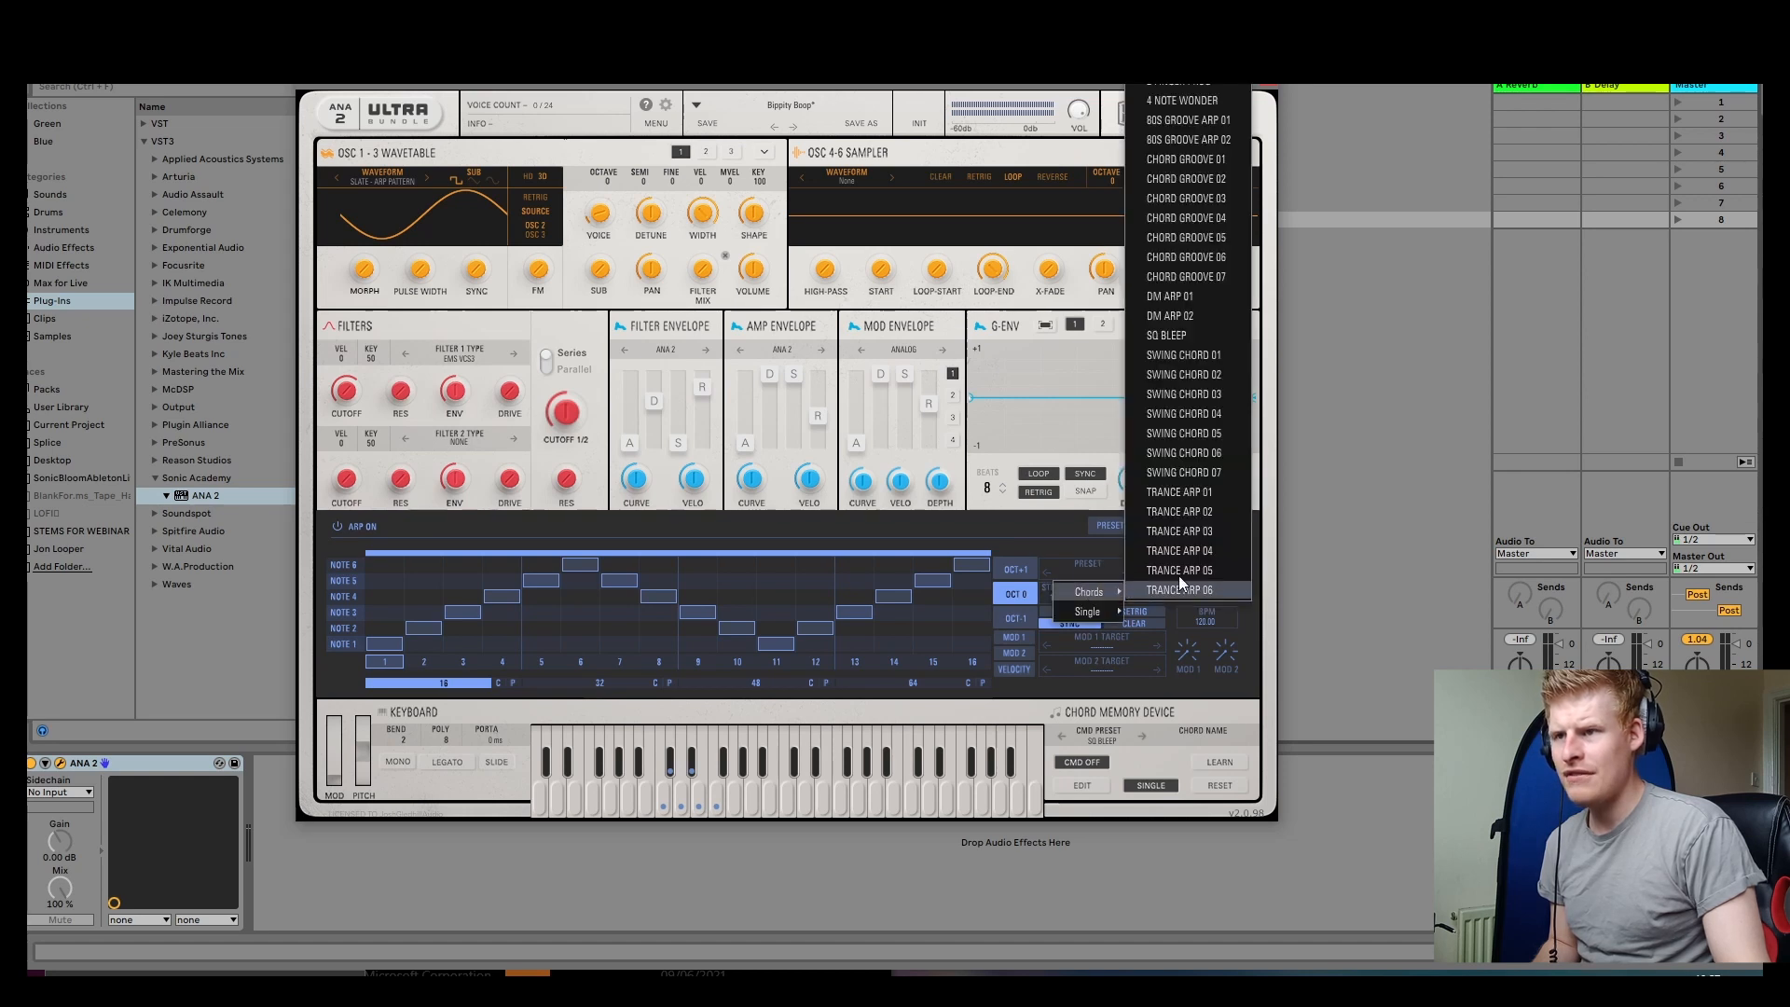
{"action": "left_click", "coordinate": [1087, 611]}
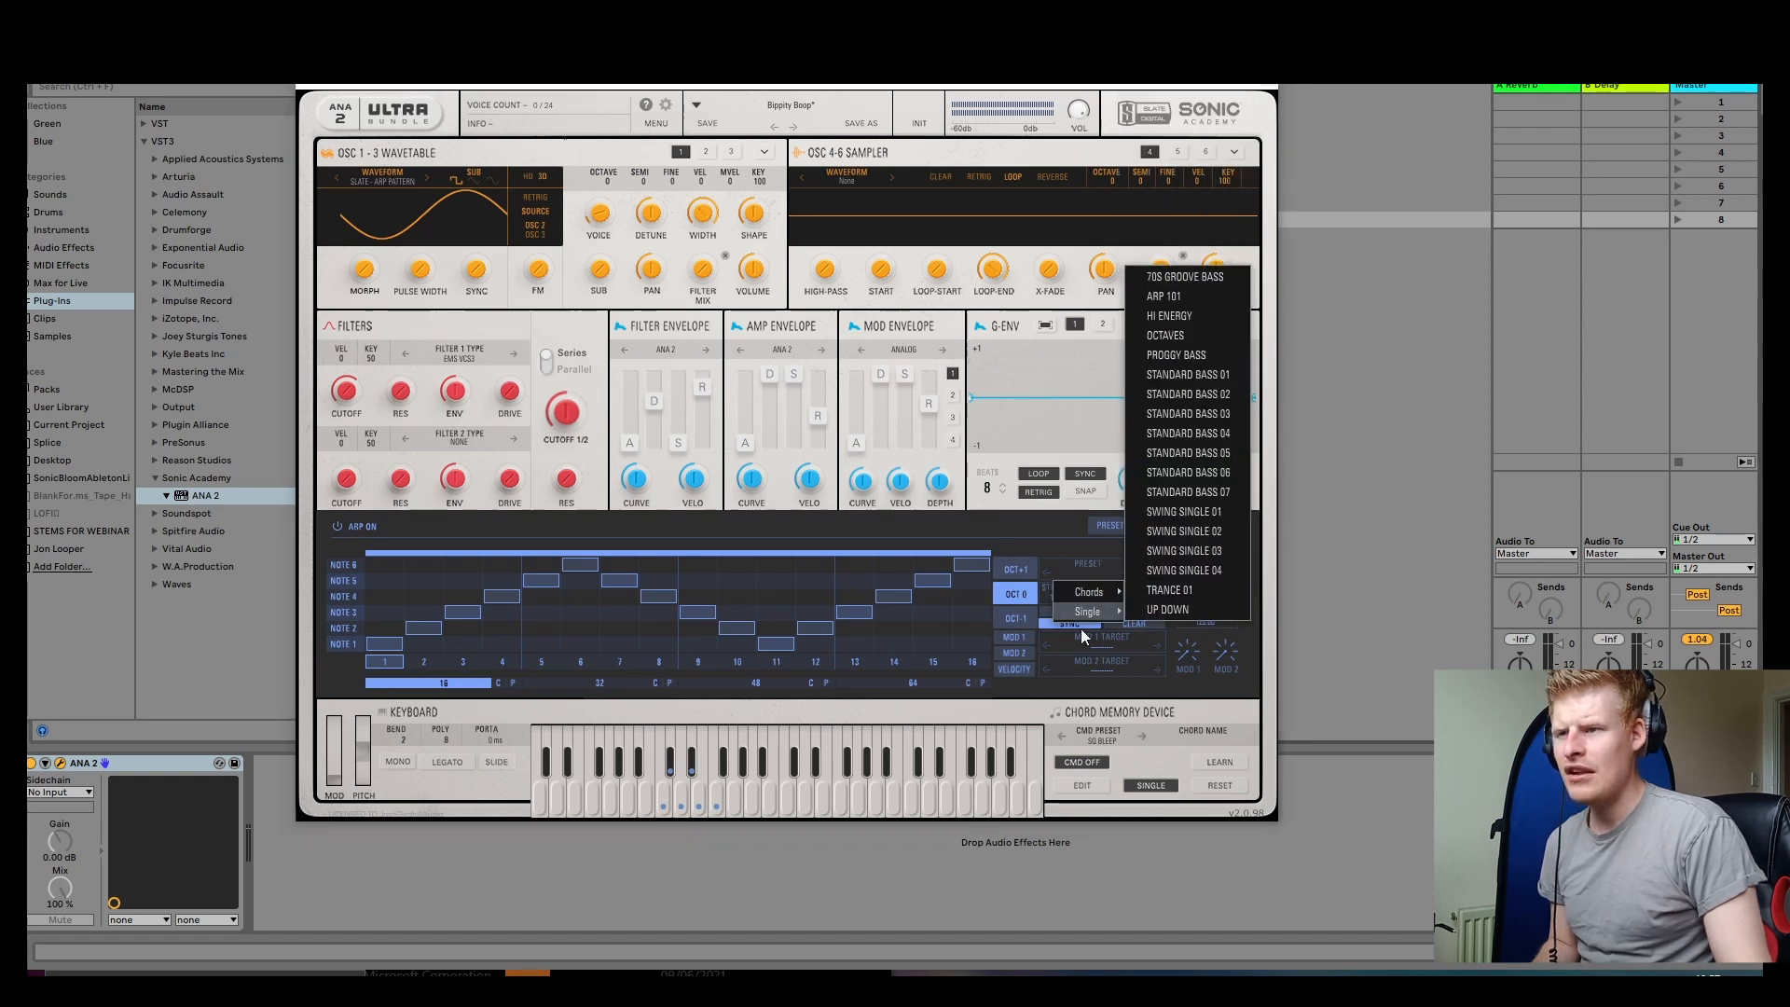
{"action": "left_click", "coordinate": [1169, 590]}
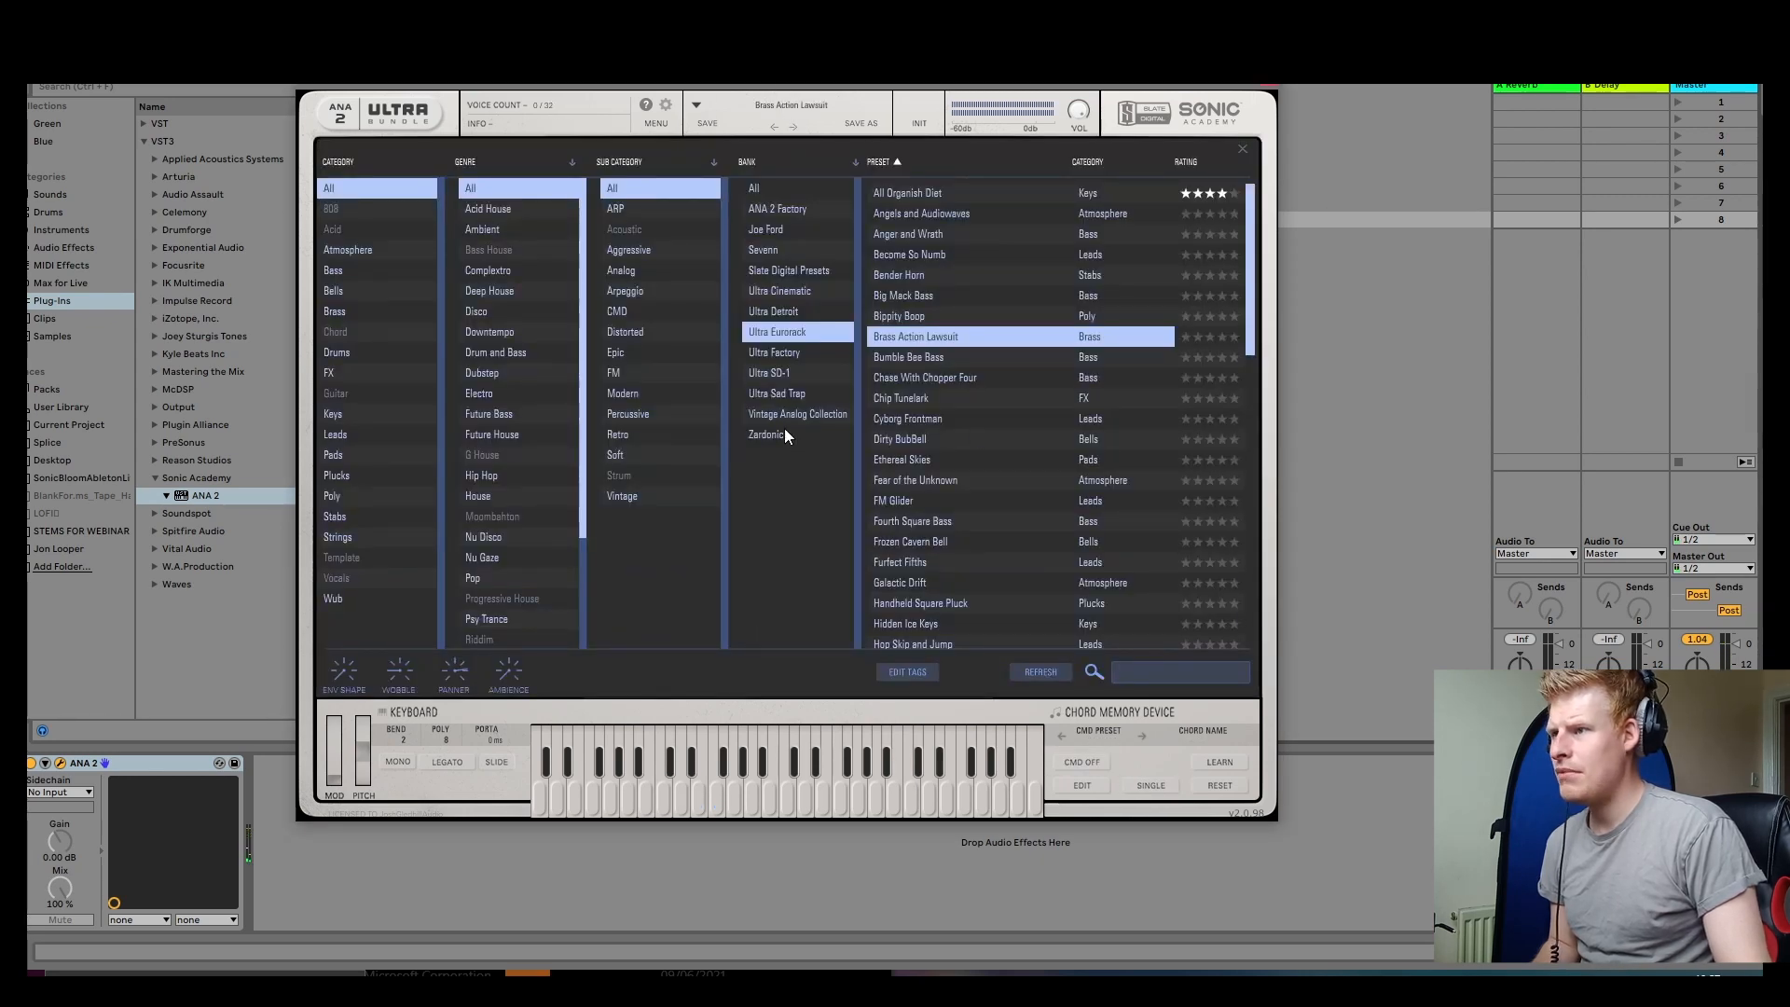
Load the Broken Metal preset from the Joe Ford bank, then reopen and scroll the preset browser
{"action": "left_click", "coordinate": [765, 229]}
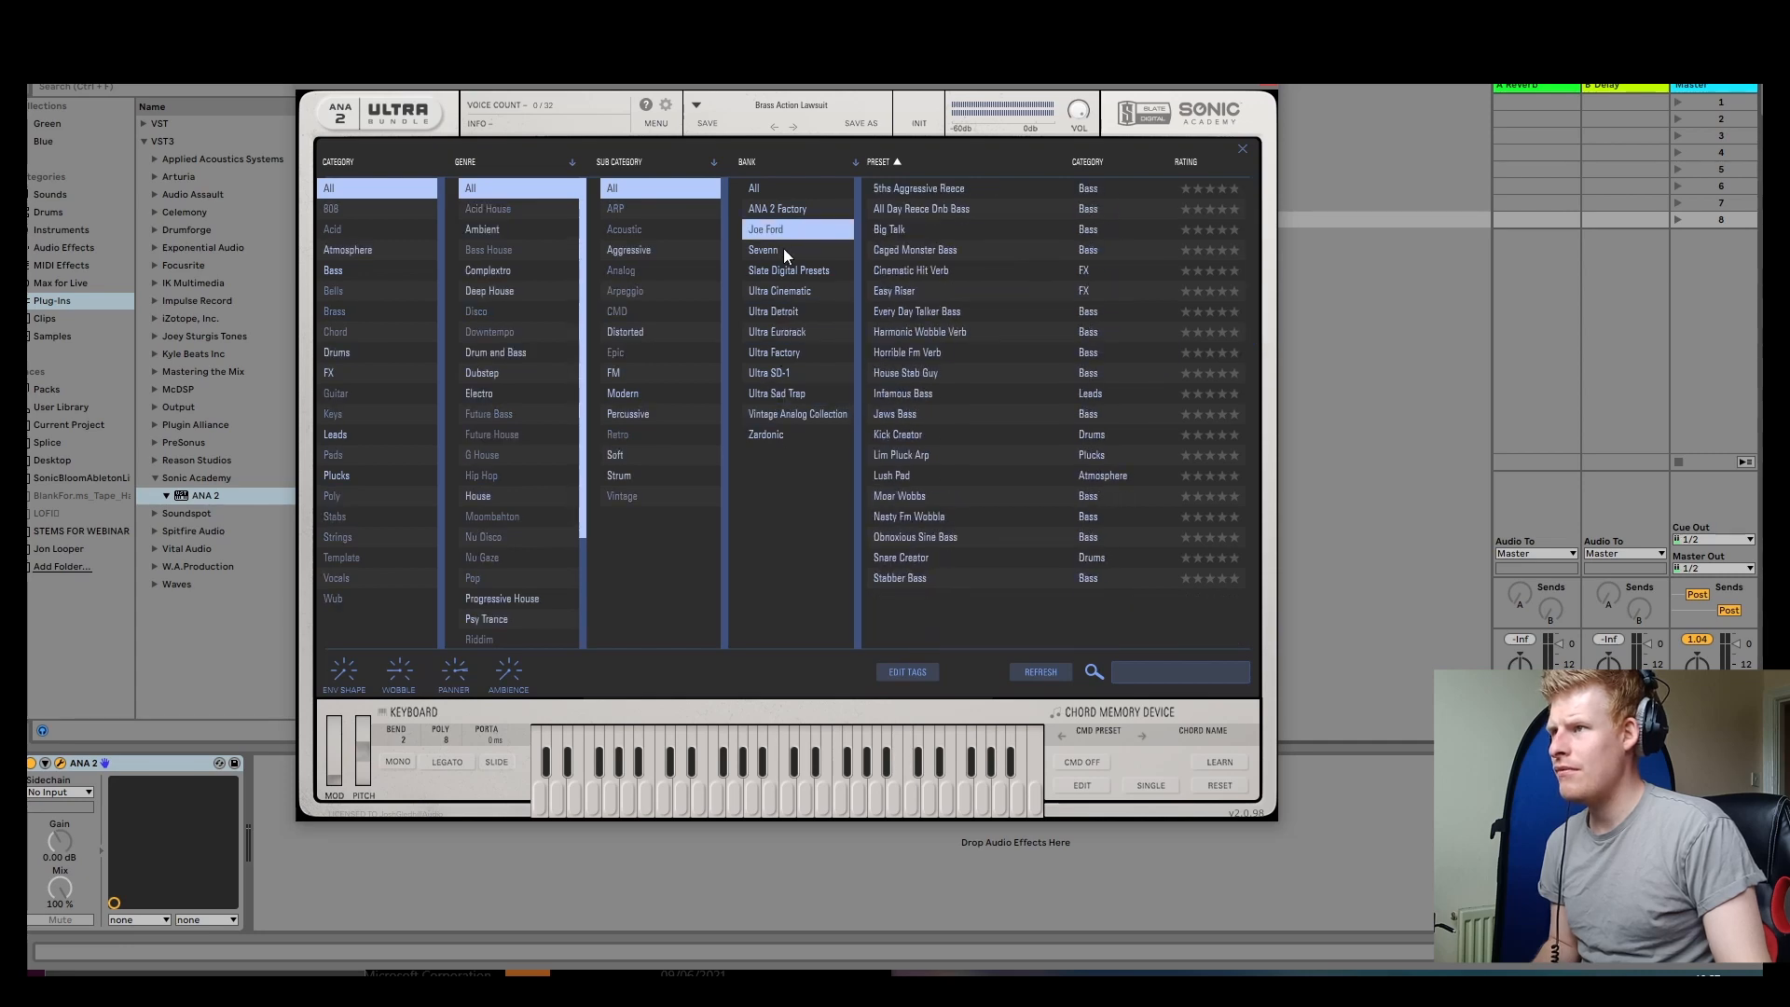
{"action": "left_click", "coordinate": [789, 271]}
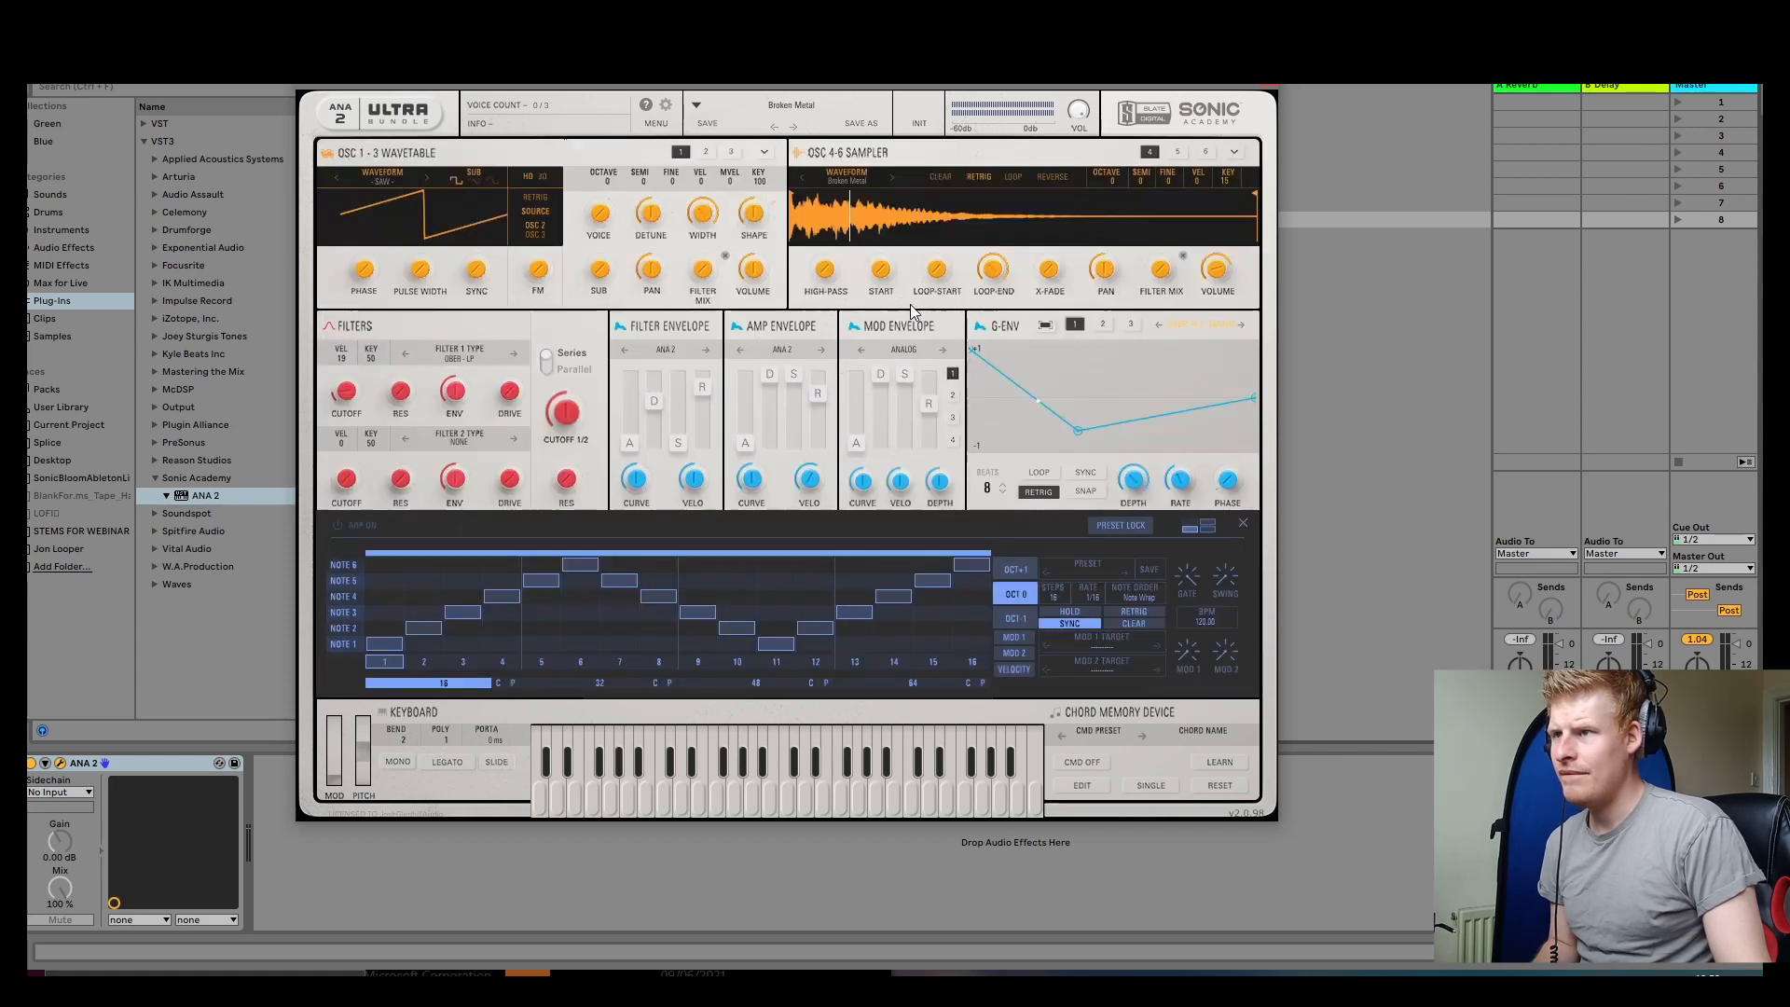
{"action": "left_click", "coordinate": [790, 105]}
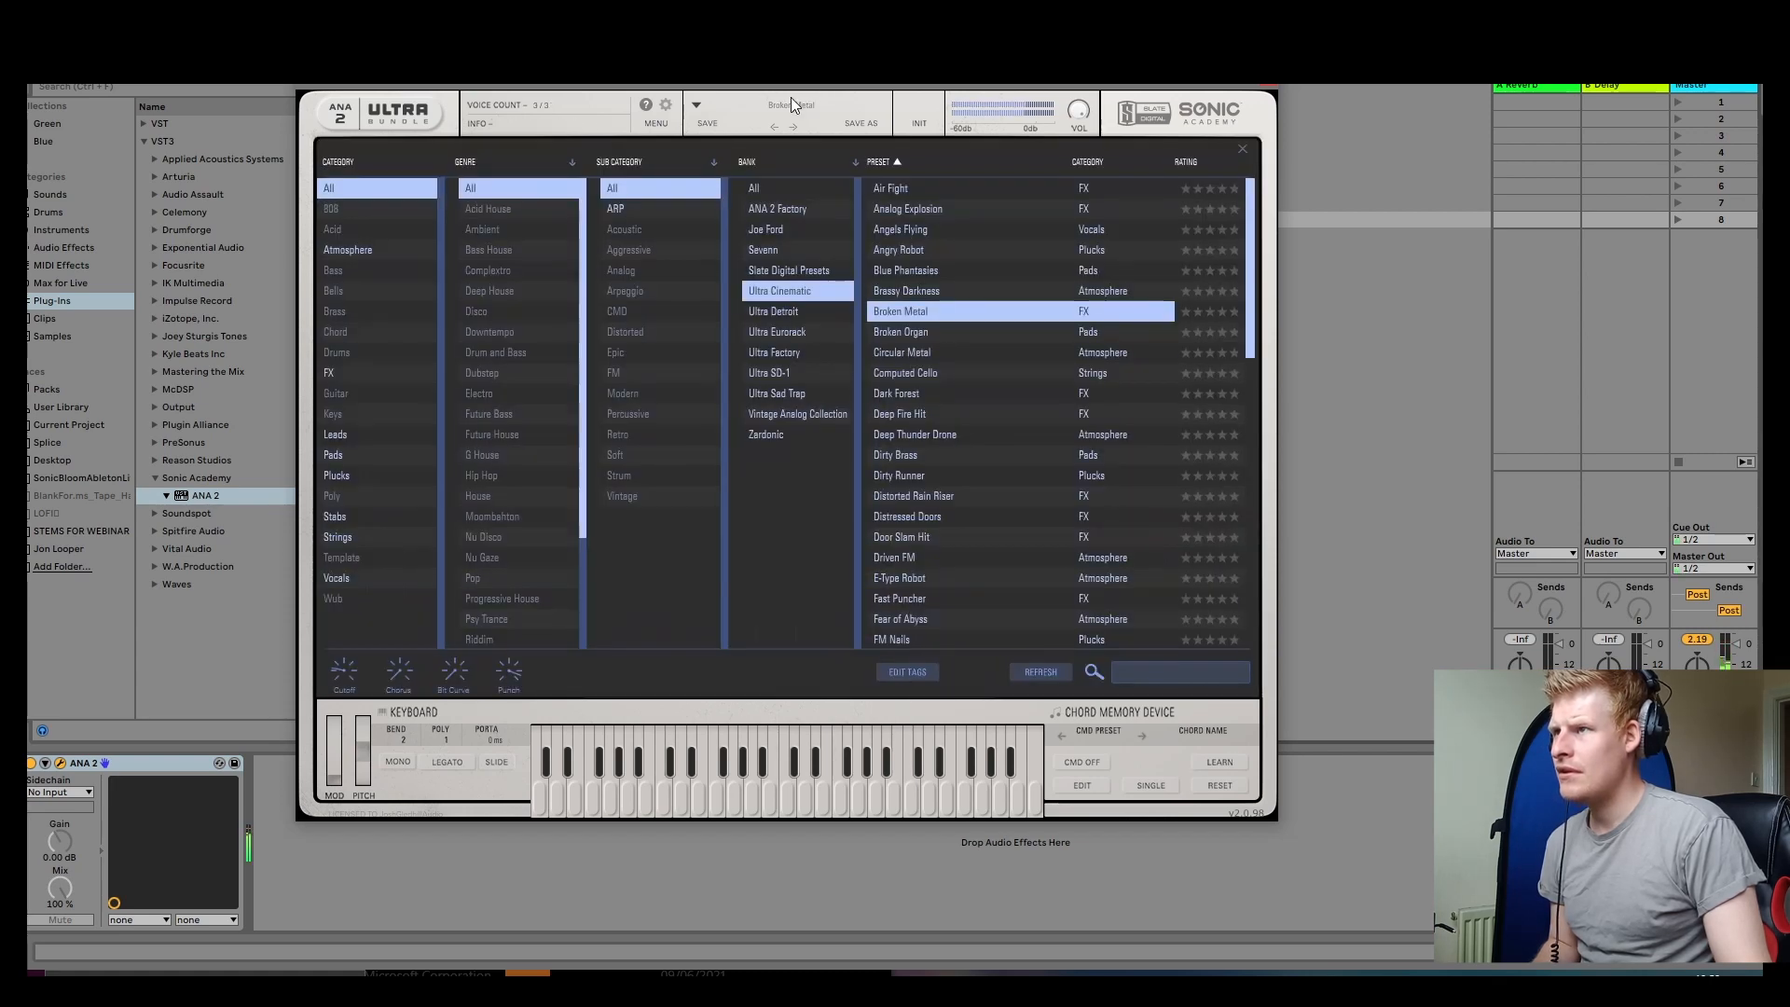
{"action": "scroll", "scroll_direction": "down", "scroll_amount": 3}
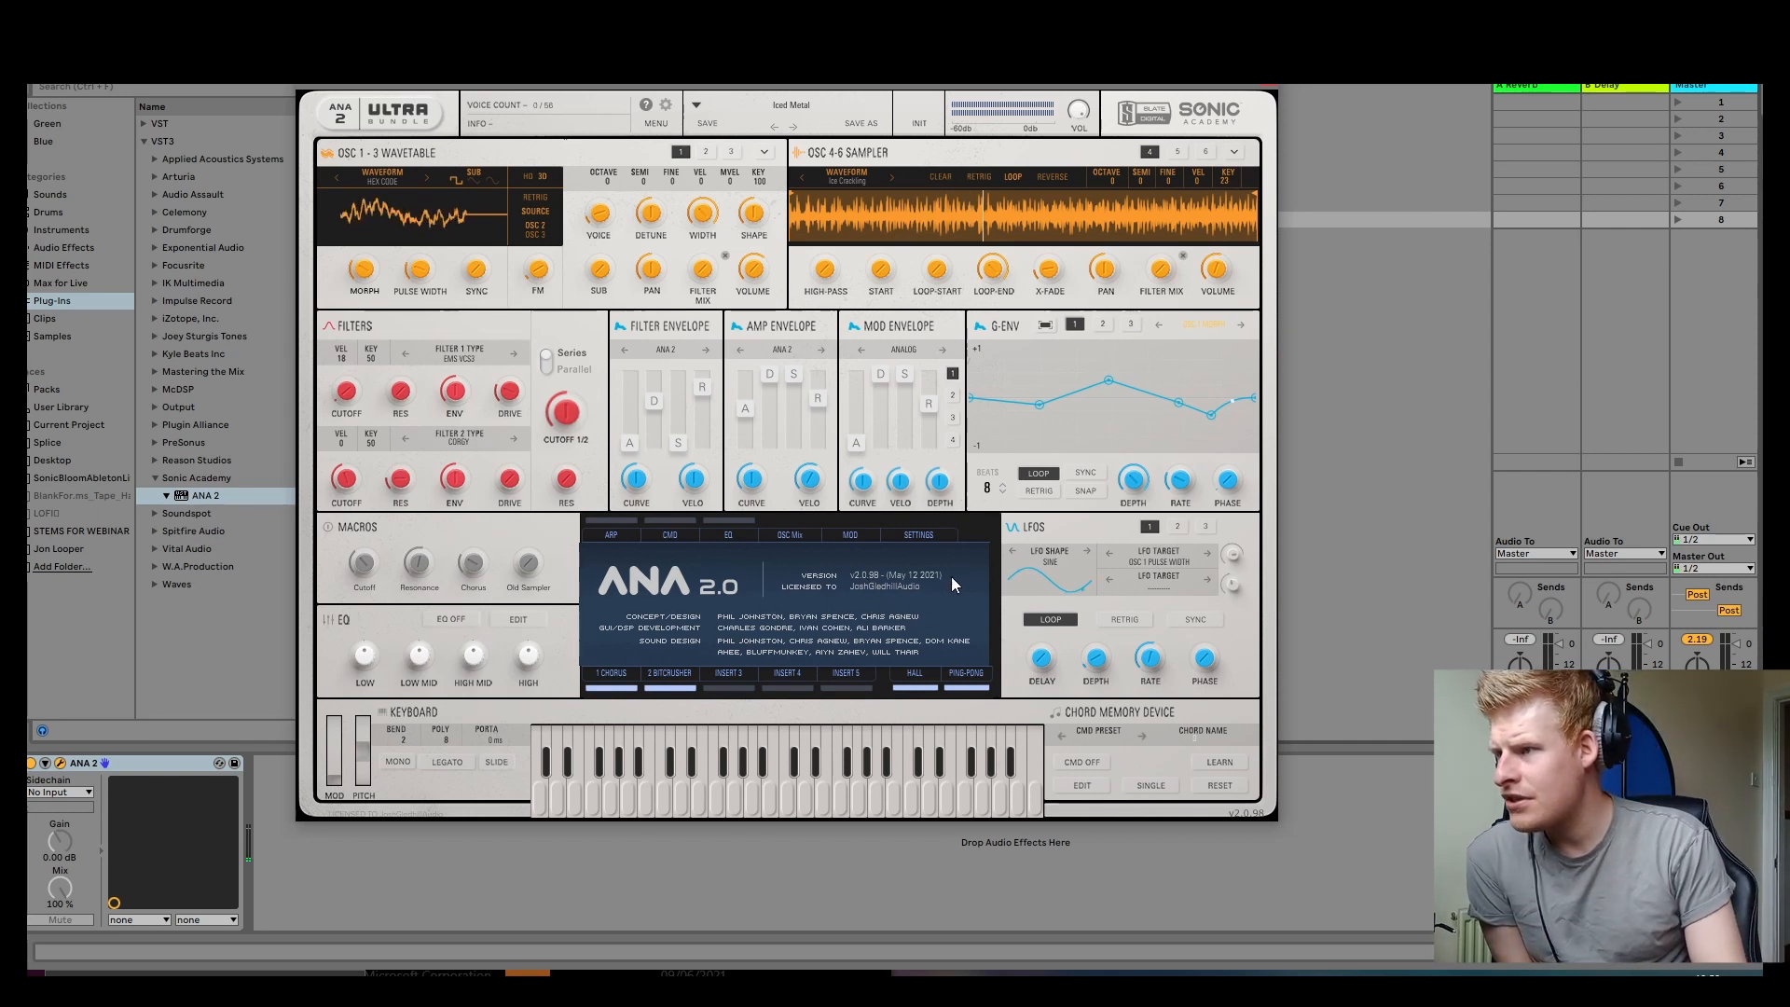
{"action": "mouse_move", "coordinate": [828, 662]}
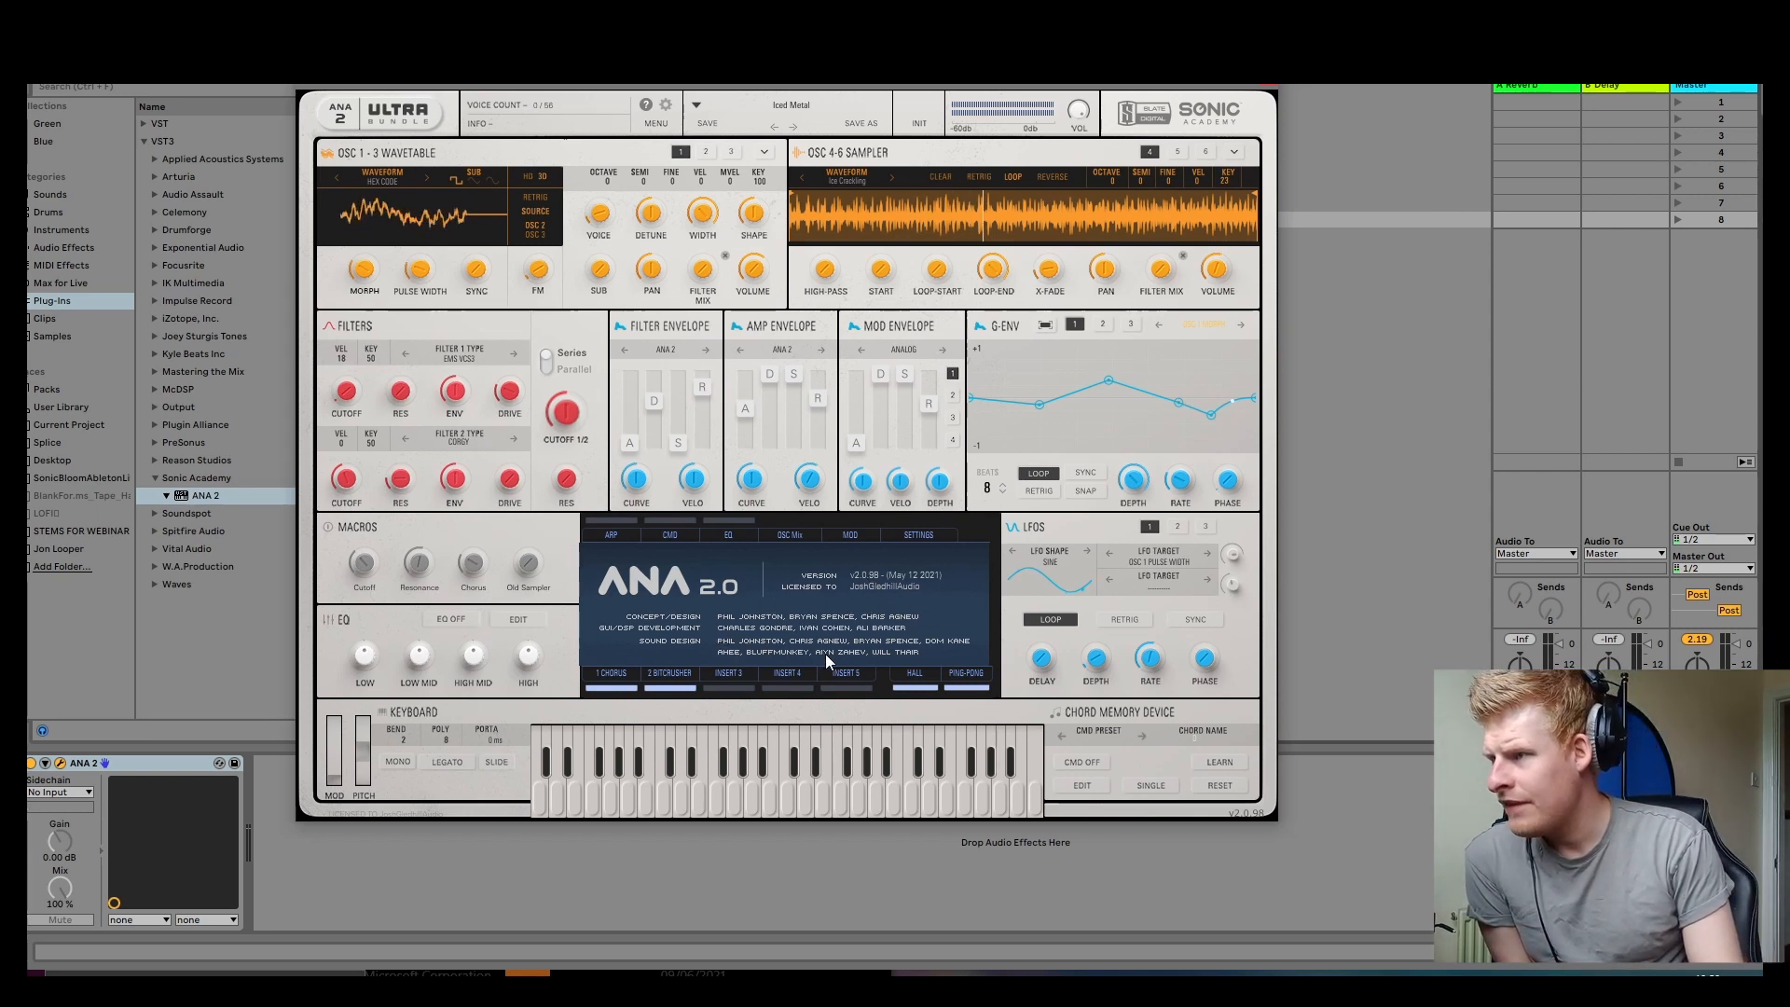
{"action": "mouse_move", "coordinate": [760, 652]}
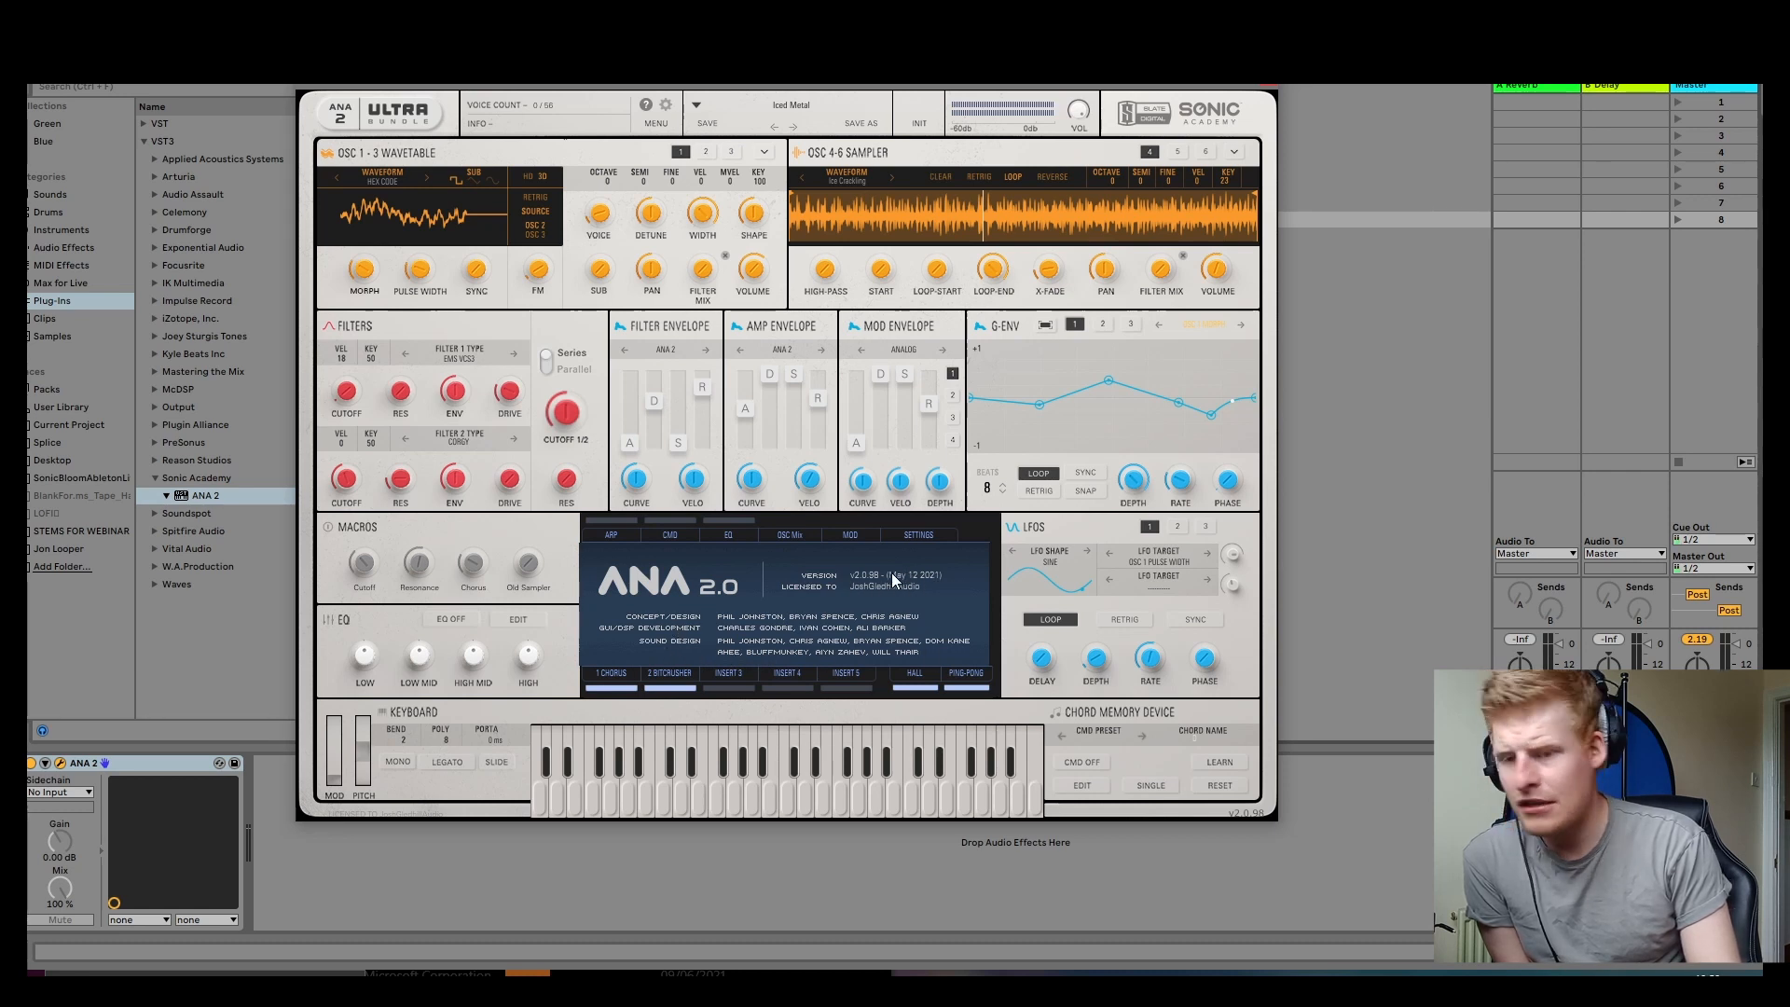
{"action": "mouse_move", "coordinate": [798, 629]}
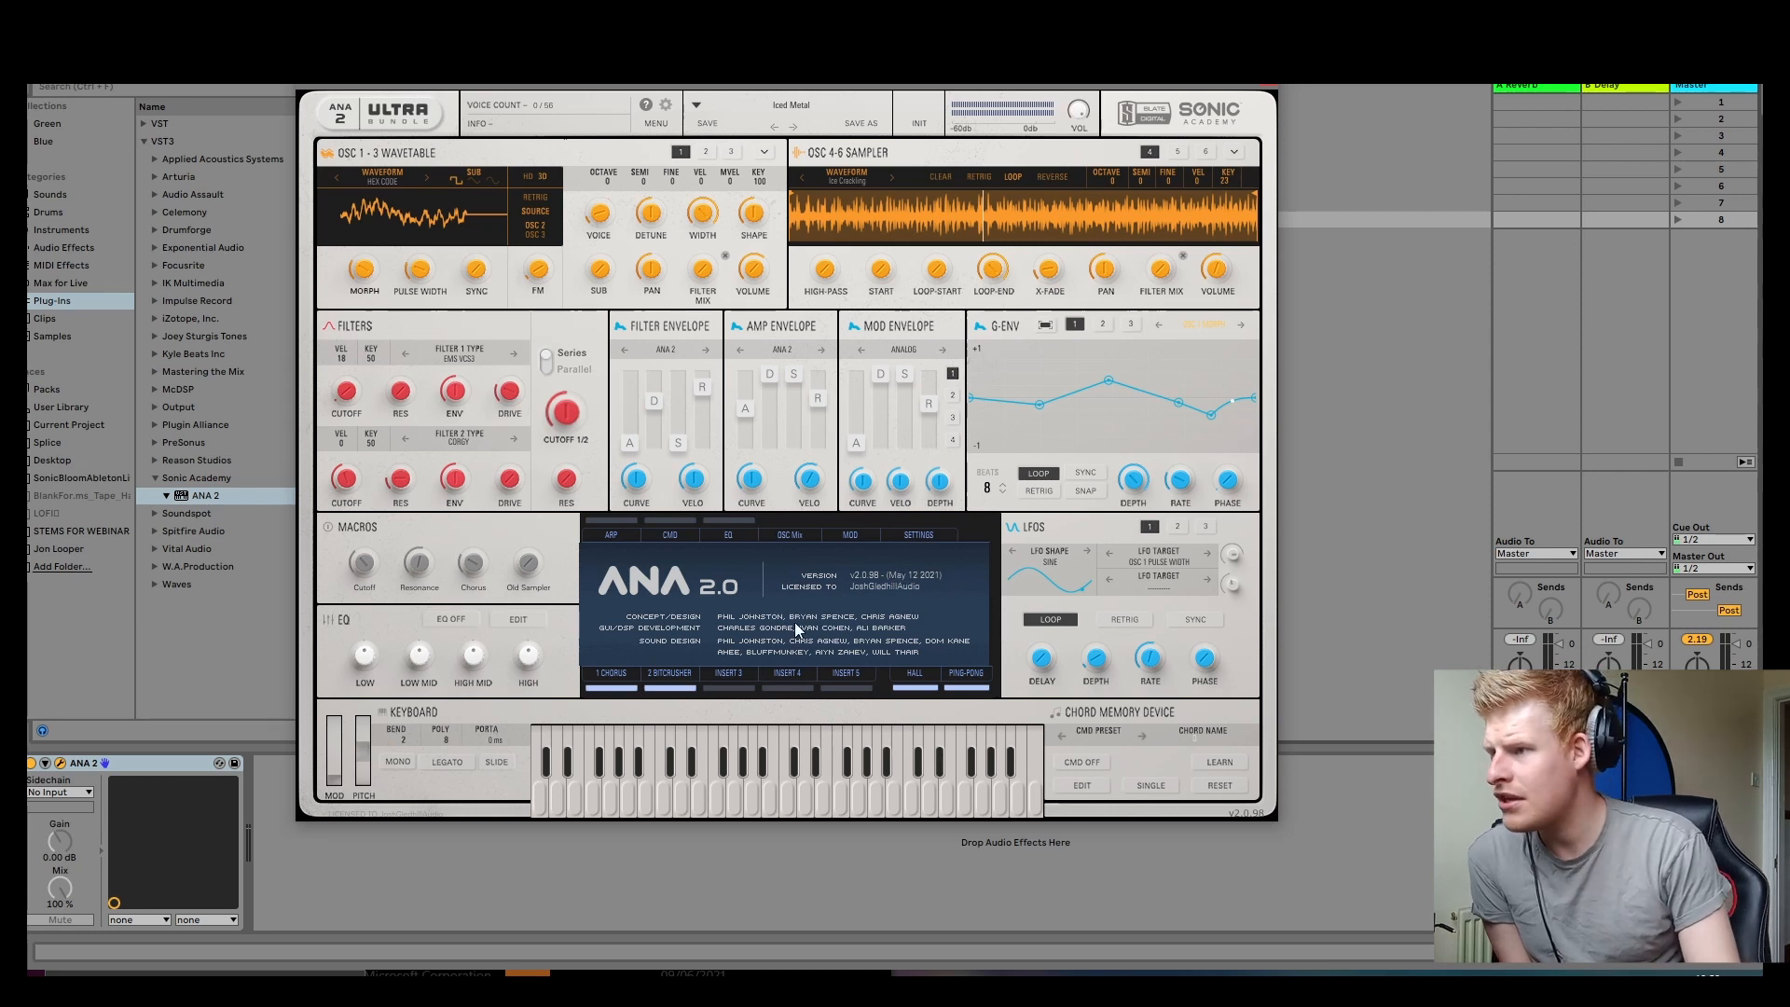
{"action": "mouse_move", "coordinate": [956, 523]}
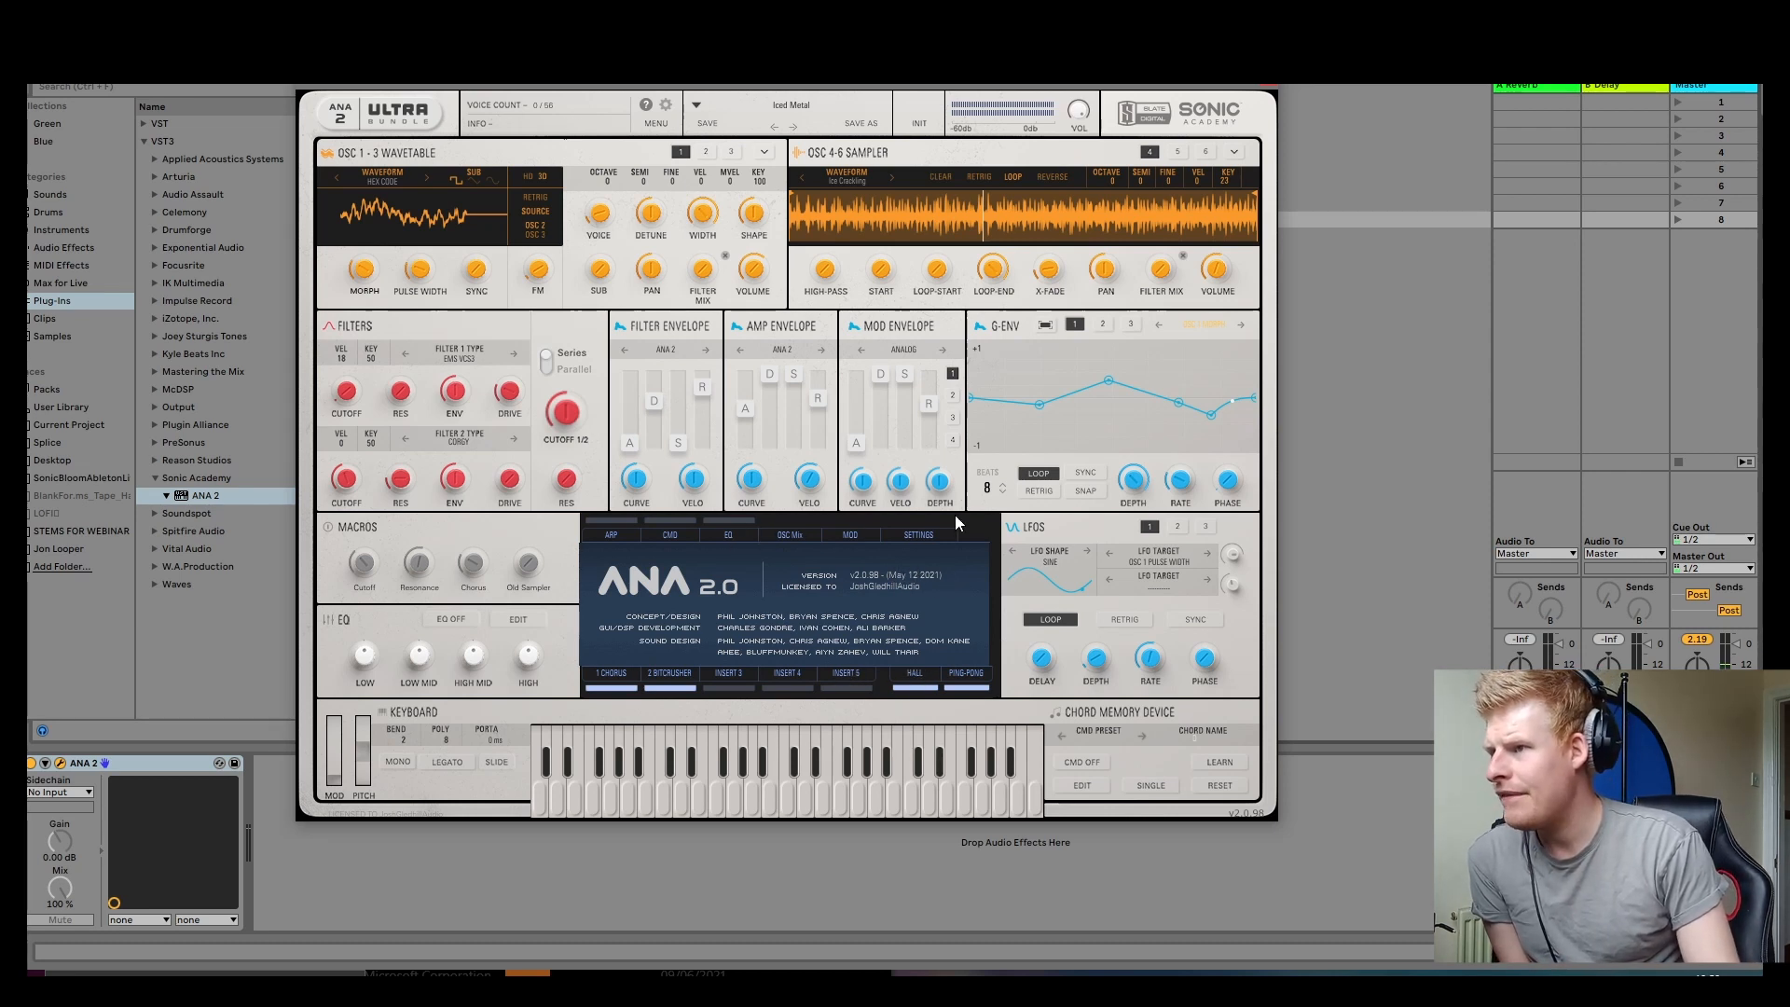